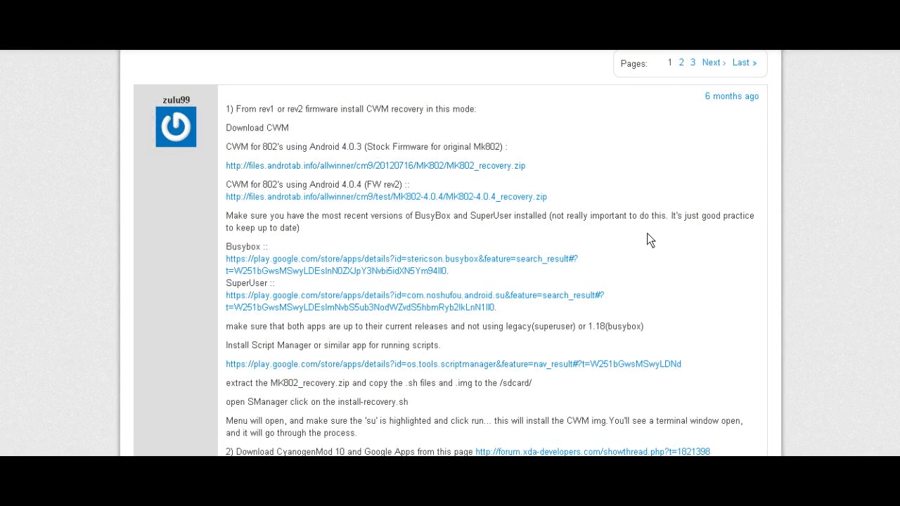
pyautogui.moveTo(611, 124)
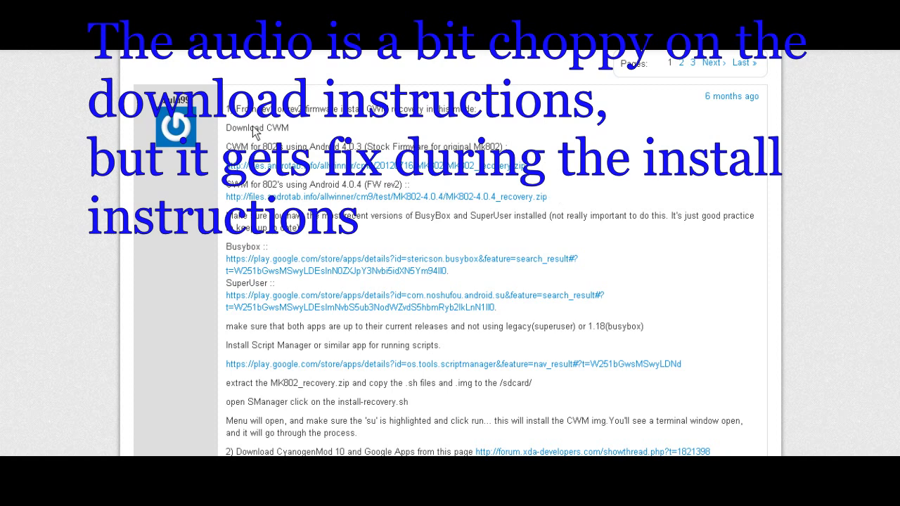
# Highlight the Android 4.0.4 CWM download line, then scroll down to steps 2–6 and the note
pyautogui.moveTo(226, 147); pyautogui.dragTo(524, 165)
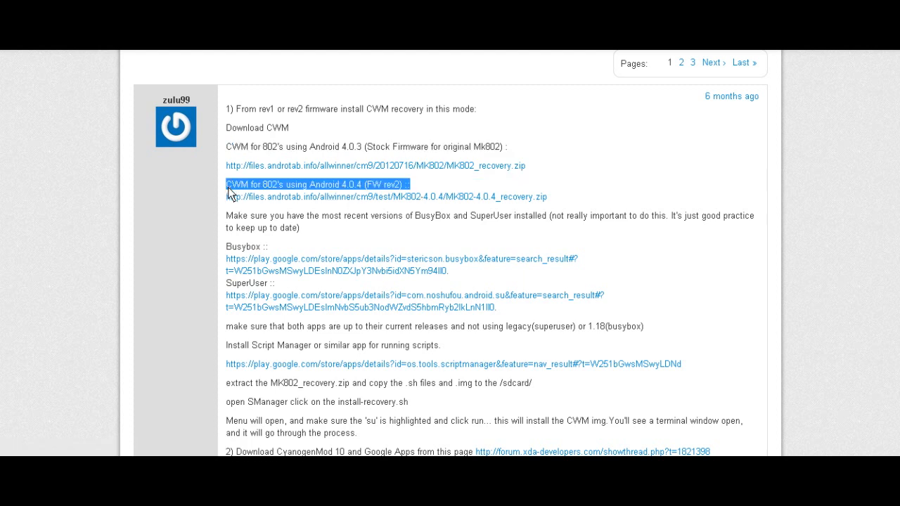
pyautogui.moveTo(576, 198)
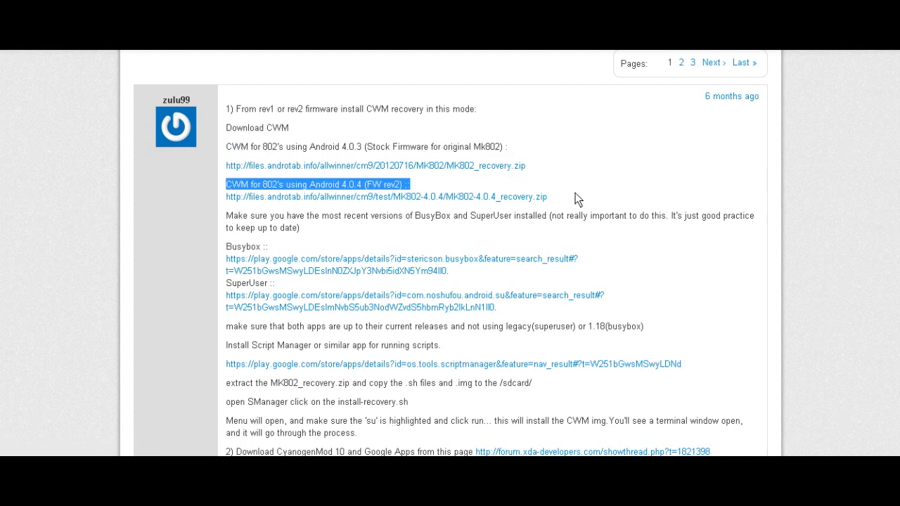
pyautogui.click(555, 203)
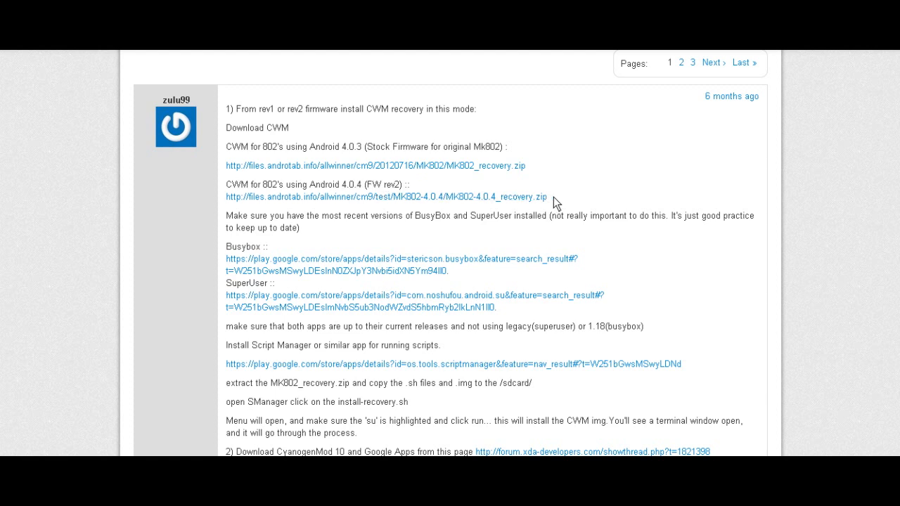
pyautogui.moveTo(500, 261)
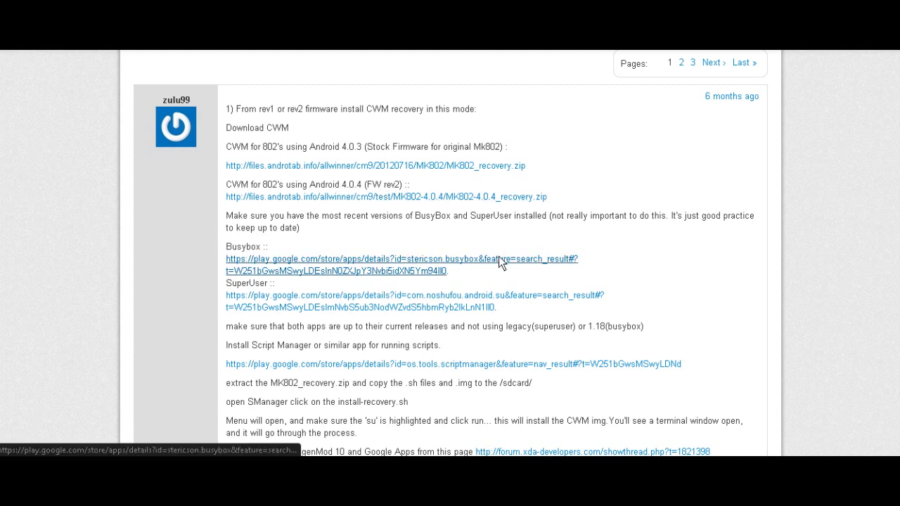
pyautogui.moveTo(521, 242)
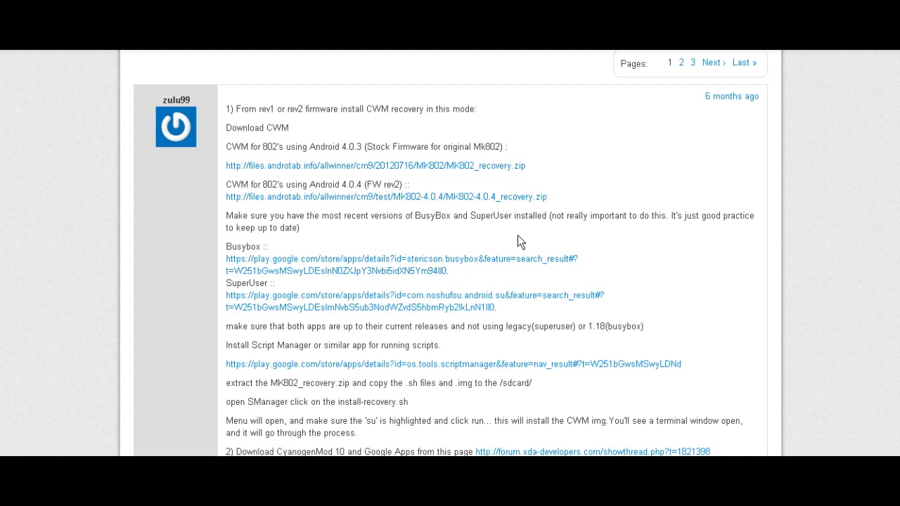
pyautogui.moveTo(399, 197)
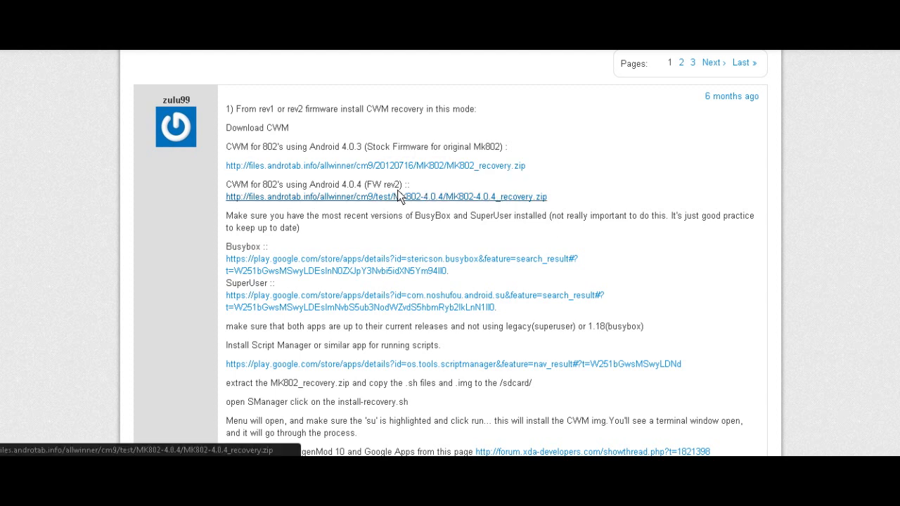
pyautogui.moveTo(302, 243)
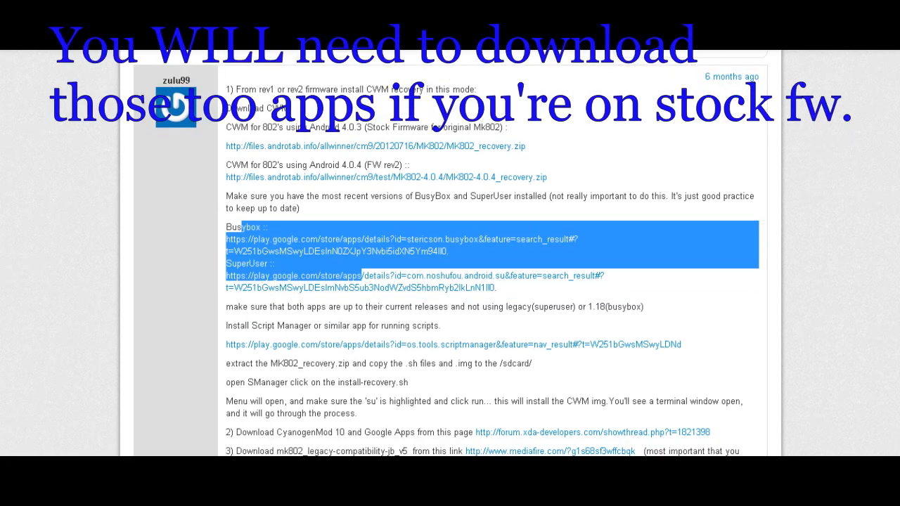
pyautogui.scroll(-3)
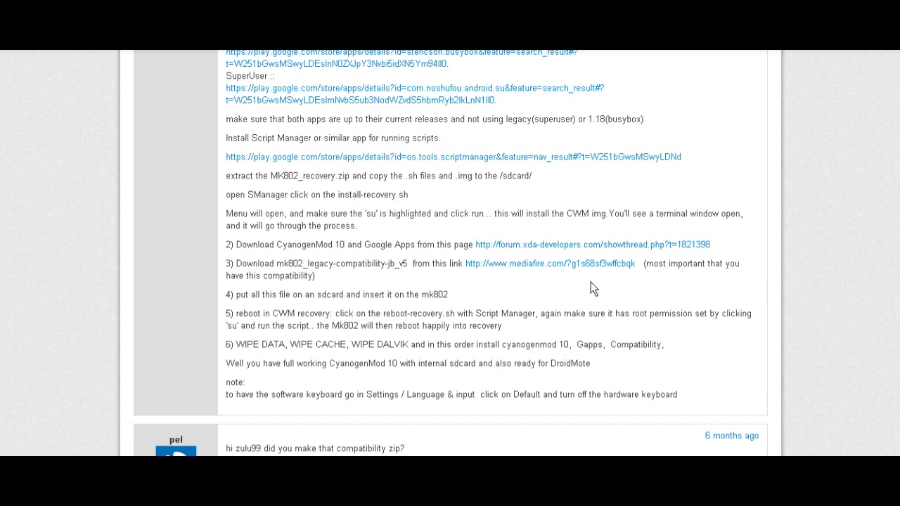
pyautogui.moveTo(469, 264)
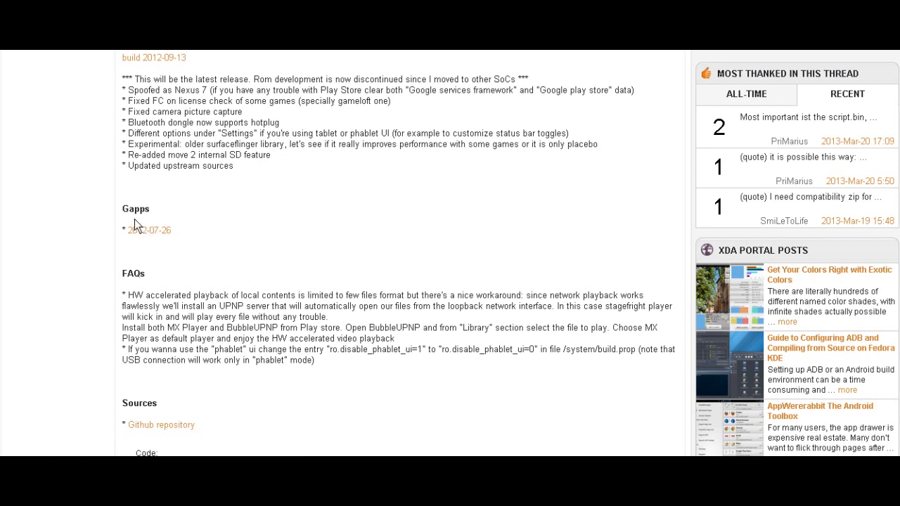
pyautogui.moveTo(141, 77)
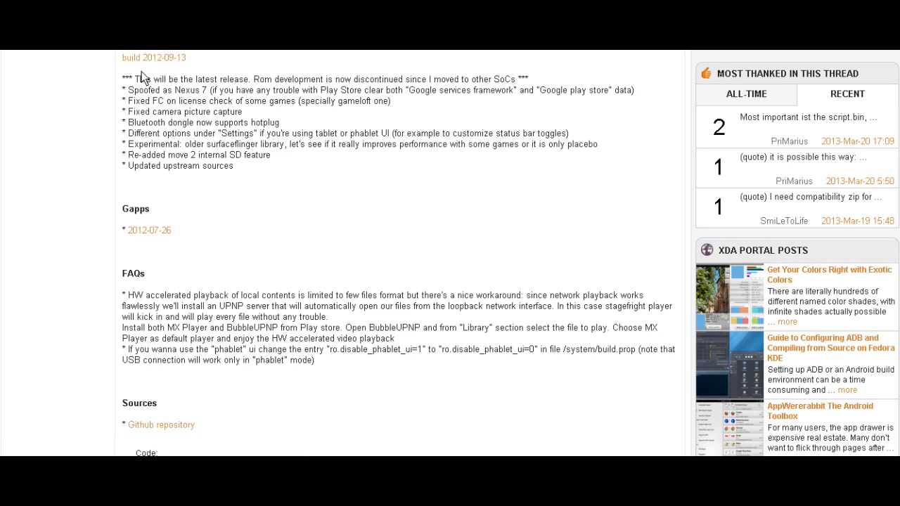
# Highlight the latest-release note in the CM10 changelog and scroll further down the thread
pyautogui.moveTo(141, 78); pyautogui.dragTo(478, 79)
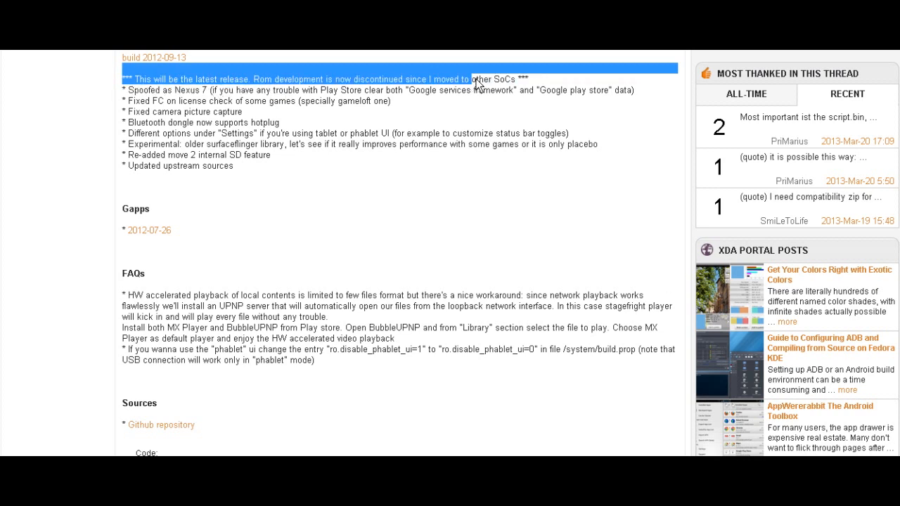
pyautogui.moveTo(508, 83)
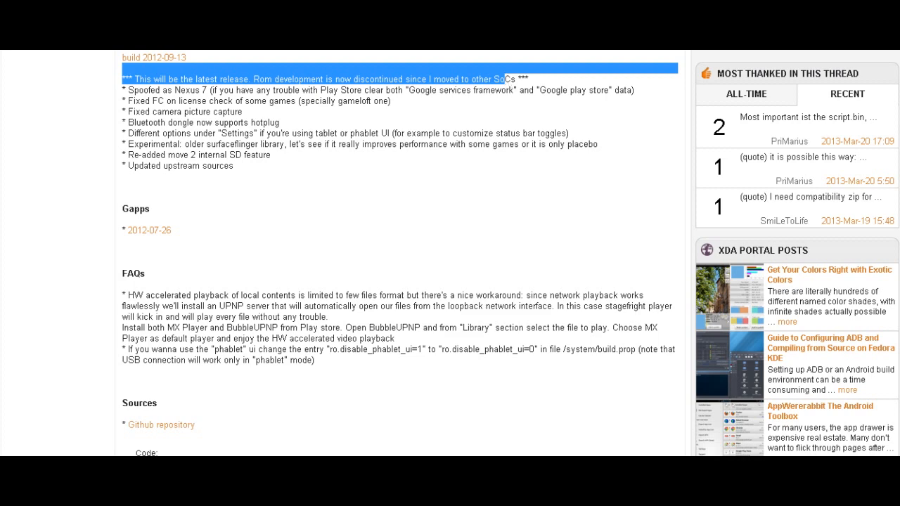
pyautogui.scroll(-3)
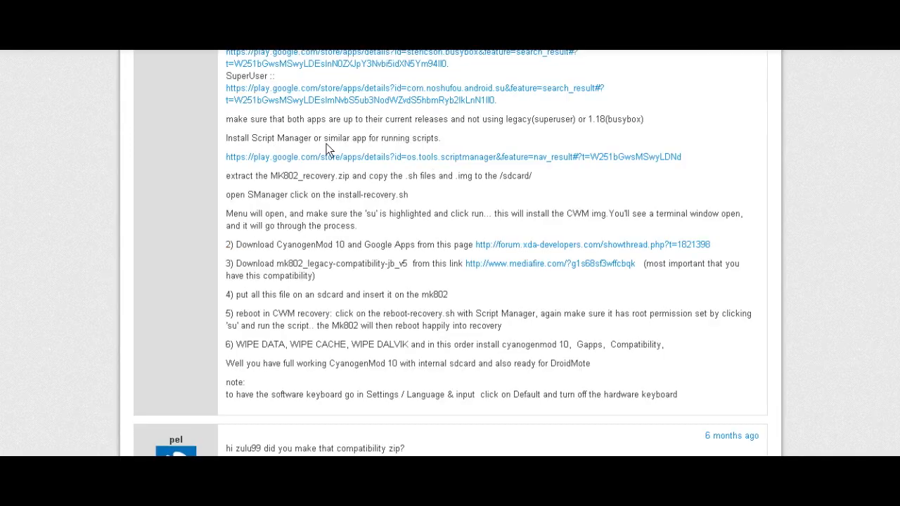
pyautogui.moveTo(313, 252)
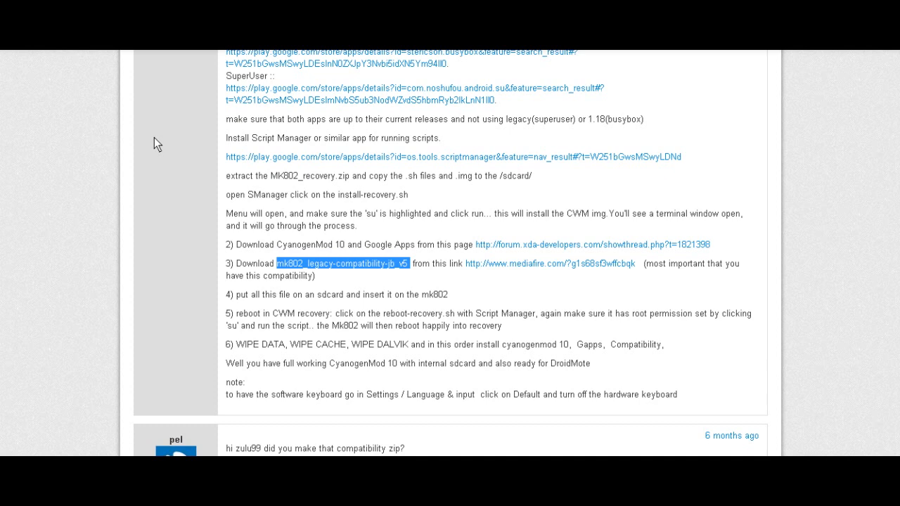
pyautogui.moveTo(503, 262)
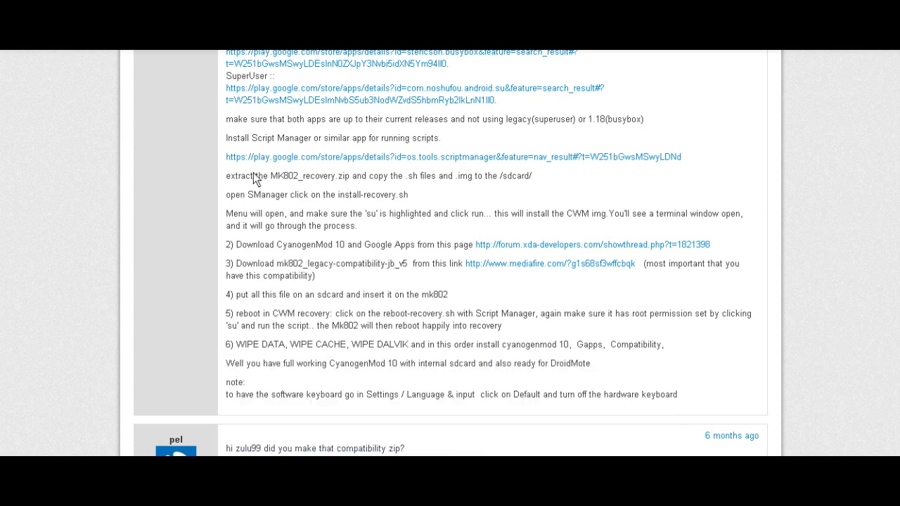
# Scroll the forum post and follow the CyanogenMod 10 and Google Apps thread link
pyautogui.scroll(-3)
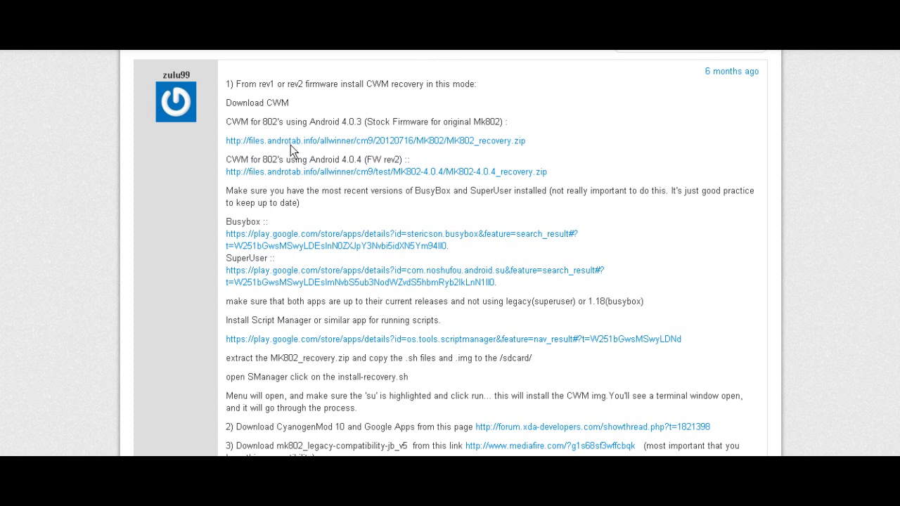
pyautogui.moveTo(287, 121)
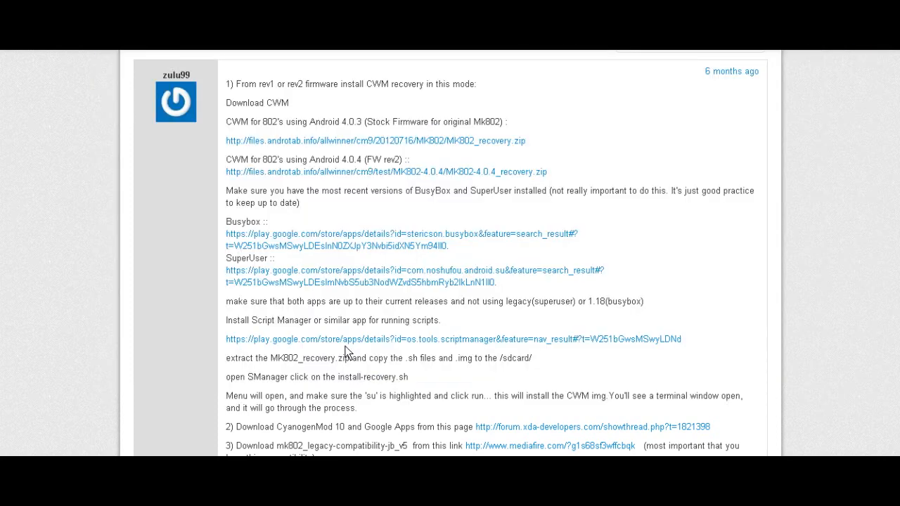
pyautogui.moveTo(540, 429)
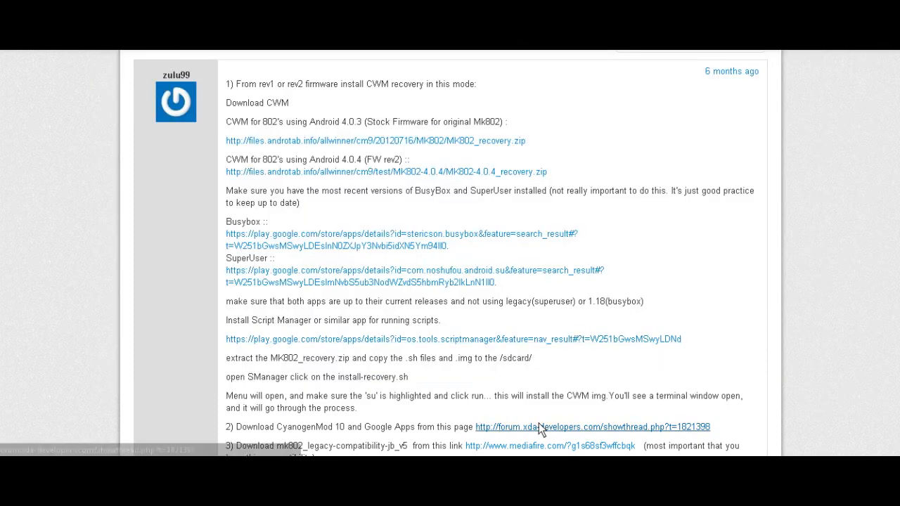
pyautogui.click(550, 446)
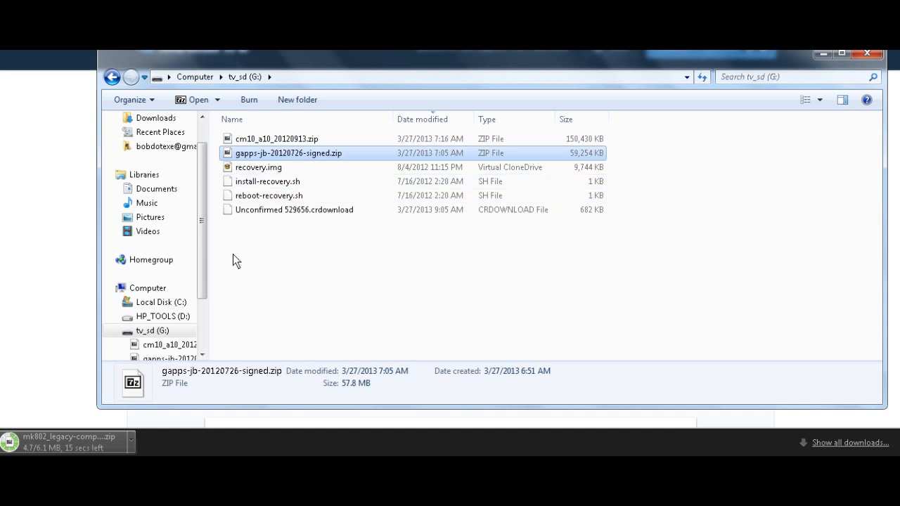
pyautogui.moveTo(253, 285)
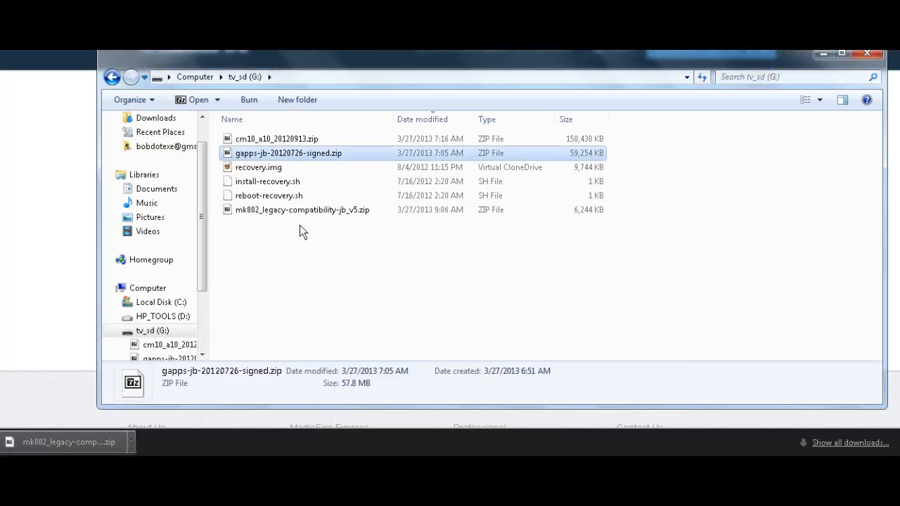
# Select the downloaded mk802_legacy-compatibility-jb_v5.zip on the tv_sd (G:) card
pyautogui.click(303, 210)
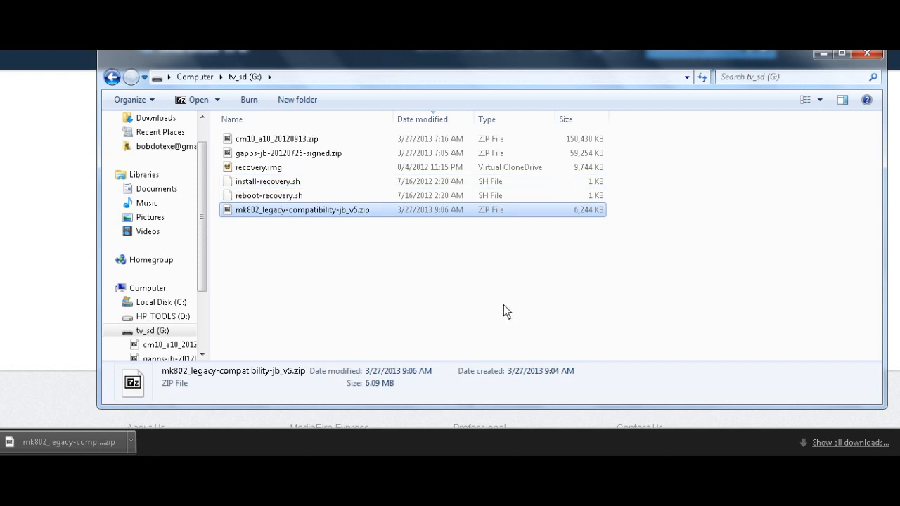
pyautogui.moveTo(432, 295)
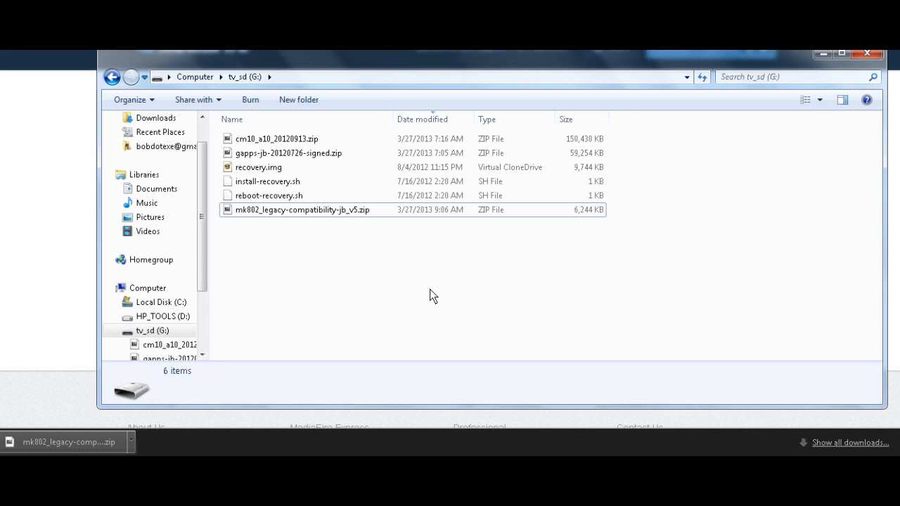
pyautogui.moveTo(673, 453)
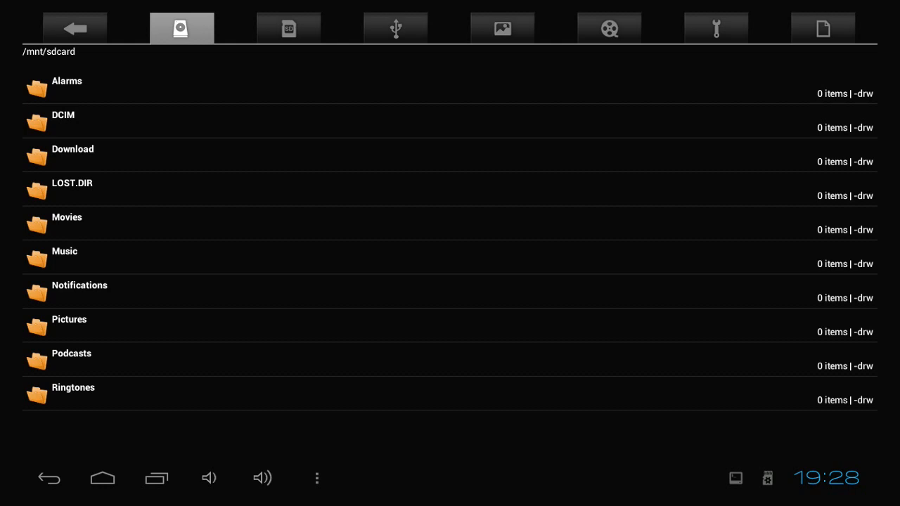
# Switch File Manager to the SD tab to list /mnt/extsd's zips, recovery files and apk
pyautogui.click(289, 28)
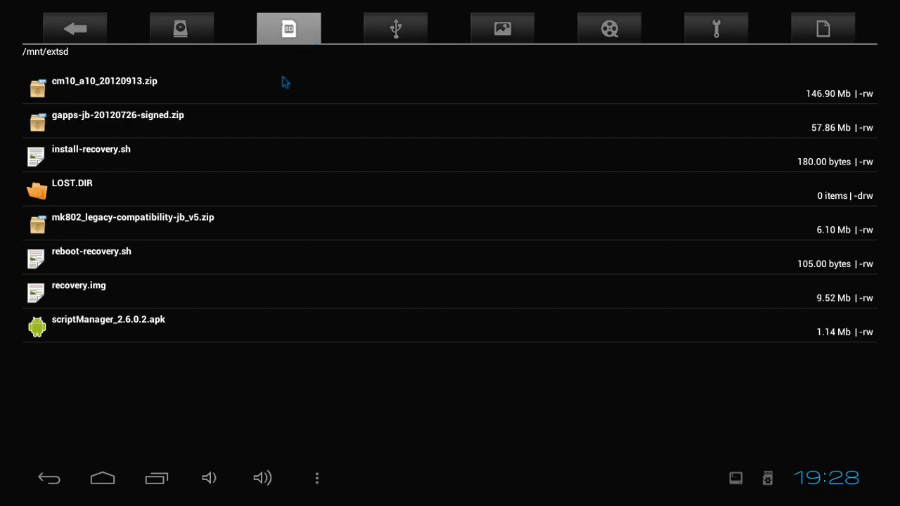
pyautogui.moveTo(844, 315)
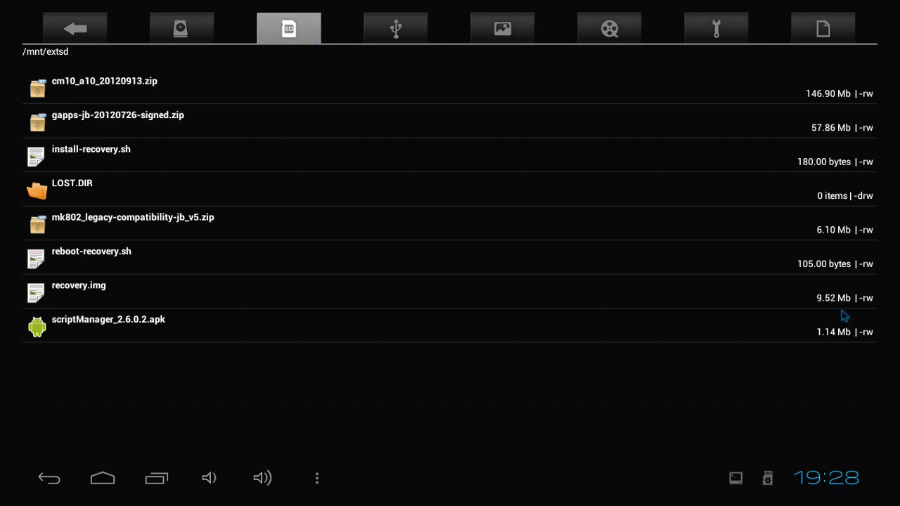
pyautogui.moveTo(813, 182)
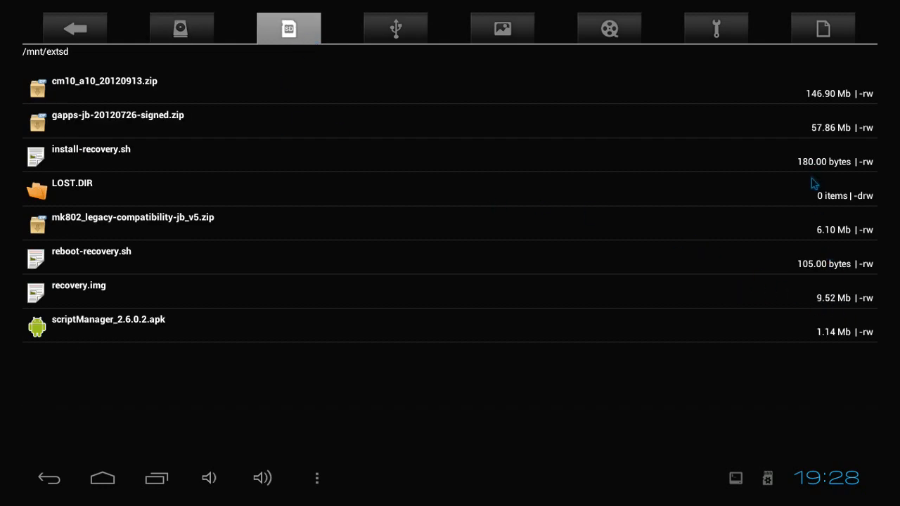
pyautogui.moveTo(841, 256)
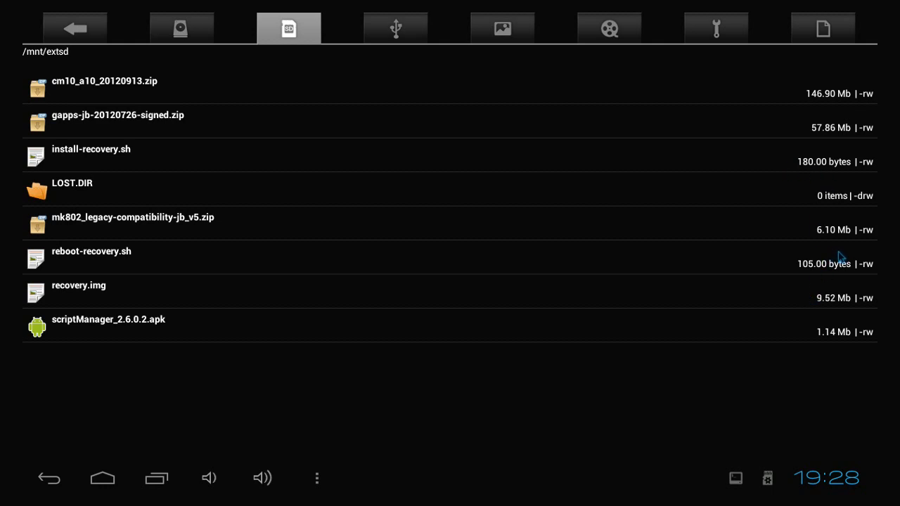
pyautogui.moveTo(808, 270)
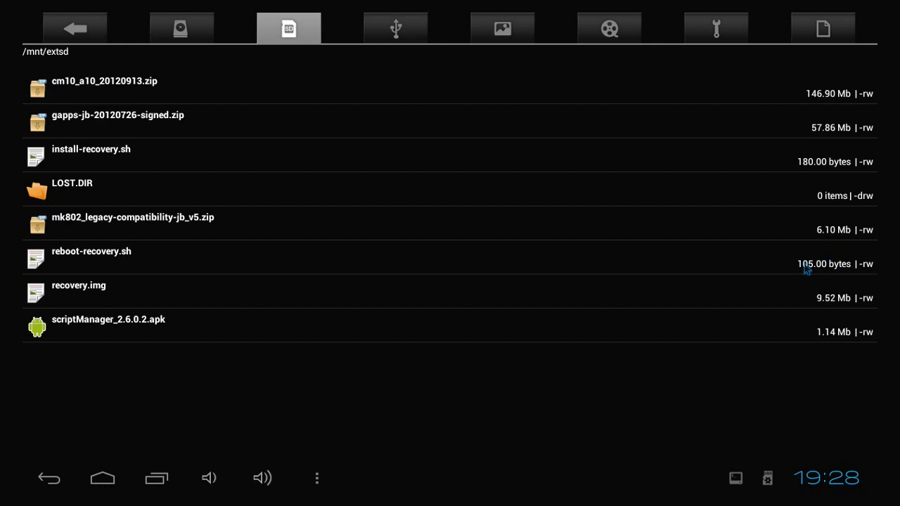
pyautogui.moveTo(853, 255)
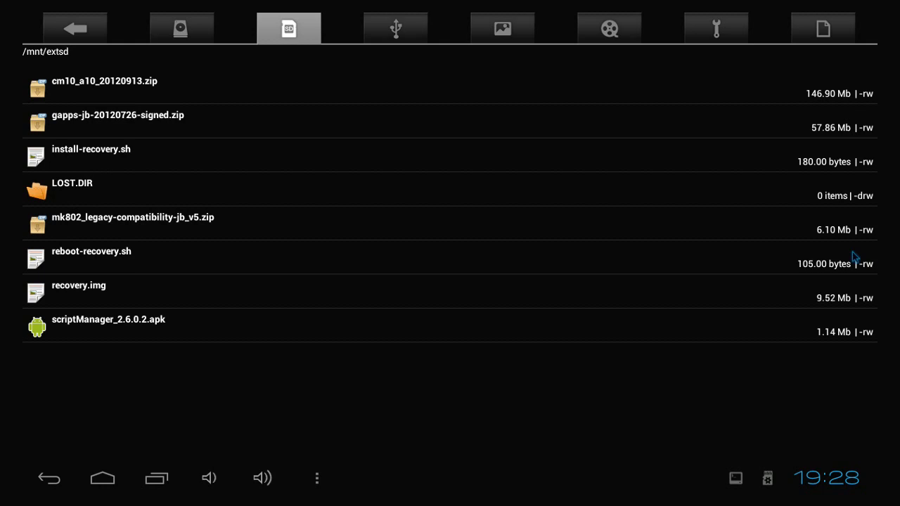
pyautogui.moveTo(164, 180)
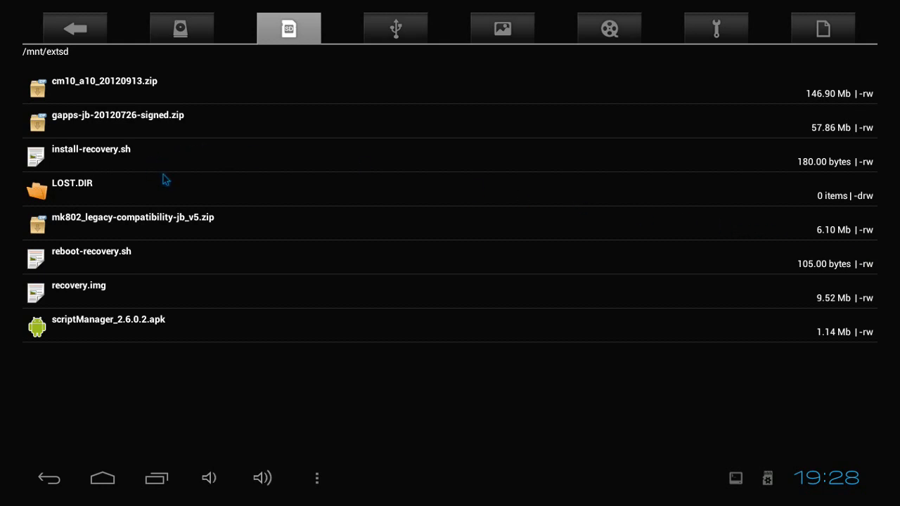
pyautogui.moveTo(132, 144)
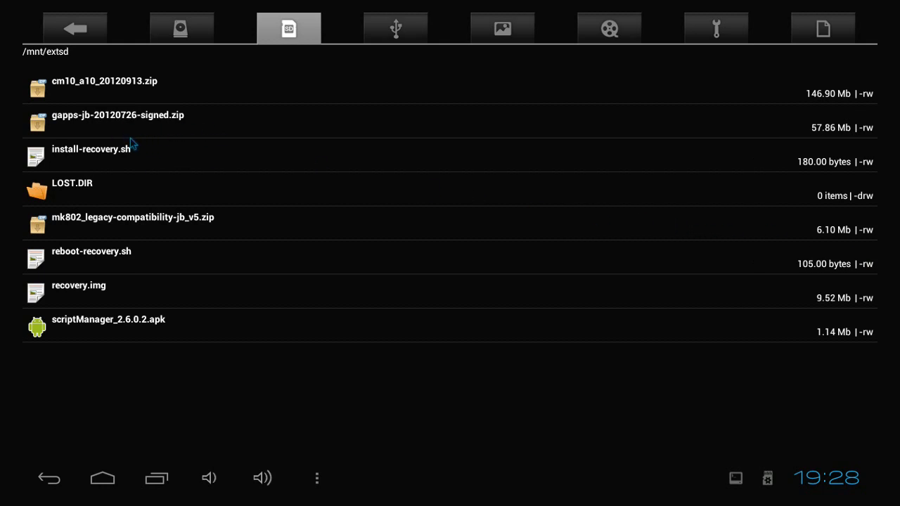
# Copy install-recovery.sh and recovery.img from /mnt/extsd into /mnt/sdcard
pyautogui.click(92, 149)
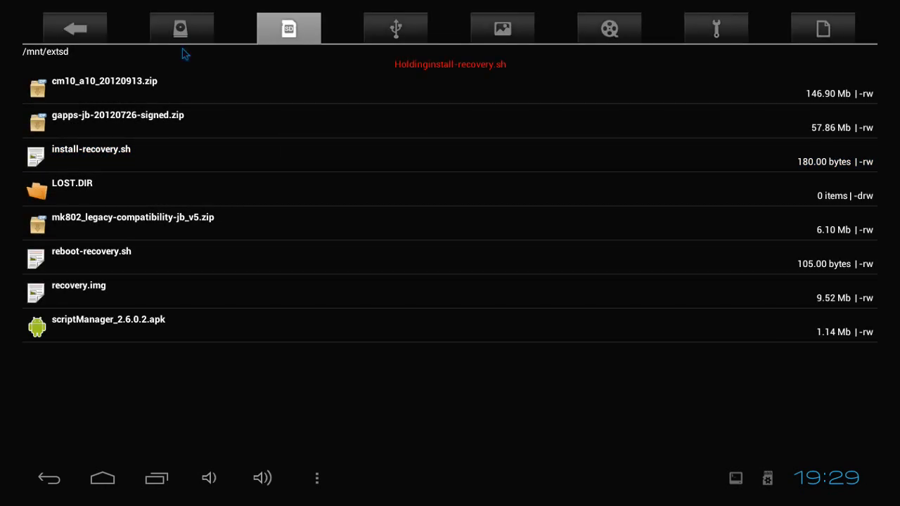
pyautogui.click(181, 29)
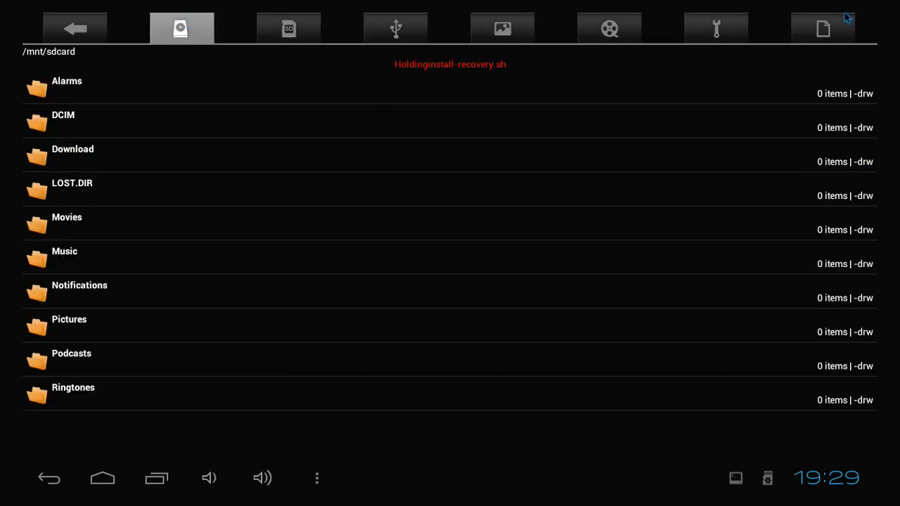
pyautogui.click(823, 29)
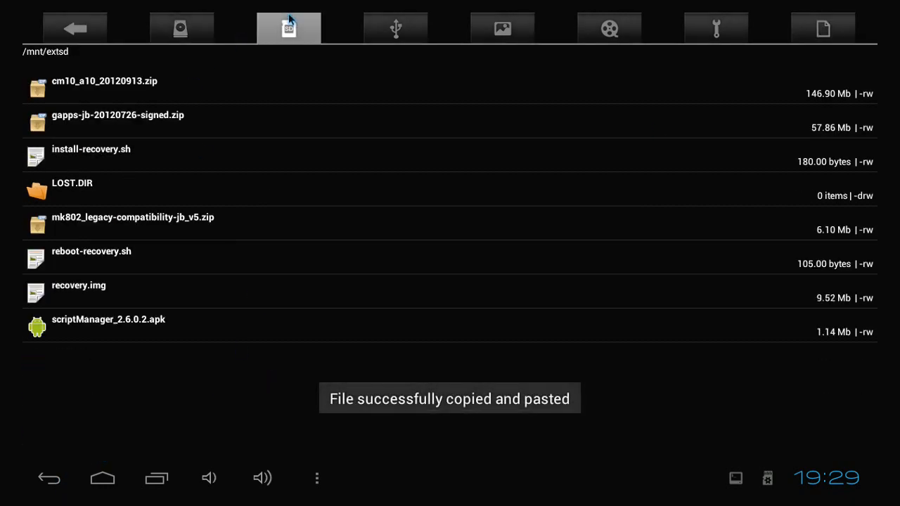
pyautogui.click(181, 28)
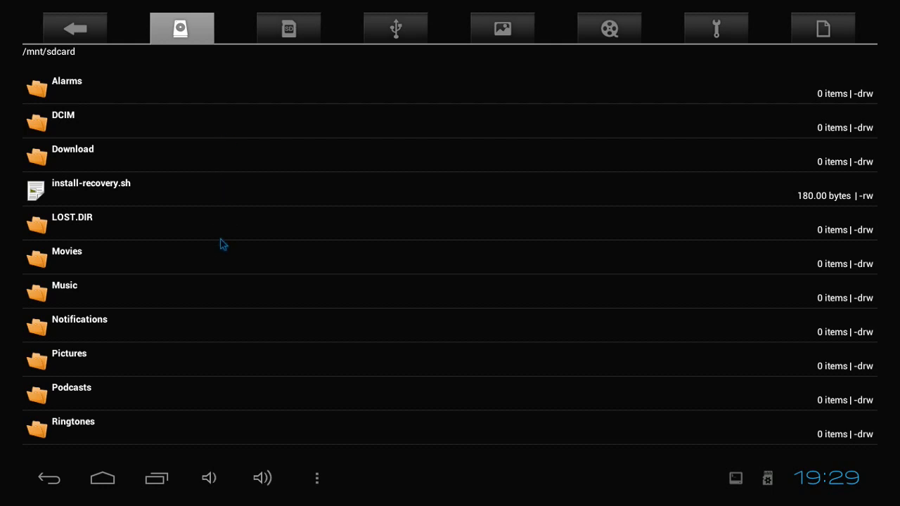
pyautogui.click(288, 28)
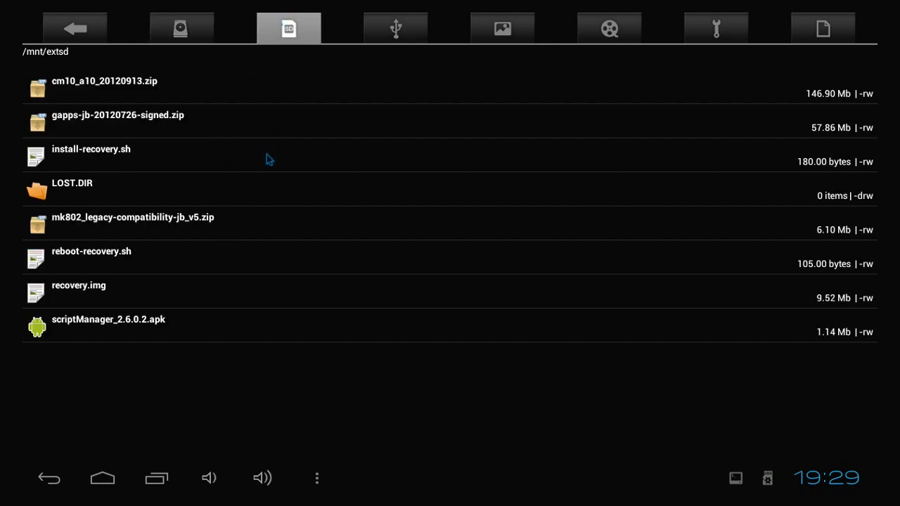
pyautogui.moveTo(109, 291)
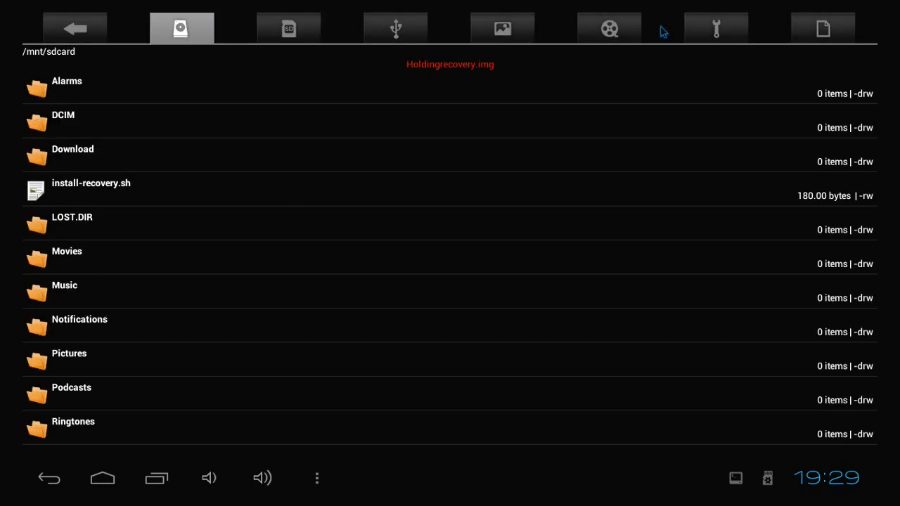
pyautogui.click(822, 28)
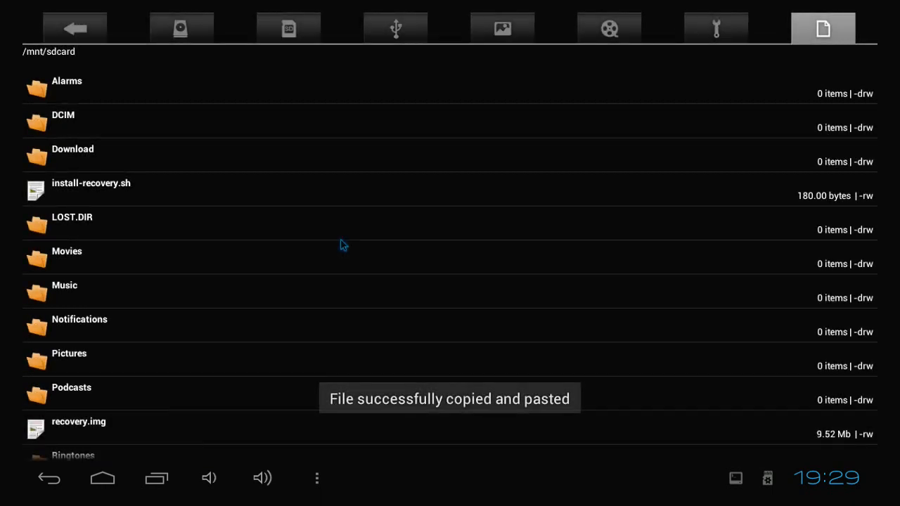
# Copy reboot-recovery.sh into /mnt/sdcard and start installing the Script Manager apk
pyautogui.click(289, 28)
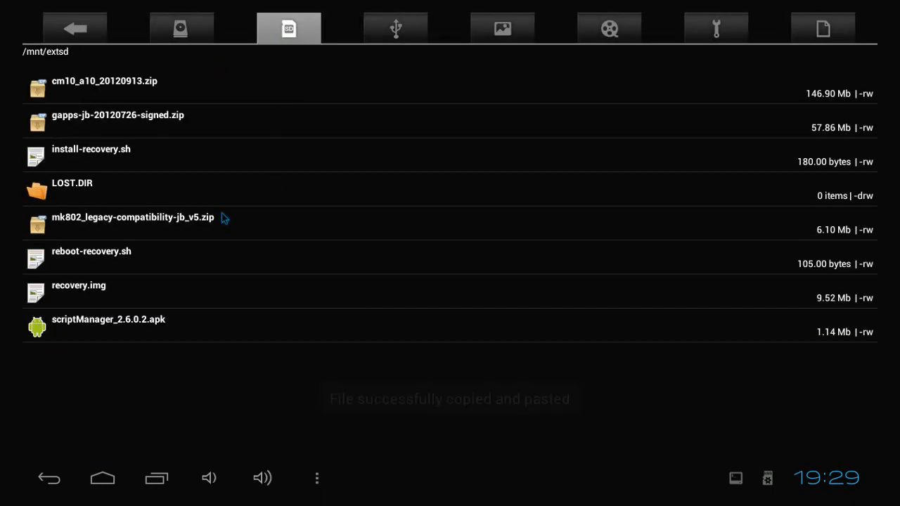
pyautogui.click(91, 251)
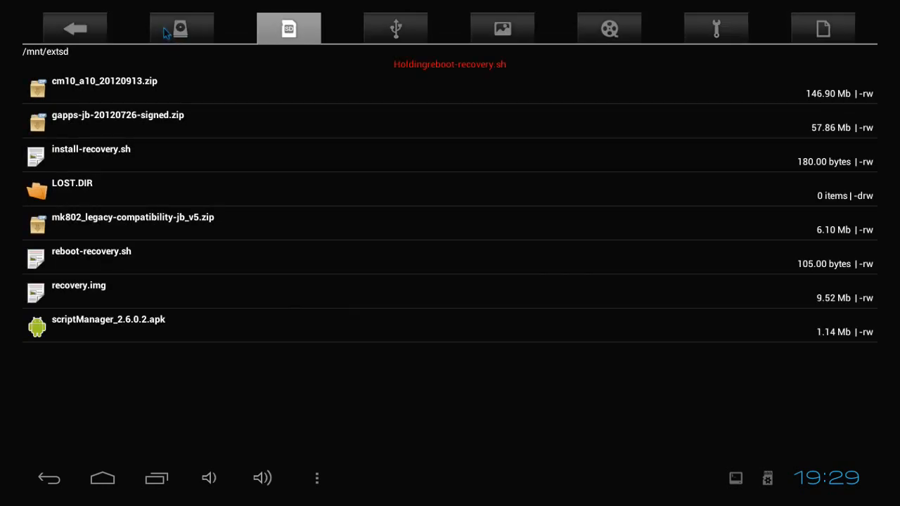
pyautogui.click(823, 26)
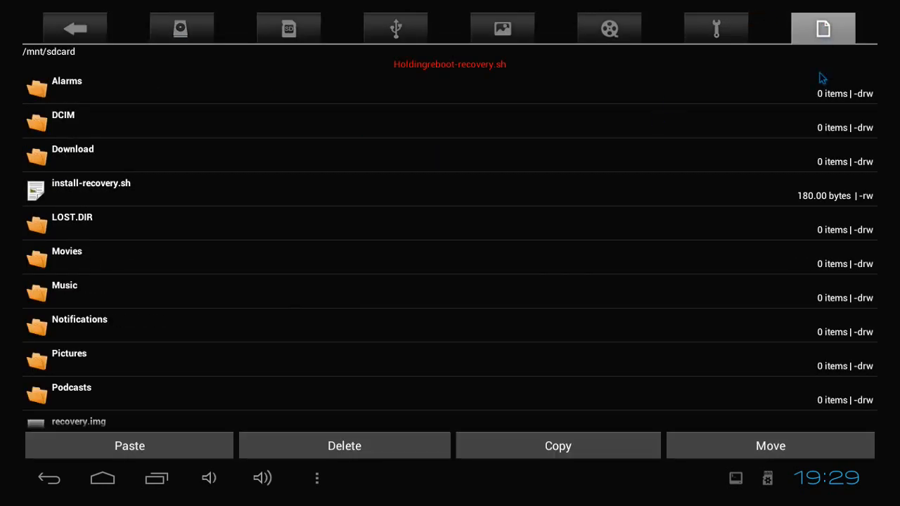
pyautogui.click(130, 445)
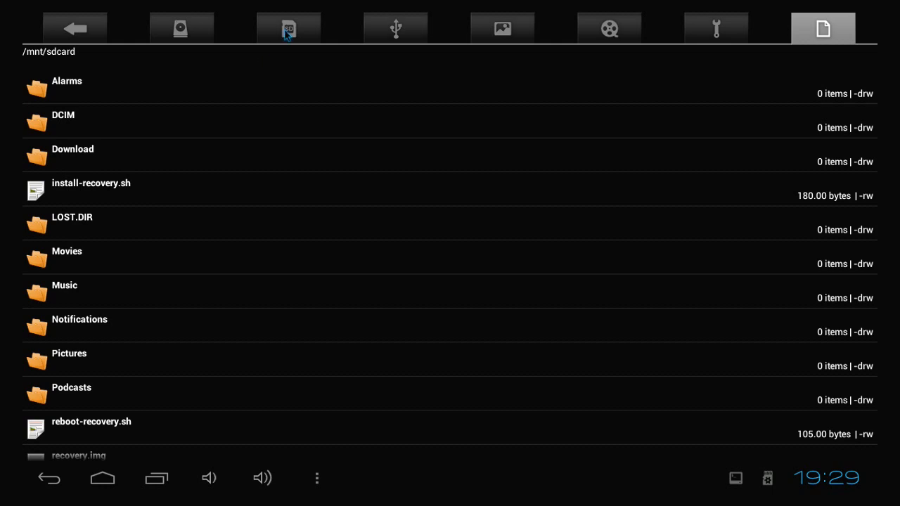
pyautogui.click(288, 28)
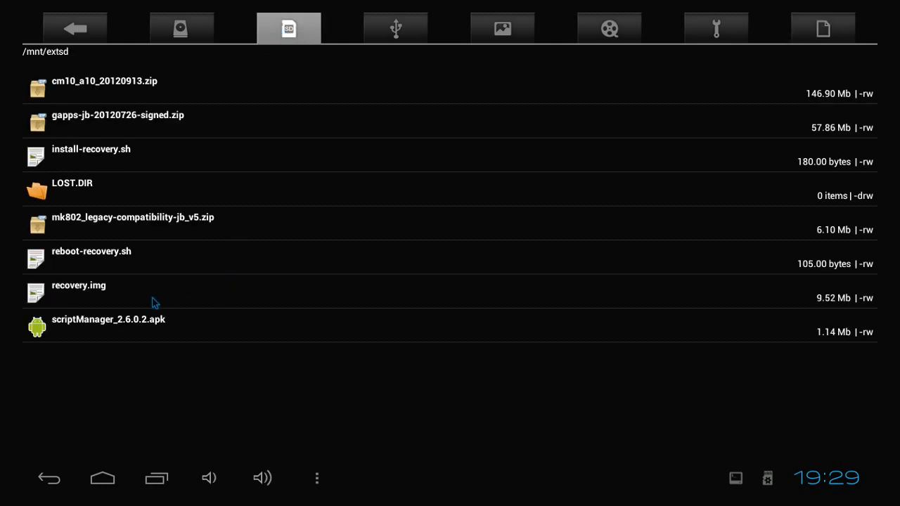
pyautogui.moveTo(97, 343)
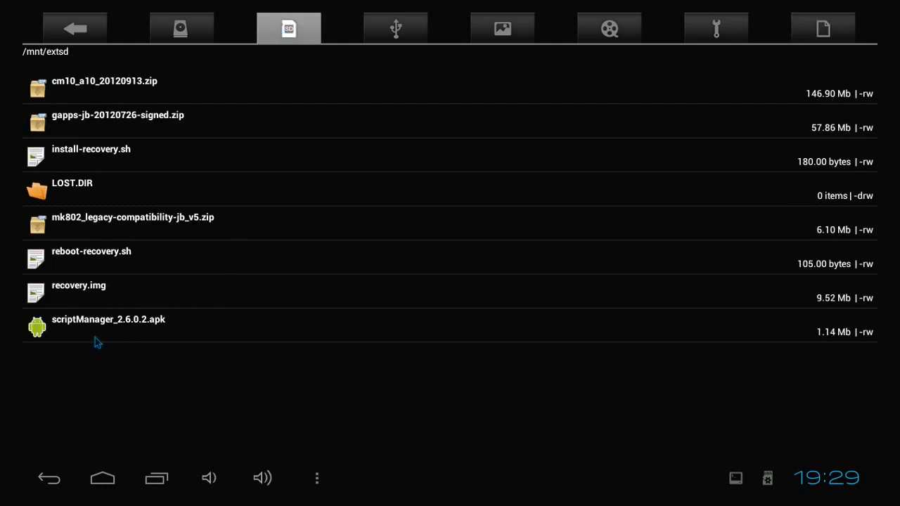
pyautogui.click(108, 319)
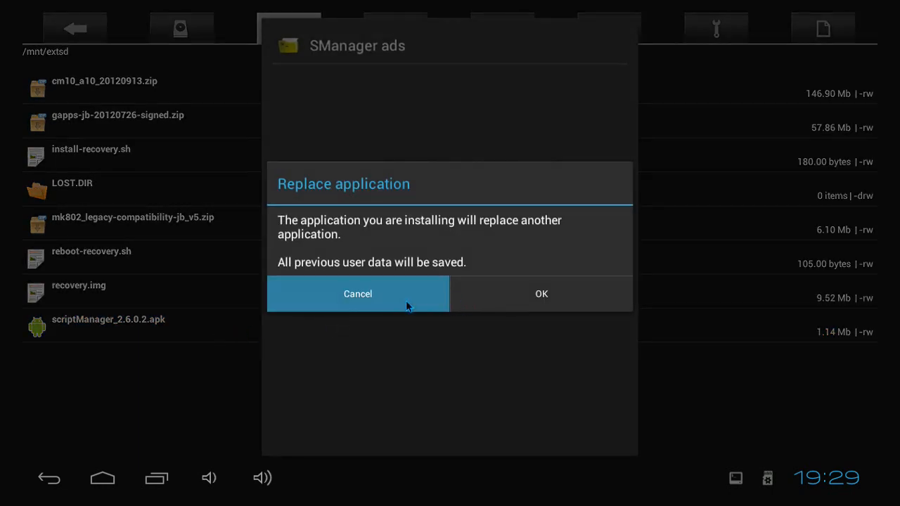
# Cancel the Script Manager replace prompt, quit File Manager, and launch SManager from the app drawer
pyautogui.click(49, 478)
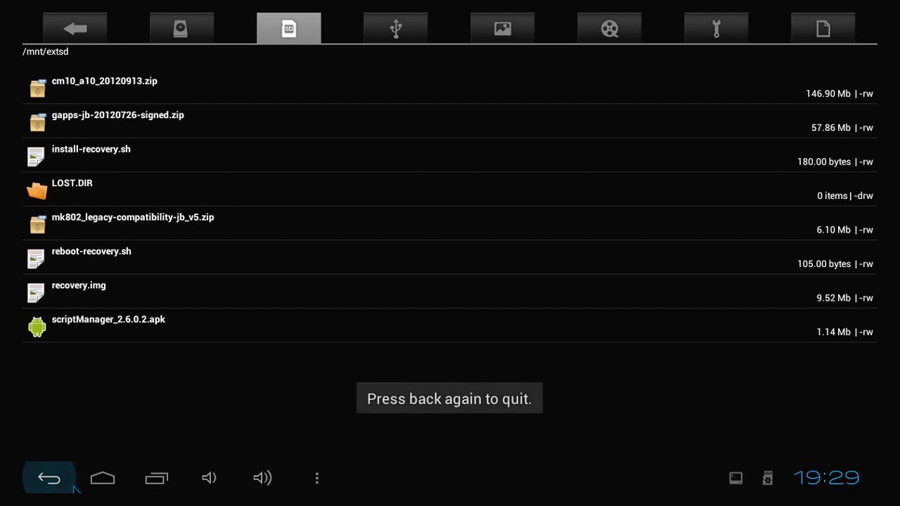
pyautogui.click(49, 478)
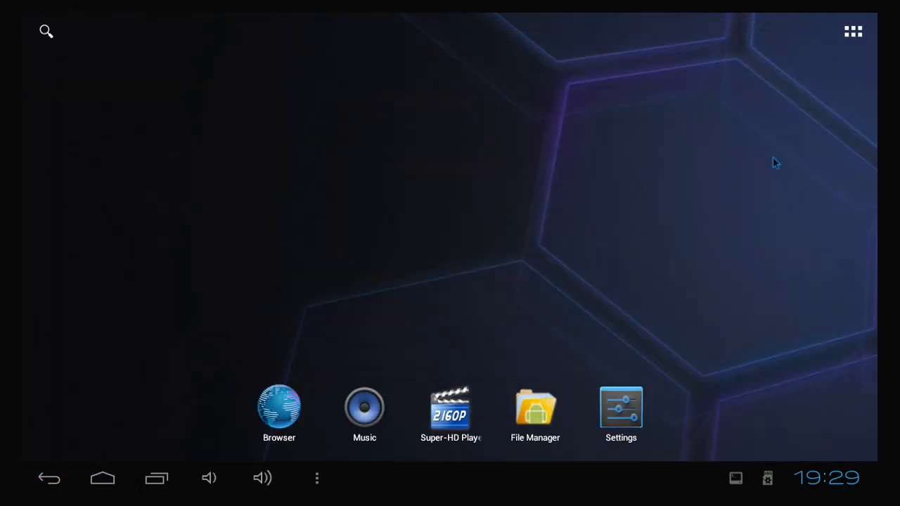
pyautogui.click(853, 31)
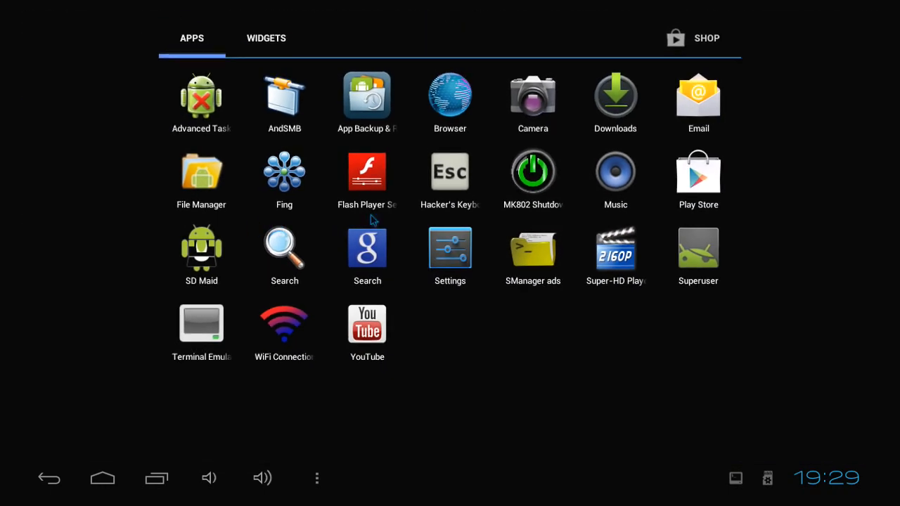
pyautogui.click(532, 246)
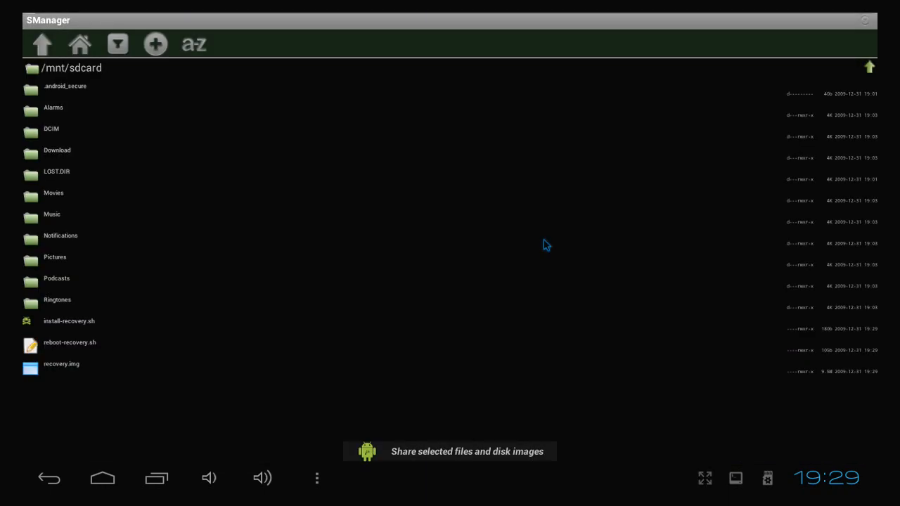
pyautogui.moveTo(141, 168)
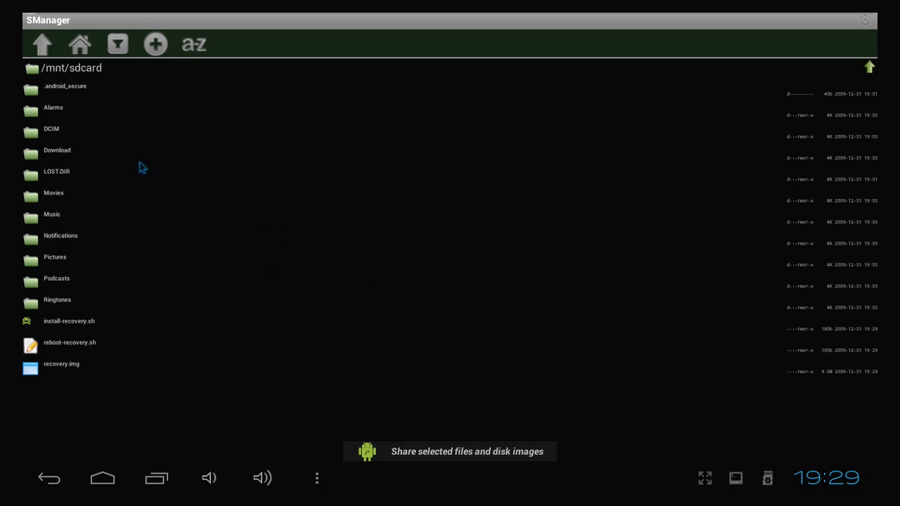
pyautogui.moveTo(107, 78)
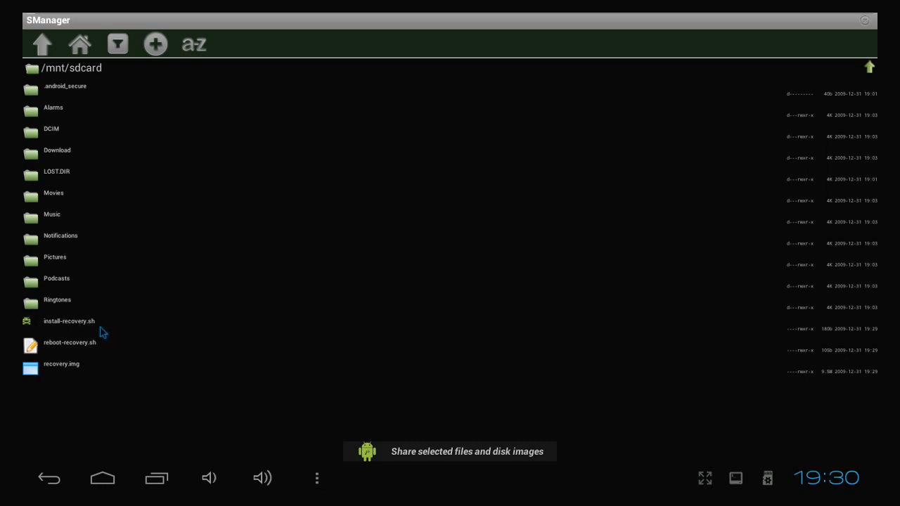
pyautogui.moveTo(74, 331)
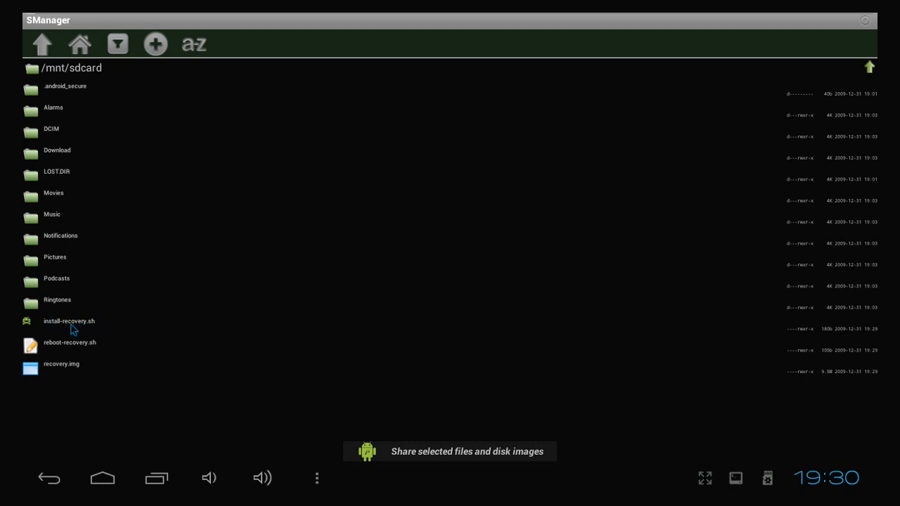
pyautogui.moveTo(63, 323)
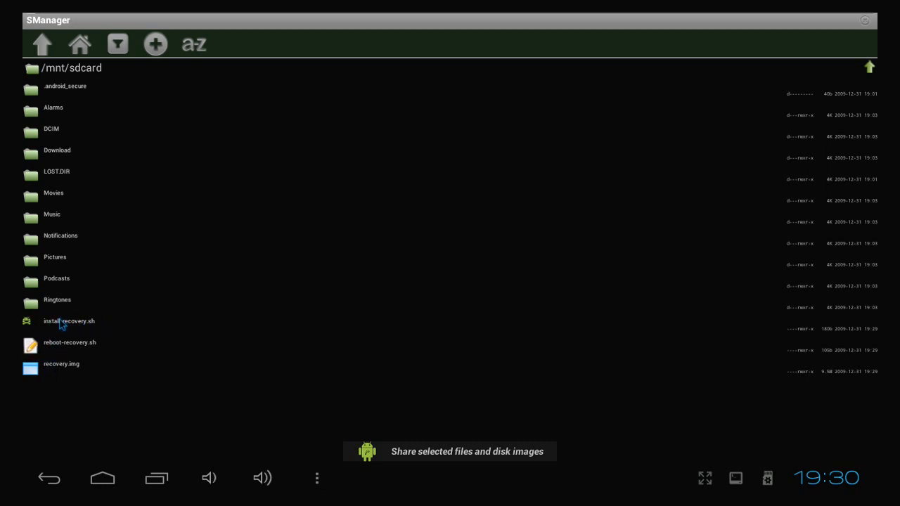
# Open install-recovery.sh from /mnt/sdcard in SManager and run it
pyautogui.click(69, 322)
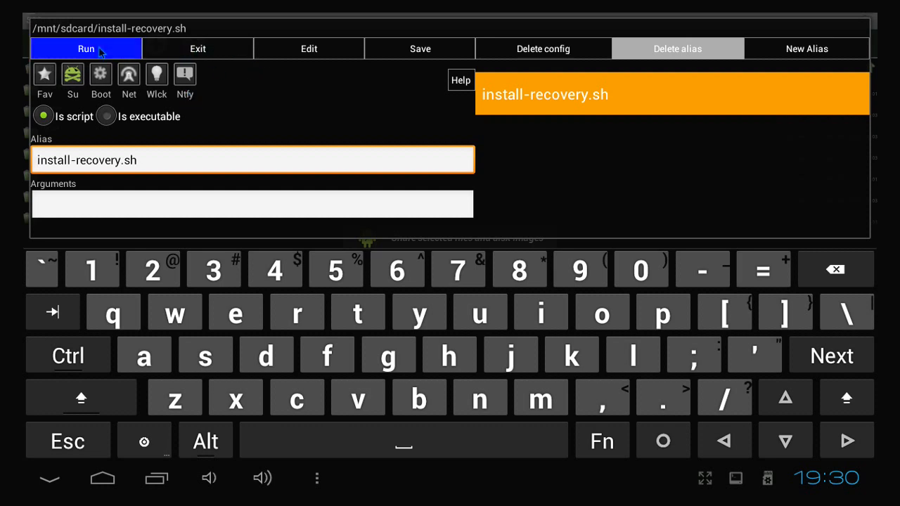
pyautogui.click(86, 48)
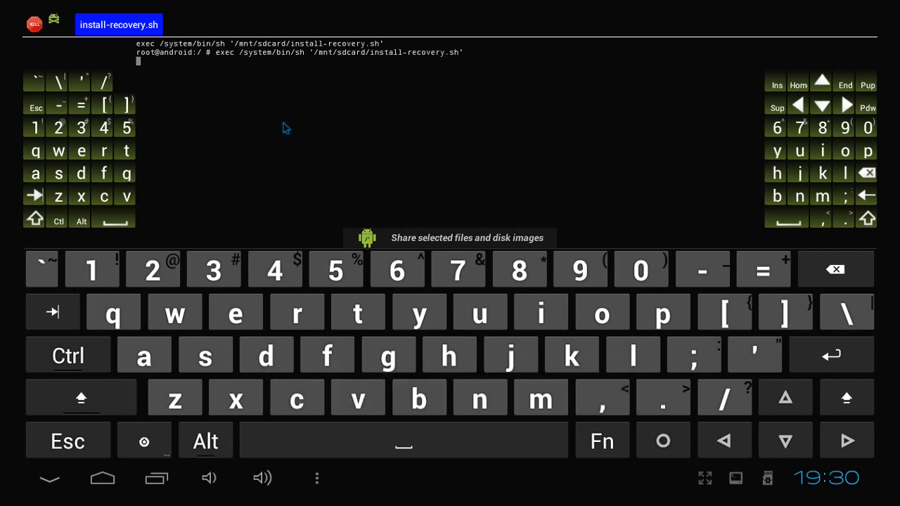
pyautogui.moveTo(450, 229)
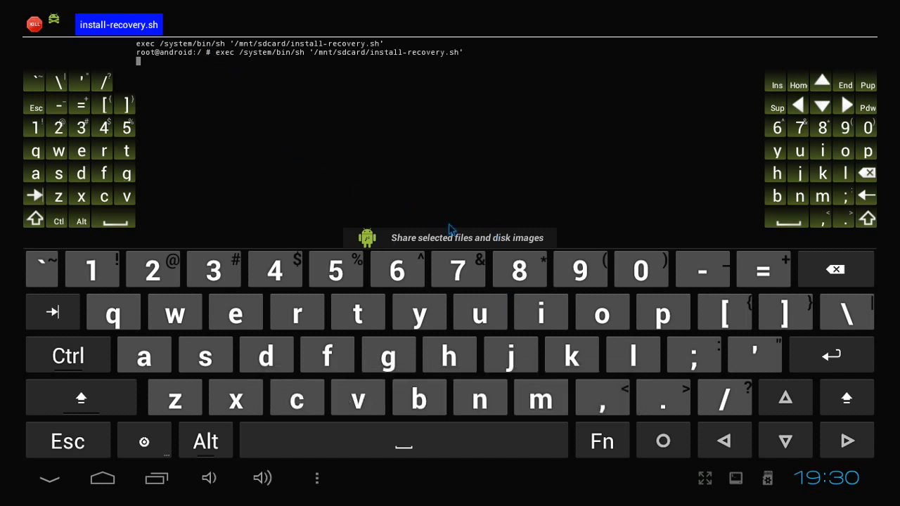
pyautogui.moveTo(403, 202)
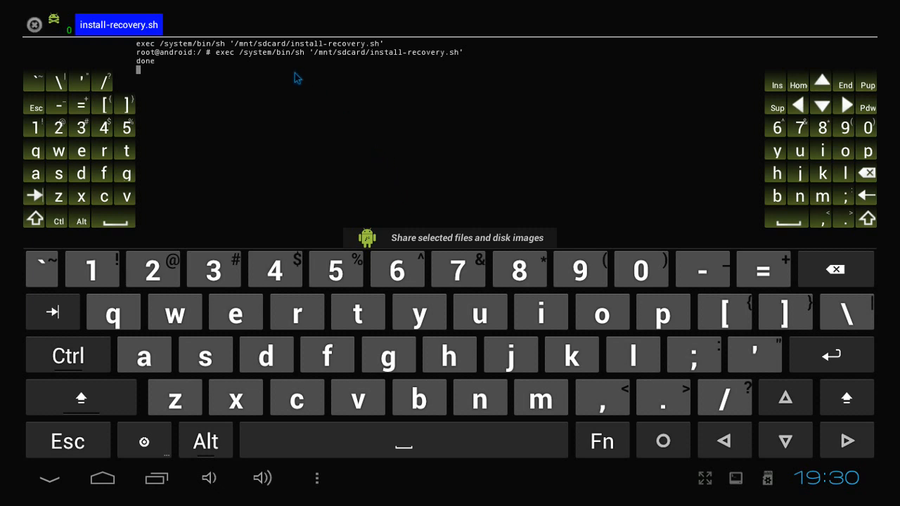
pyautogui.moveTo(176, 77)
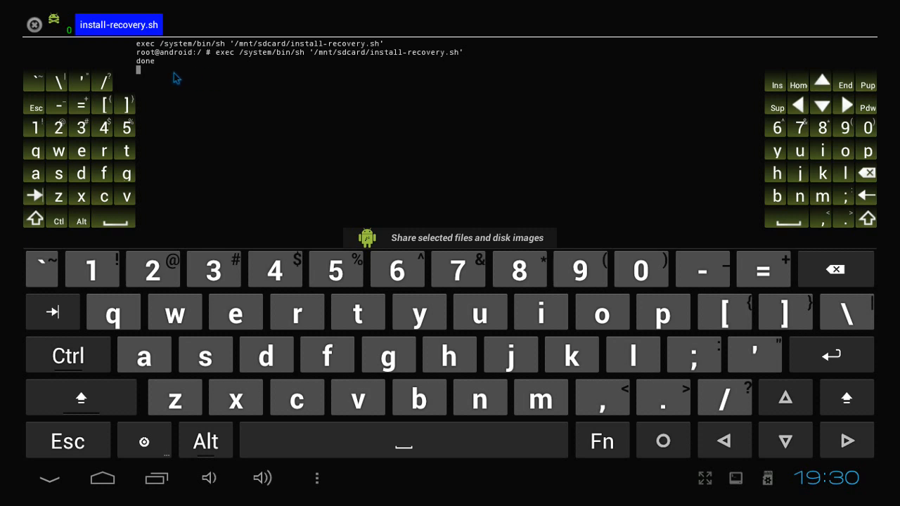
pyautogui.moveTo(224, 96)
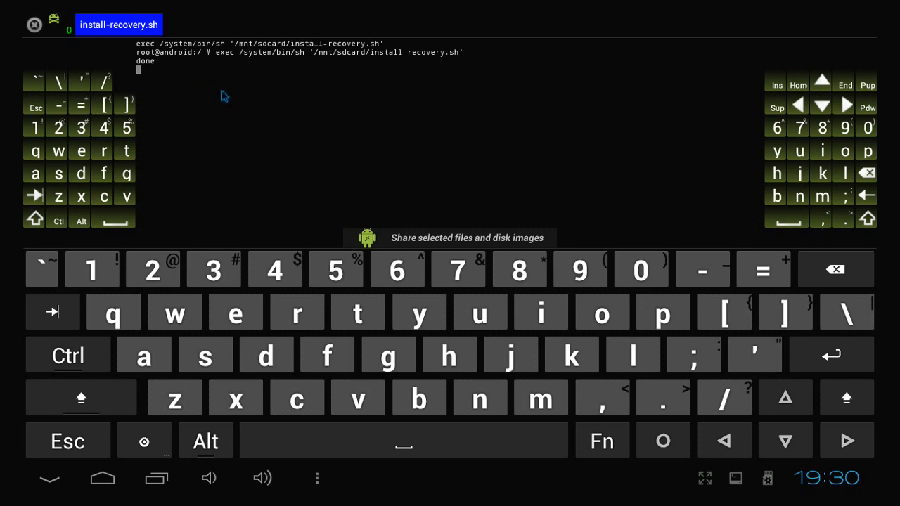
pyautogui.moveTo(262, 100)
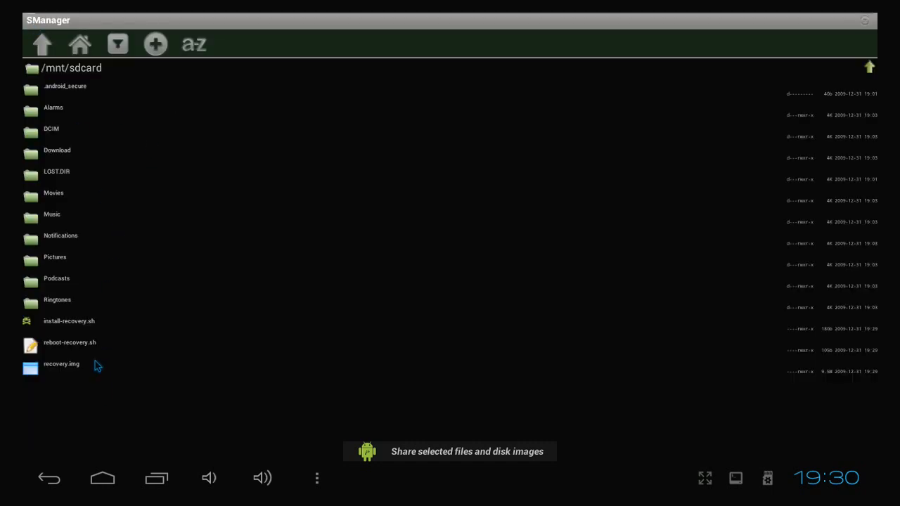
pyautogui.moveTo(84, 350)
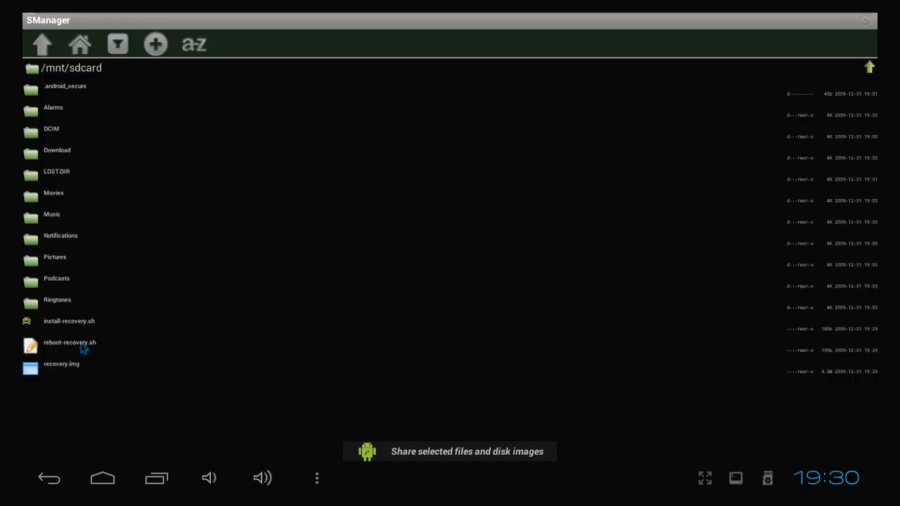
pyautogui.moveTo(83, 348)
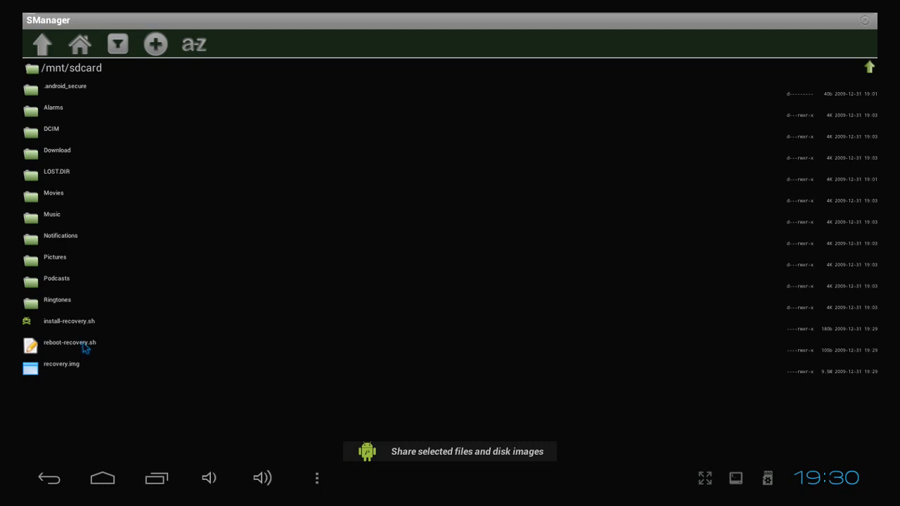
# Open and run reboot-recovery.sh in SManager to restart into recovery
pyautogui.click(70, 342)
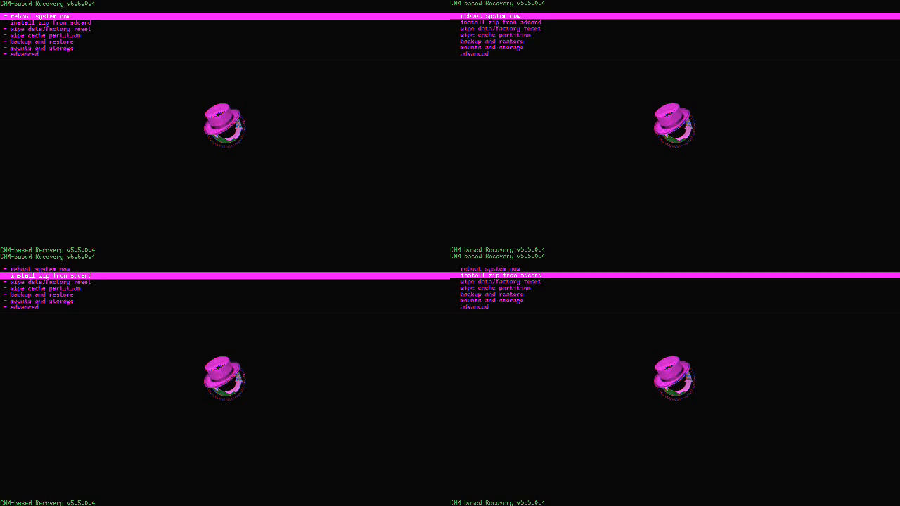
# Move down the CWM v5.5.0.4 main menu toward wipe data/factory reset
pyautogui.press('Down')
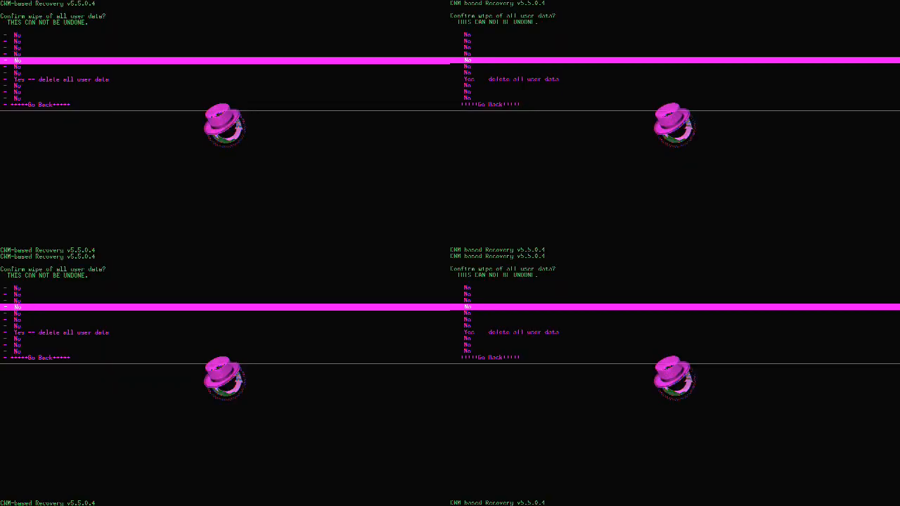
# Confirm 'Yes -- delete all user data' to wipe data, cache and sd-ext
pyautogui.click(56, 78)
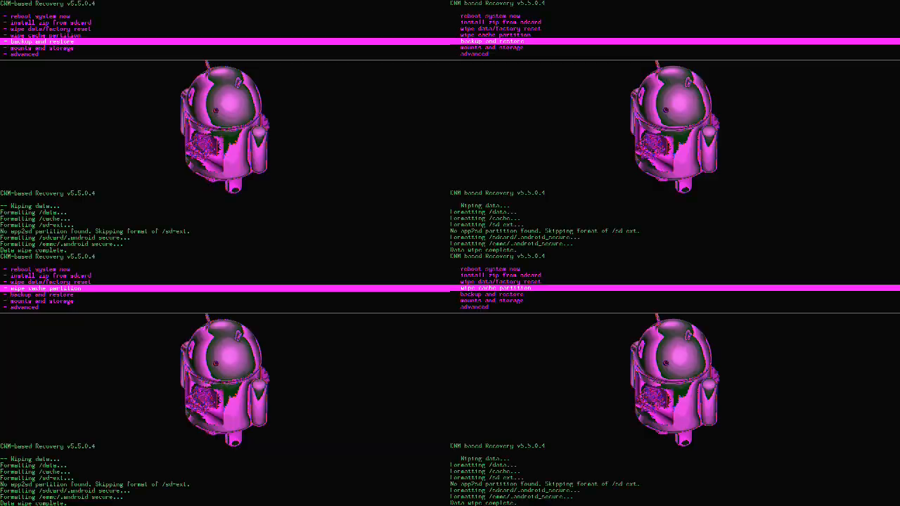
# Move the recovery menu selection to the wipe cache partition entry
pyautogui.press('Up')
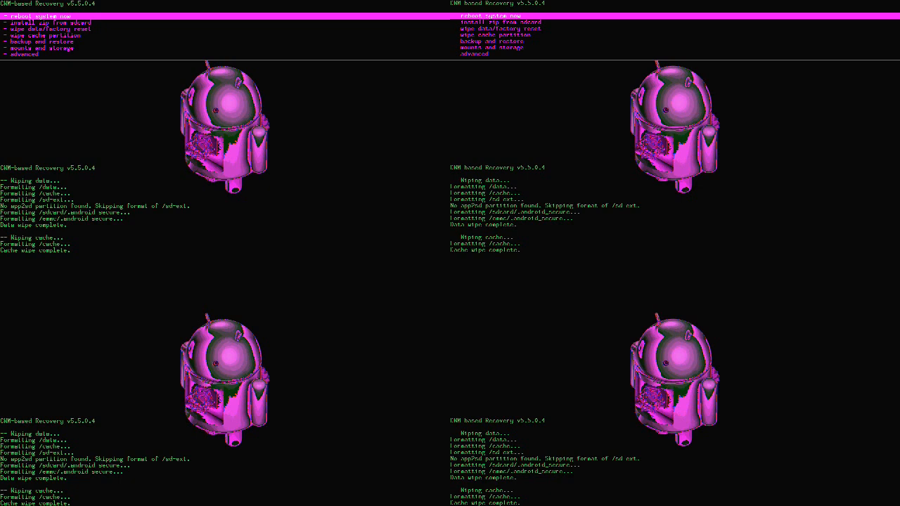
pyautogui.click(23, 53)
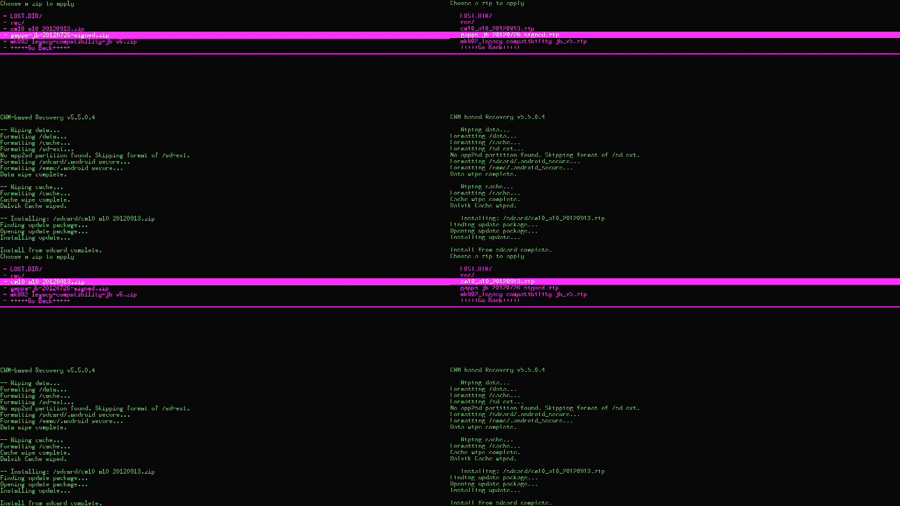
# Select gapps-jb-20120726-signed.zip to install Google Apps for Android 4.1.1
pyautogui.click(52, 35)
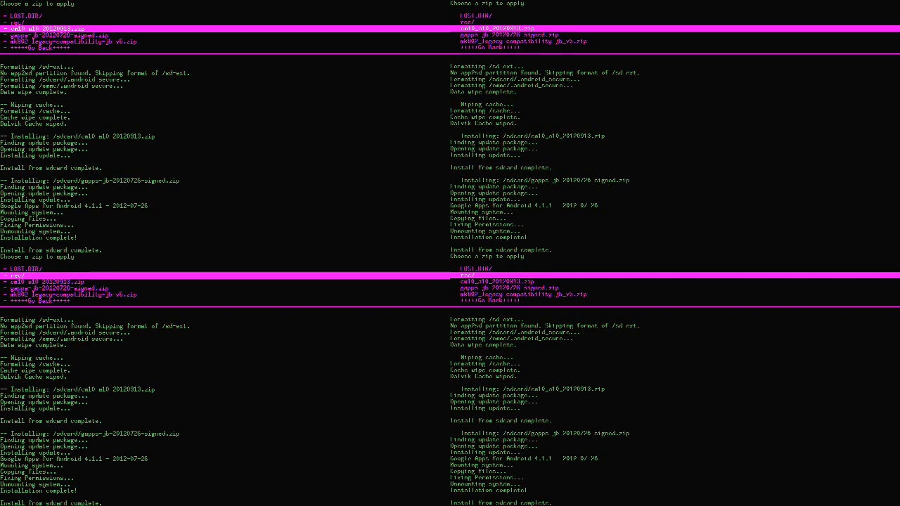
# Move down the recovery zip list after 'Installation complete!'
pyautogui.press('Down')
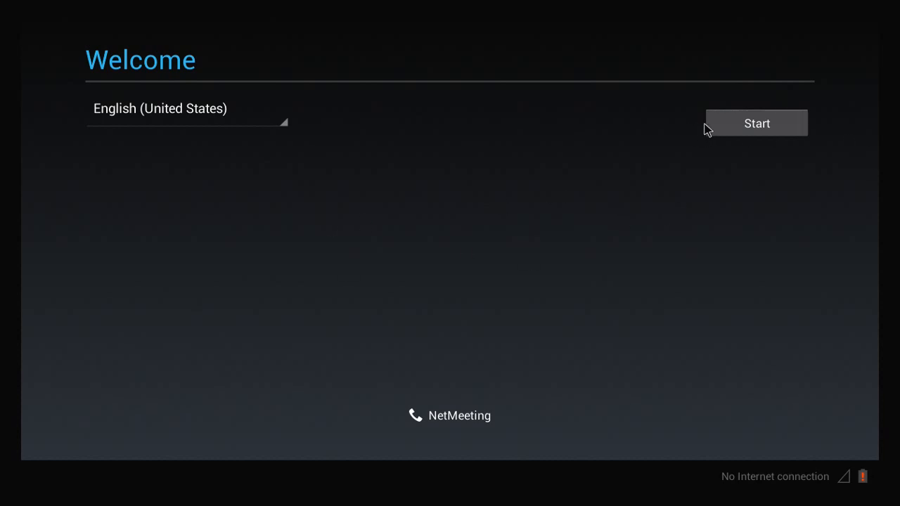
# Start setup in English (United States) and skip the owner name page
pyautogui.click(757, 123)
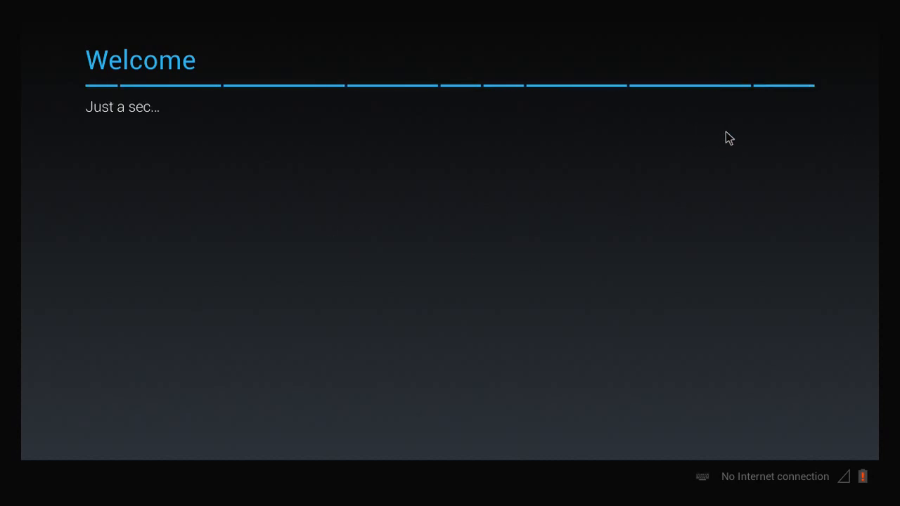
pyautogui.moveTo(573, 241)
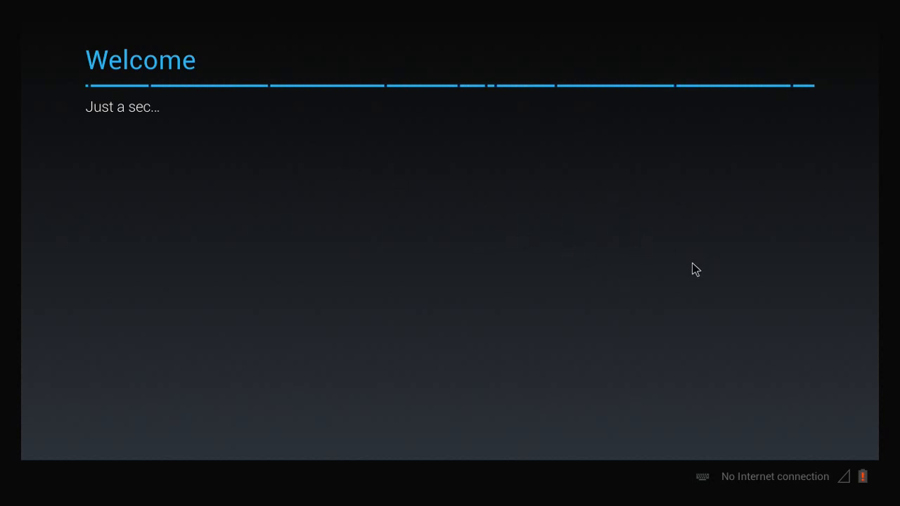
pyautogui.moveTo(665, 257)
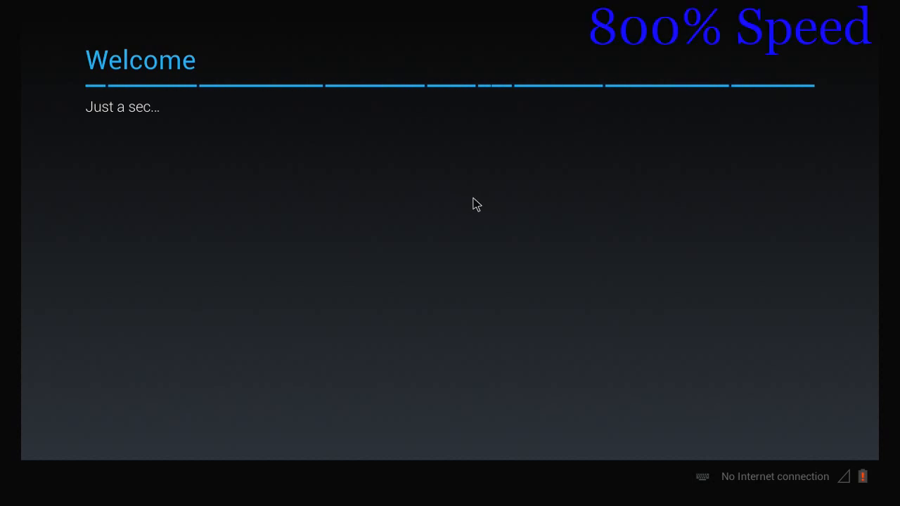
pyautogui.moveTo(717, 232)
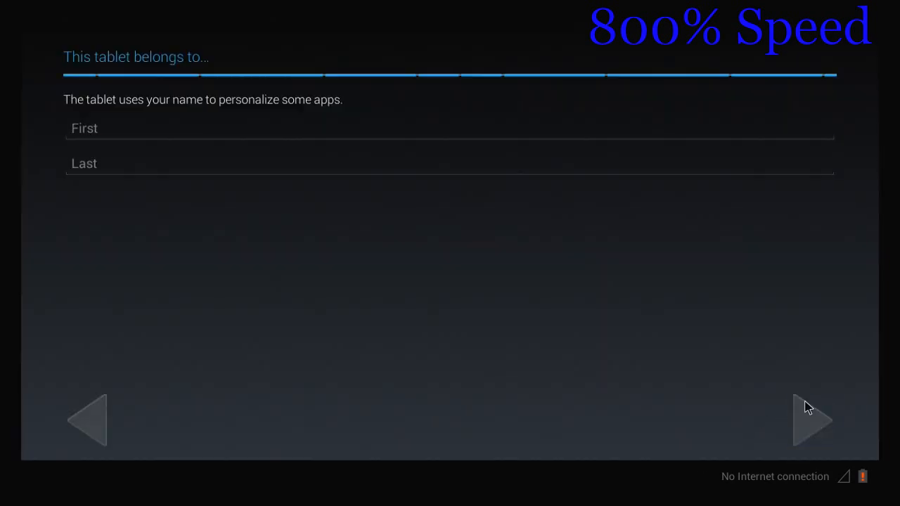
pyautogui.click(812, 421)
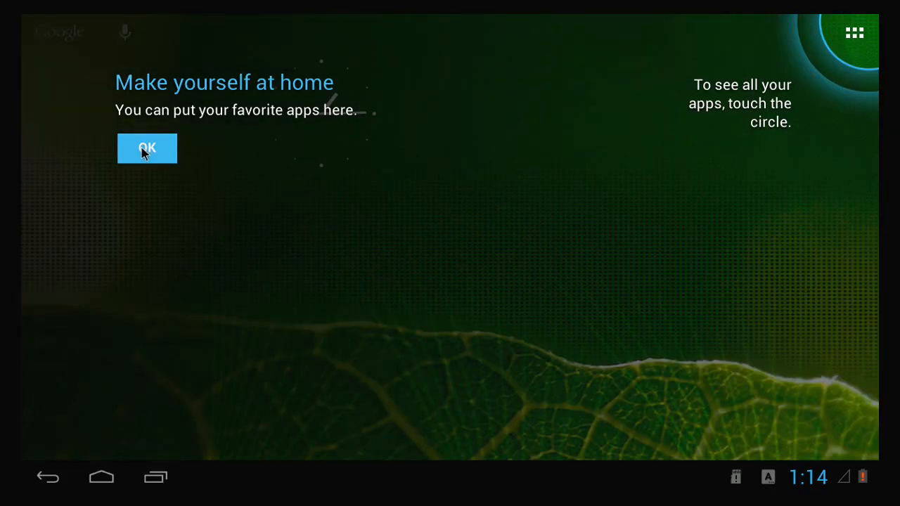
# Dismiss the home tip and the 'Choose some apps' tip, leaving All Apps open
pyautogui.click(147, 148)
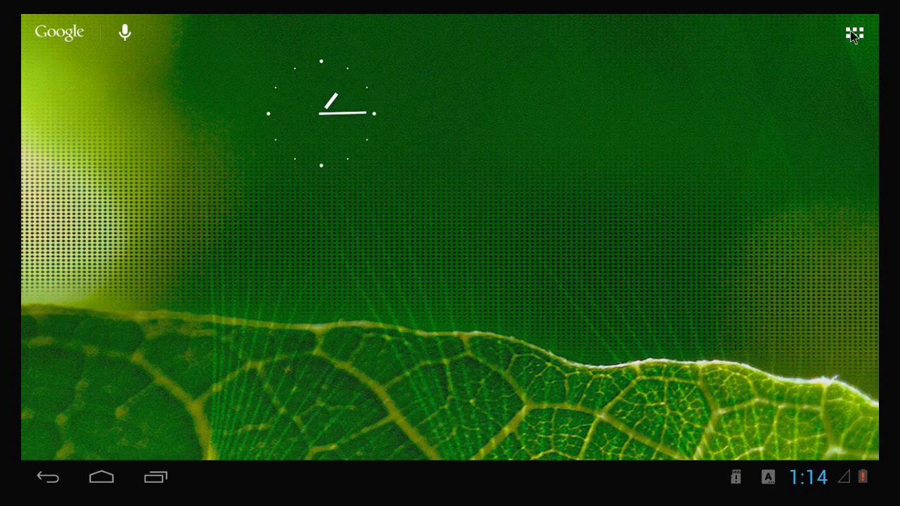
pyautogui.click(854, 33)
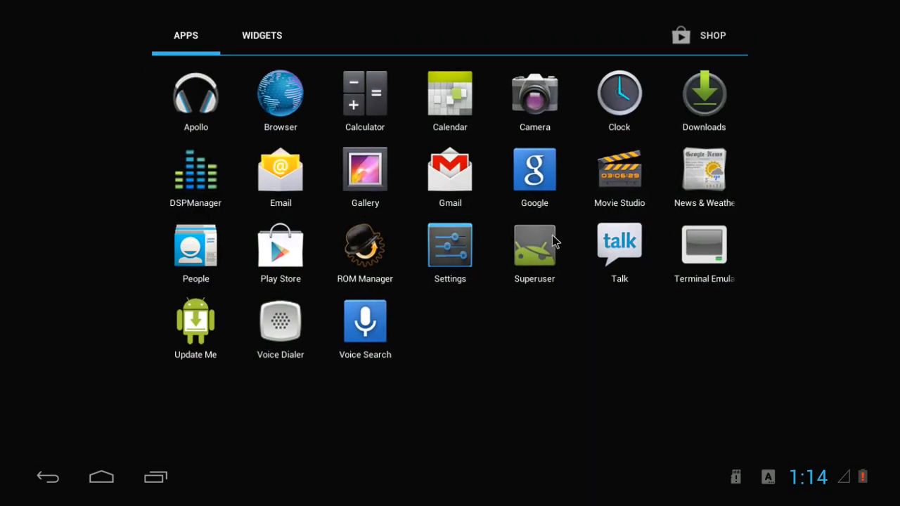
pyautogui.click(534, 243)
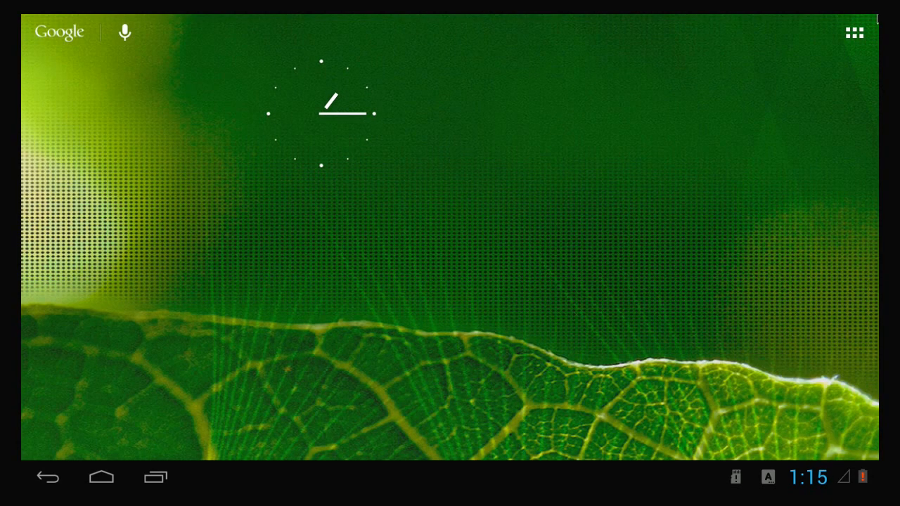
pyautogui.click(854, 33)
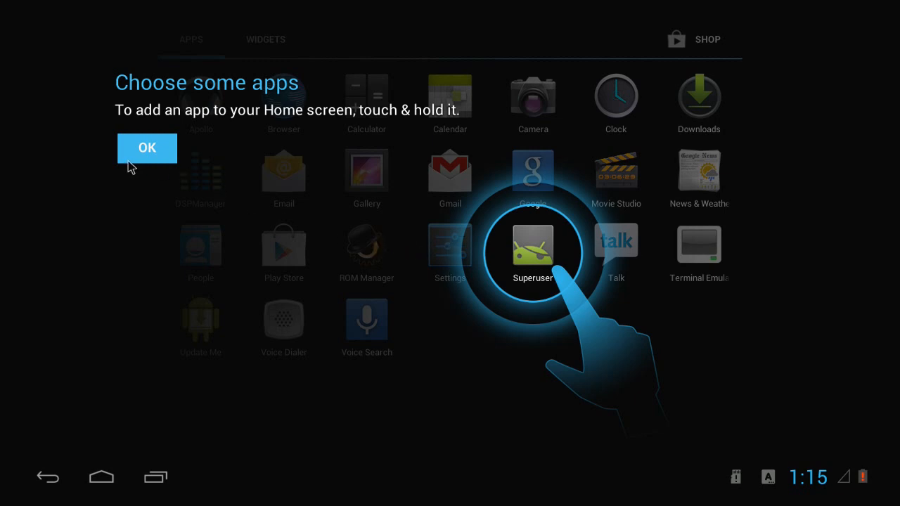
pyautogui.click(147, 147)
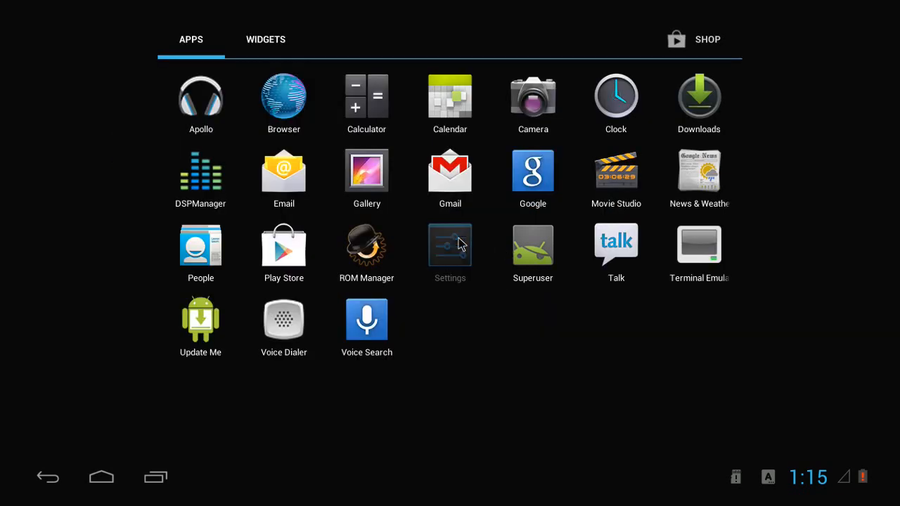
# Open Settings and scroll the category list down to Battery
pyautogui.click(450, 244)
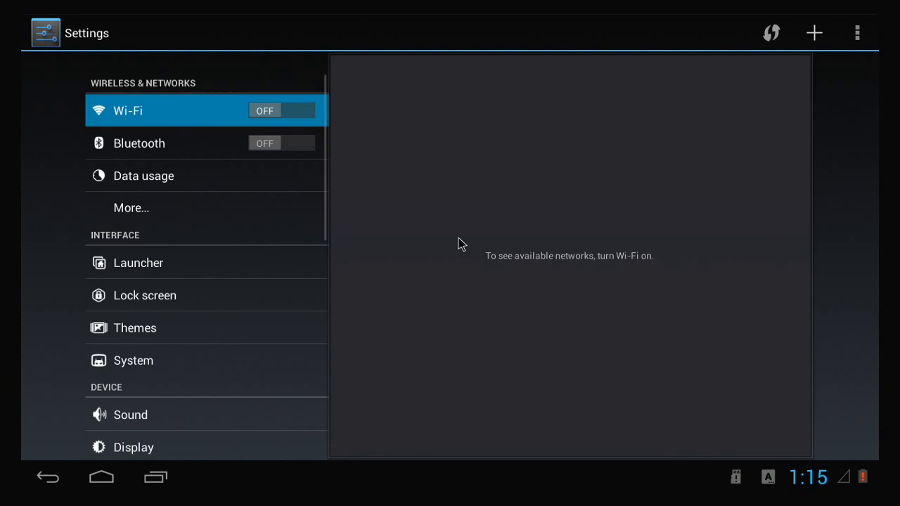
pyautogui.moveTo(183, 140)
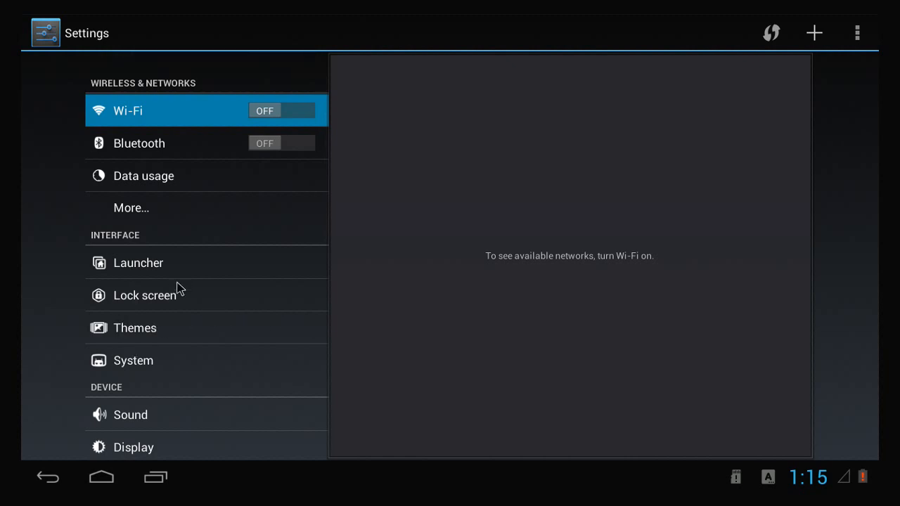
pyautogui.moveTo(174, 354)
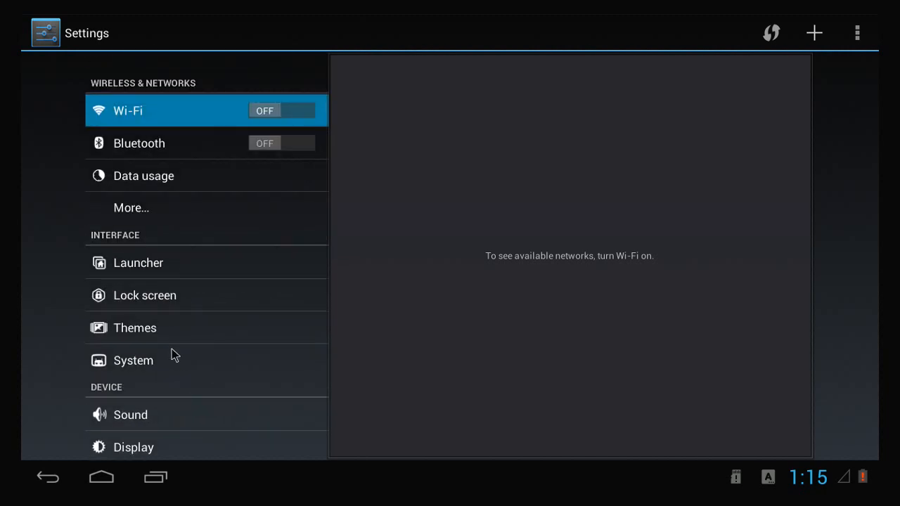
pyautogui.scroll(-3)
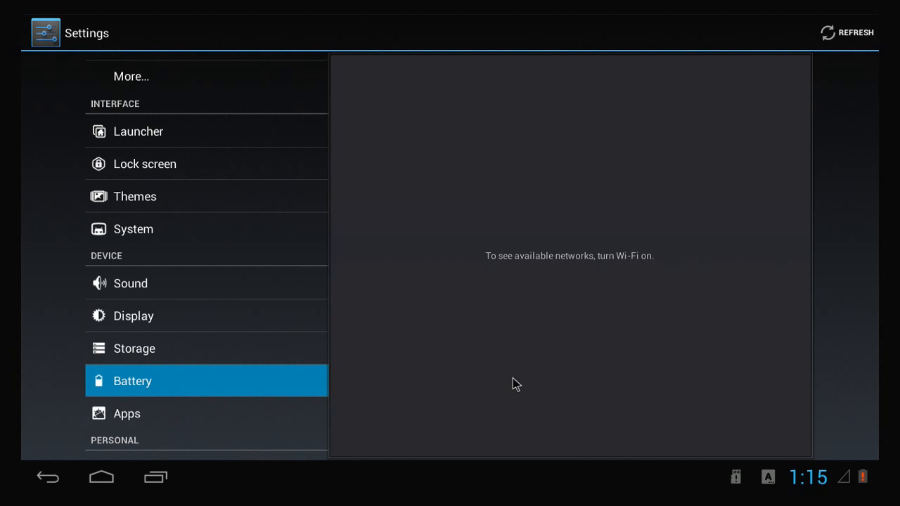
# View battery usage, then open Display and scroll the list to About tablet
pyautogui.click(132, 381)
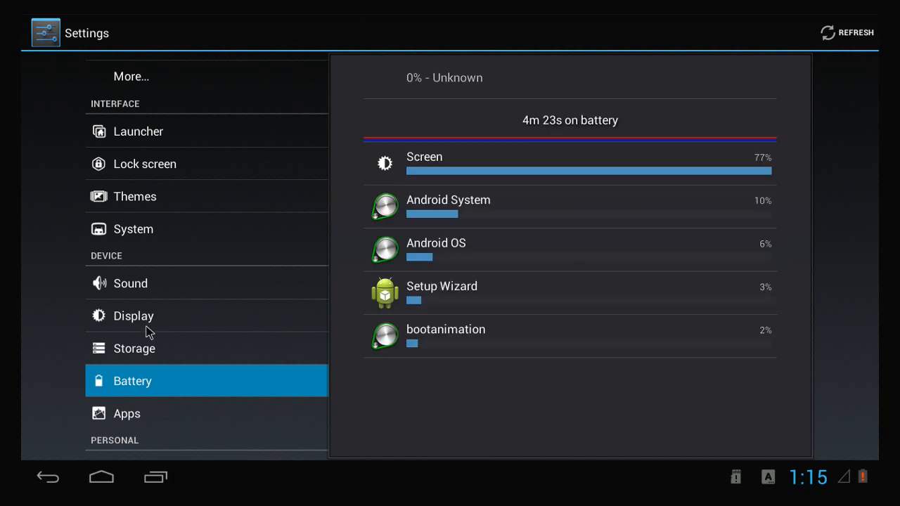
pyautogui.click(133, 315)
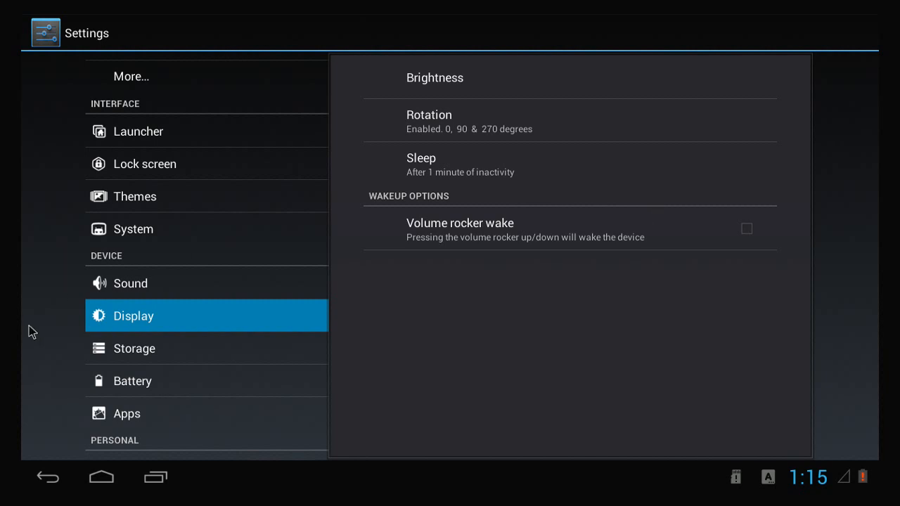
pyautogui.scroll(-3)
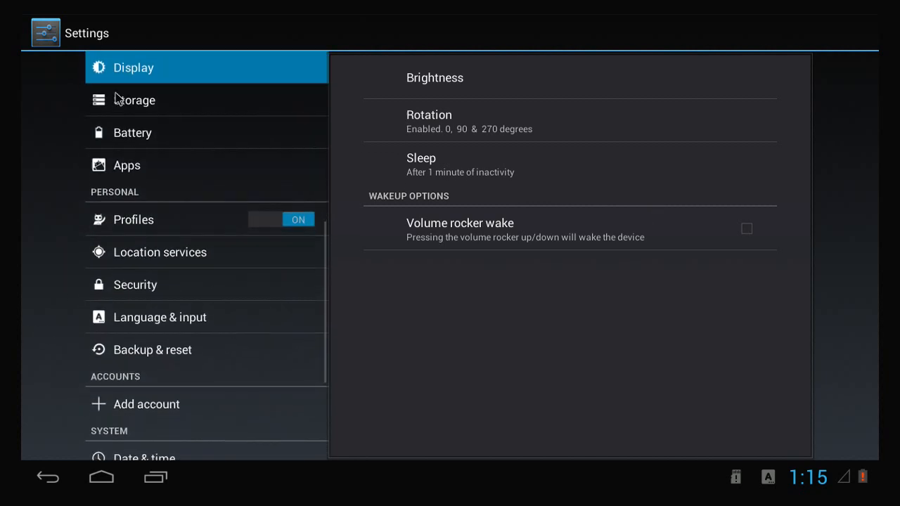
pyautogui.scroll(-3)
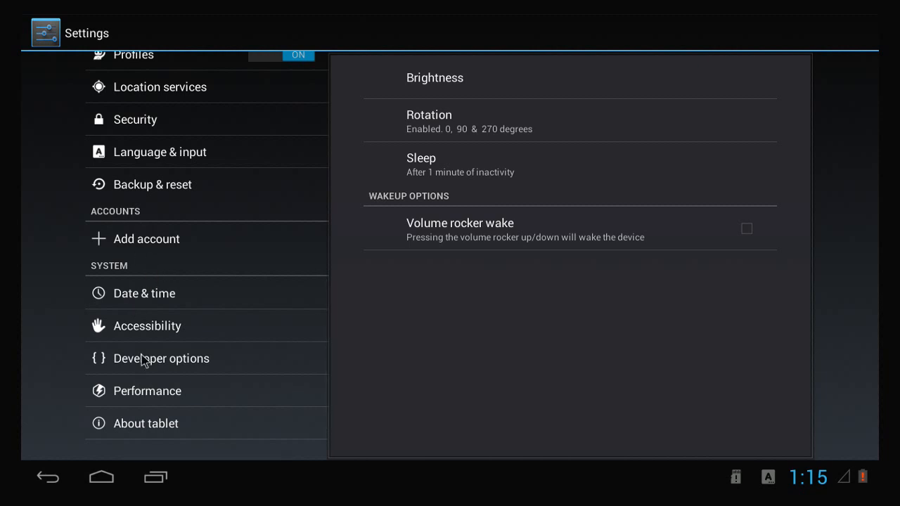
# Switch Developer options on and set HDCP checking to Never check
pyautogui.click(161, 358)
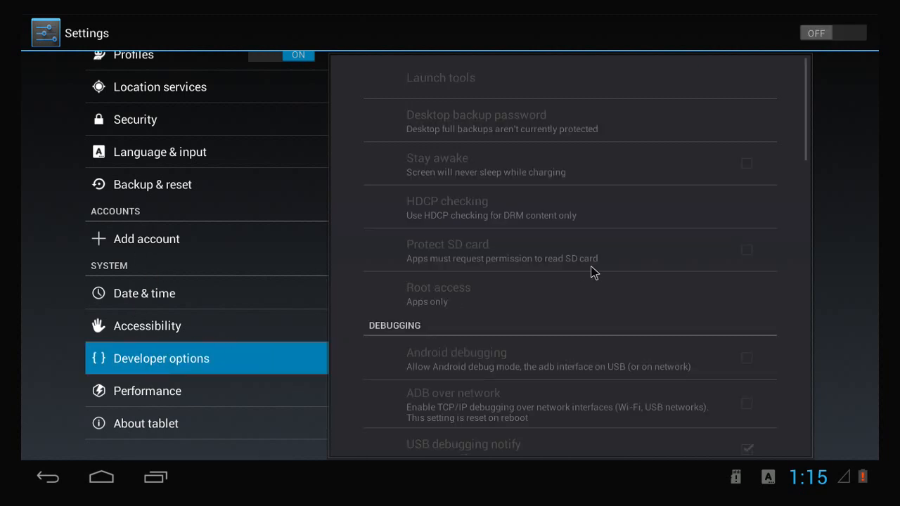
pyautogui.click(832, 32)
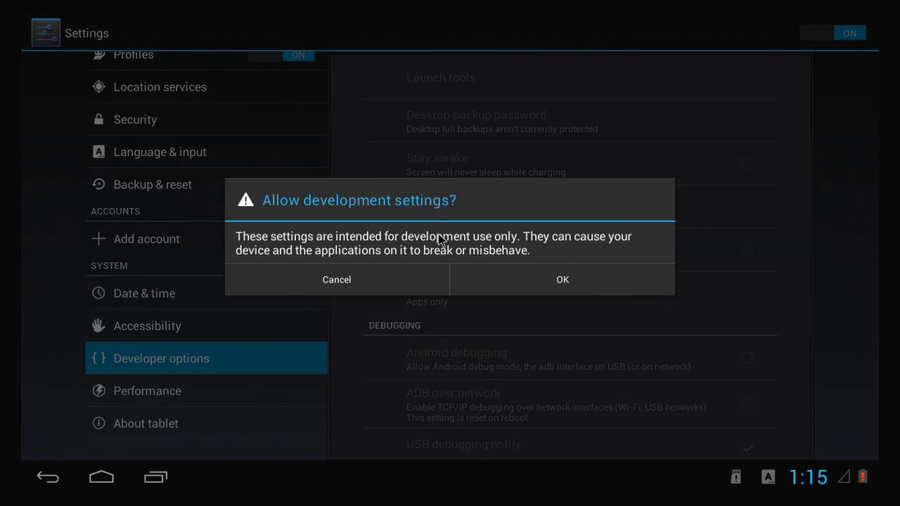
pyautogui.click(562, 279)
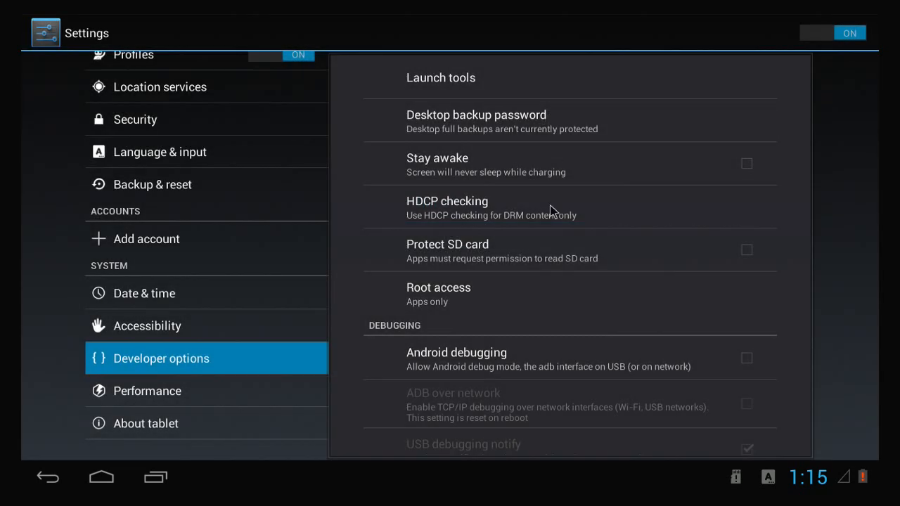
pyautogui.moveTo(695, 211)
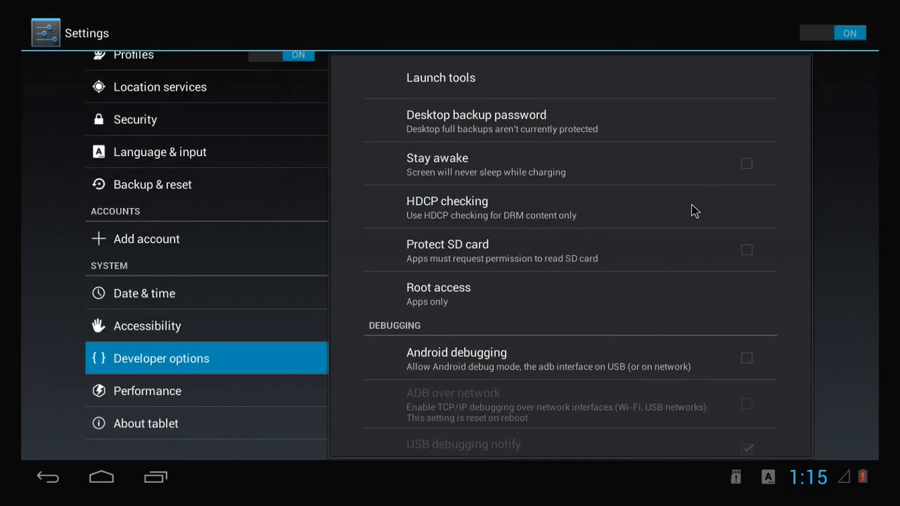
pyautogui.click(447, 207)
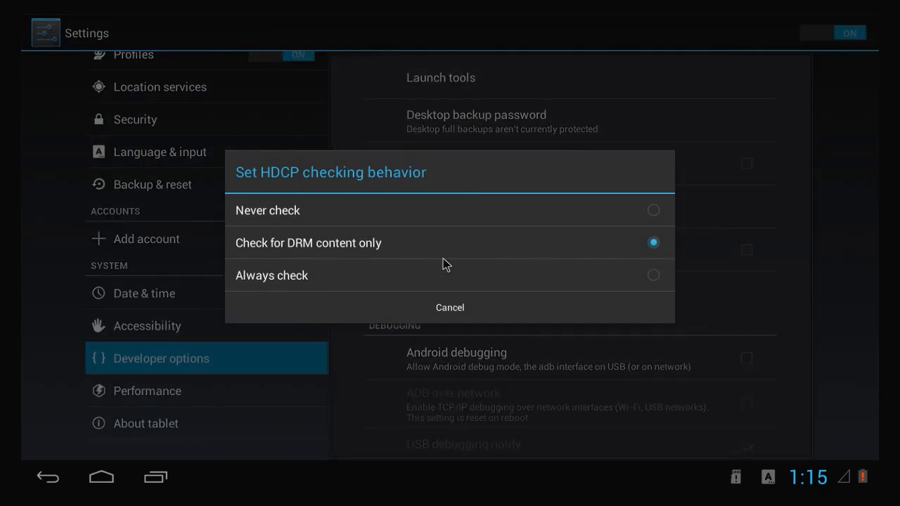
pyautogui.click(267, 210)
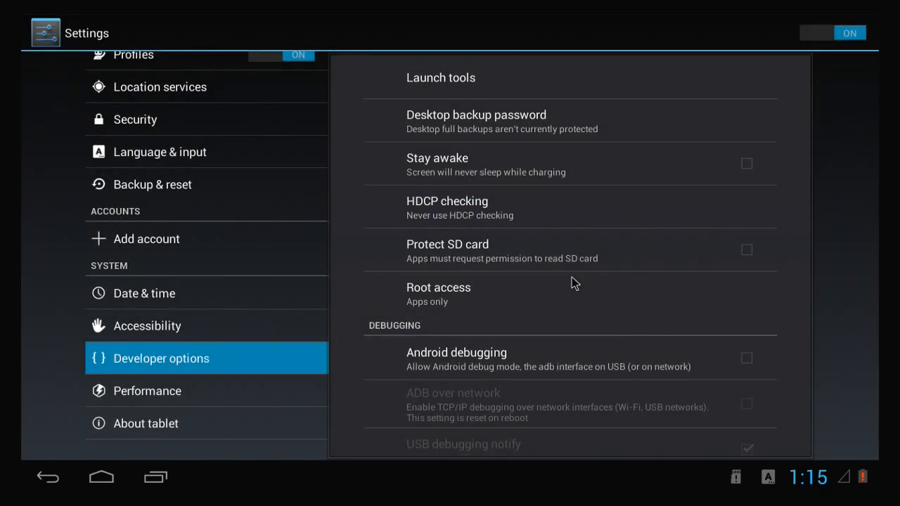
pyautogui.moveTo(543, 262)
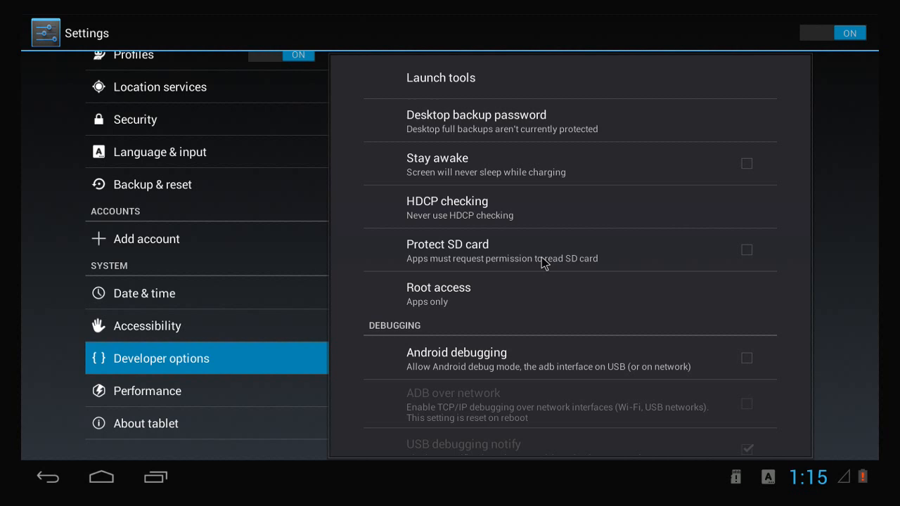
pyautogui.moveTo(602, 282)
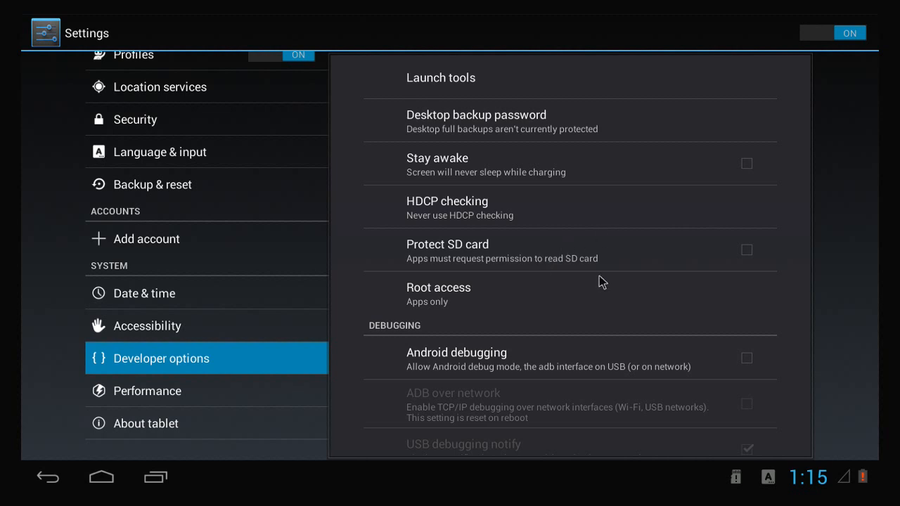
# Enable Android debugging, allow USB debugging, and review options down to monitoring
pyautogui.scroll(-3)
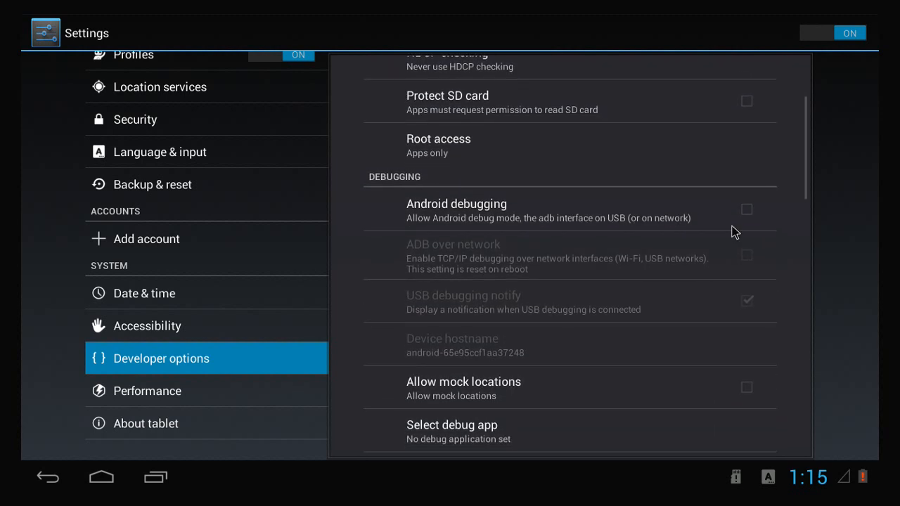
pyautogui.click(746, 208)
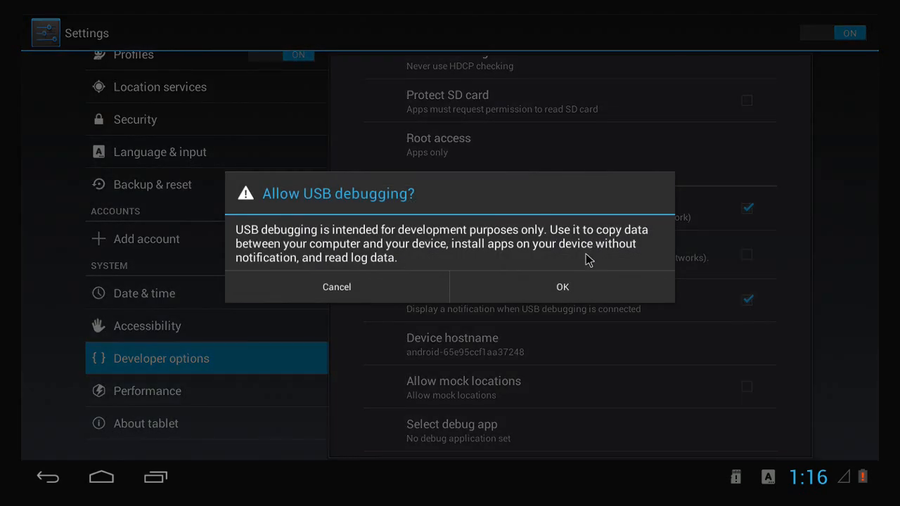
pyautogui.click(562, 286)
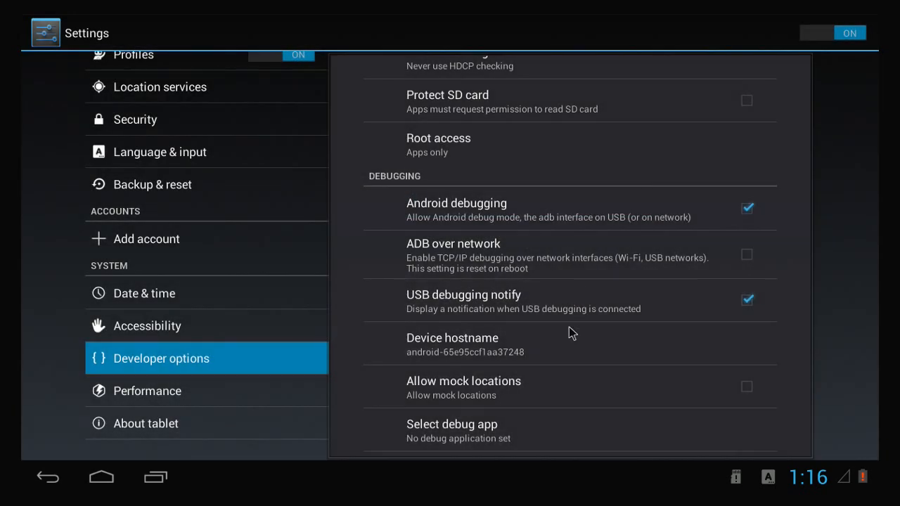
pyautogui.scroll(-3)
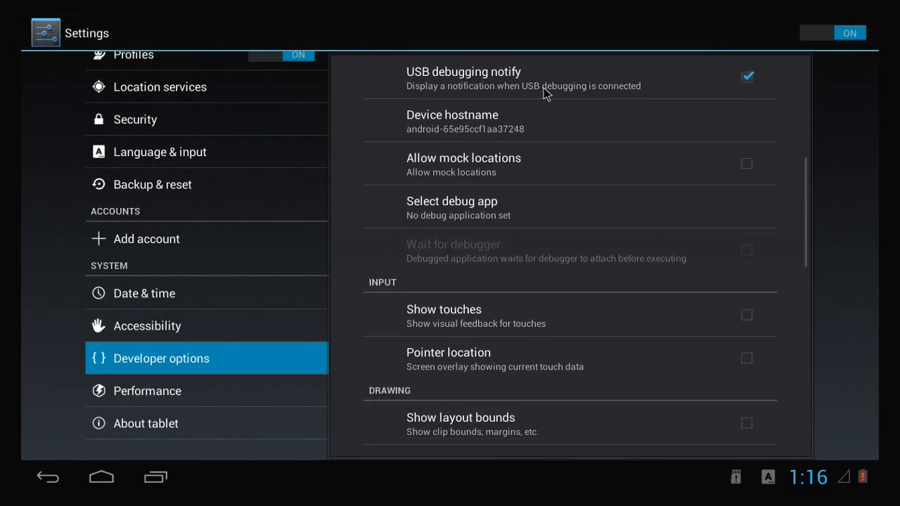
pyautogui.scroll(-3)
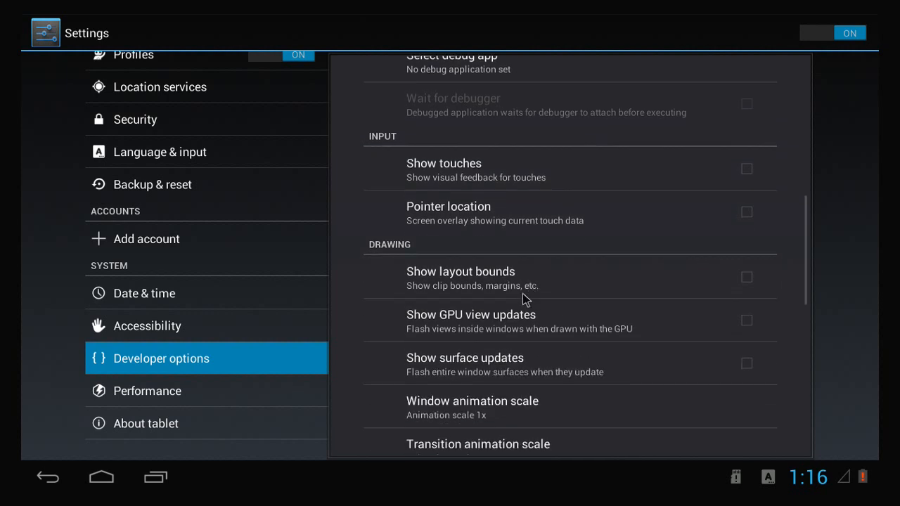
pyautogui.scroll(-3)
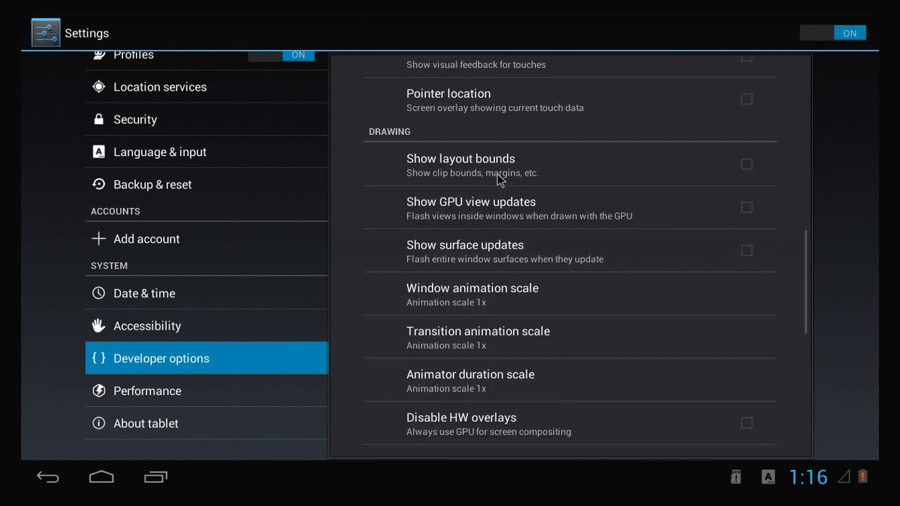
pyautogui.scroll(-3)
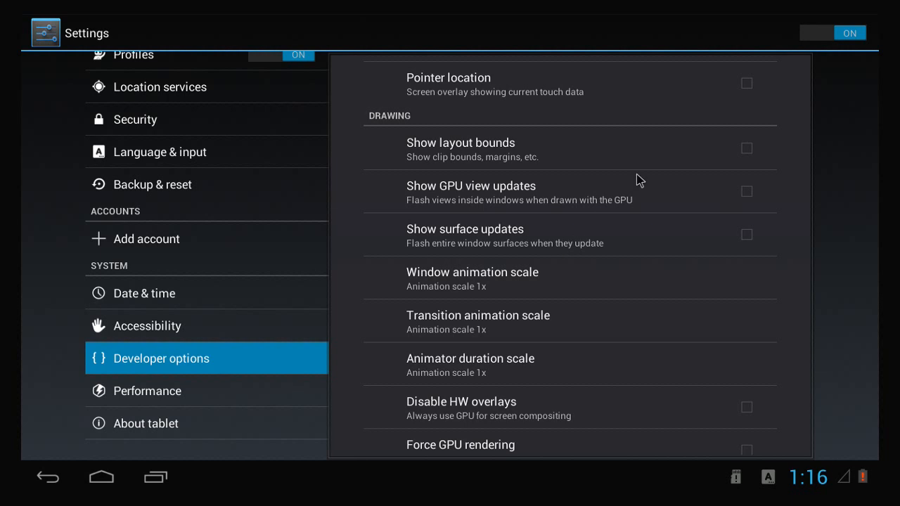
pyautogui.scroll(-3)
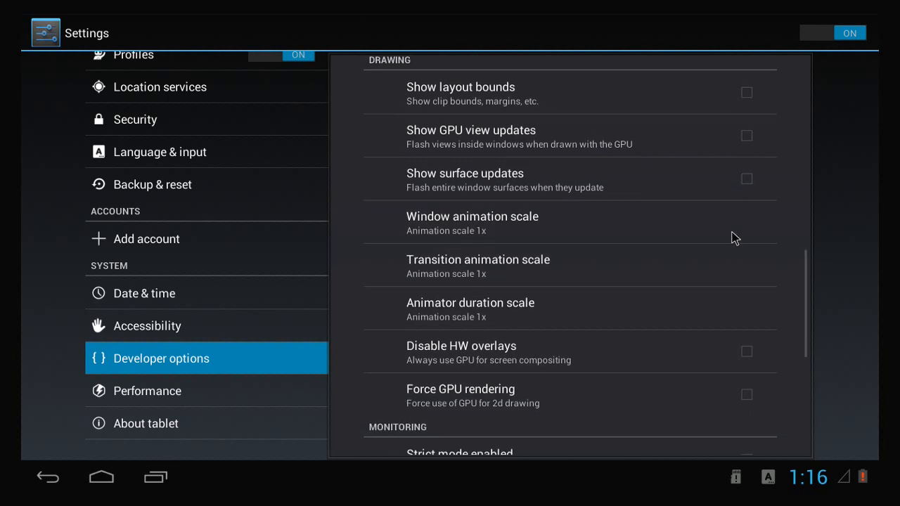
pyautogui.scroll(-3)
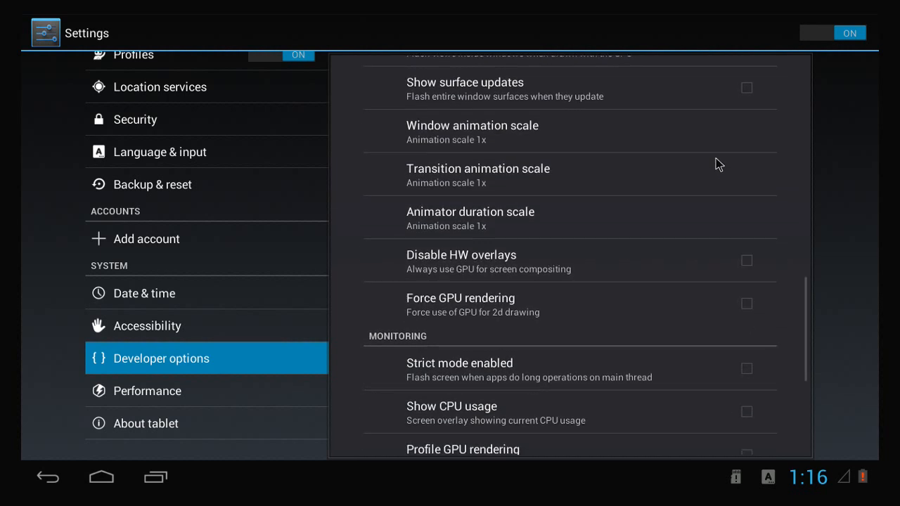
pyautogui.moveTo(763, 270)
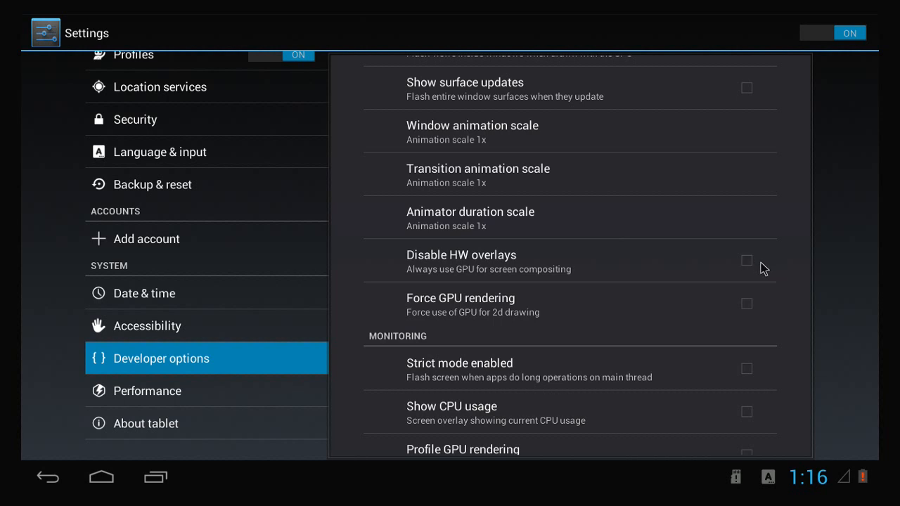
# Turn on forced GPU compositing in Developer options, scroll further, and open Accessibility
pyautogui.click(746, 260)
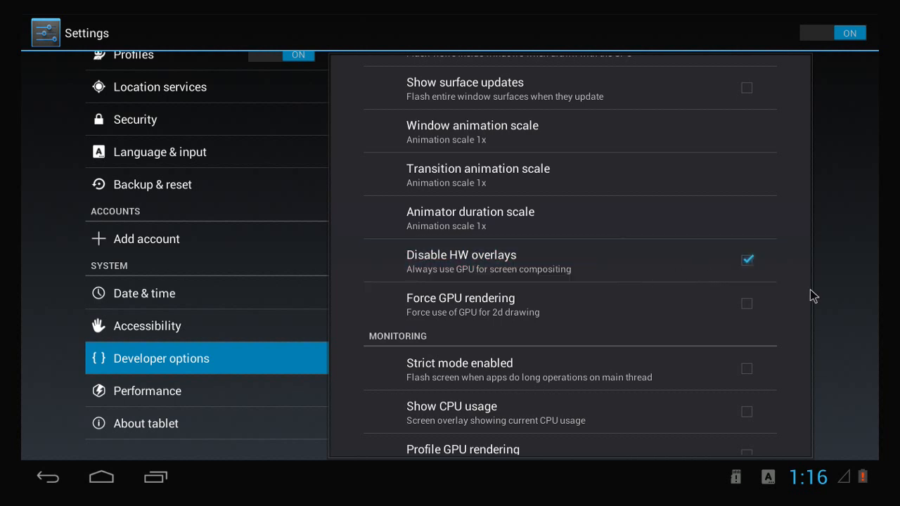
pyautogui.moveTo(541, 268)
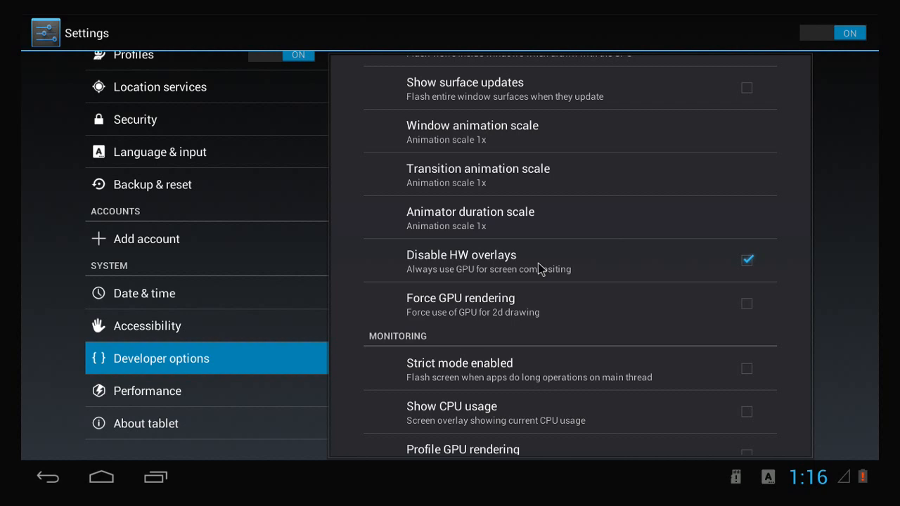
pyautogui.moveTo(139, 103)
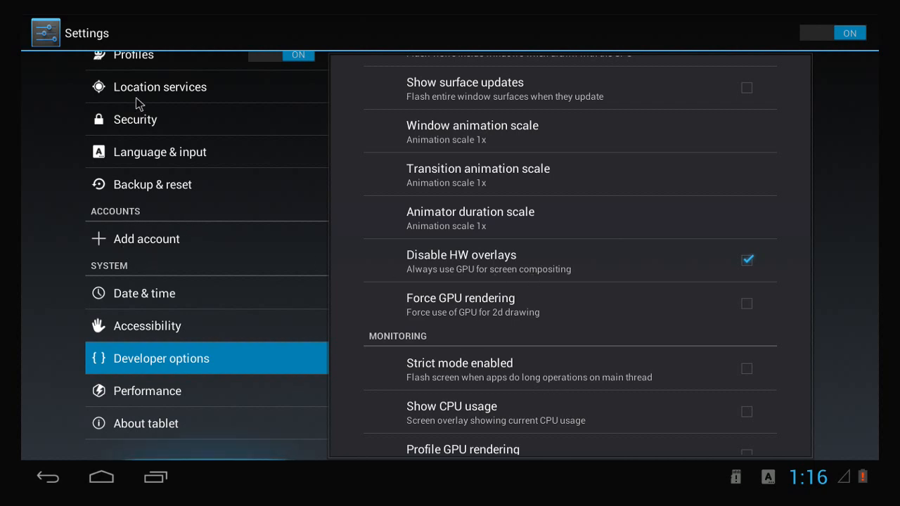
pyautogui.scroll(-3)
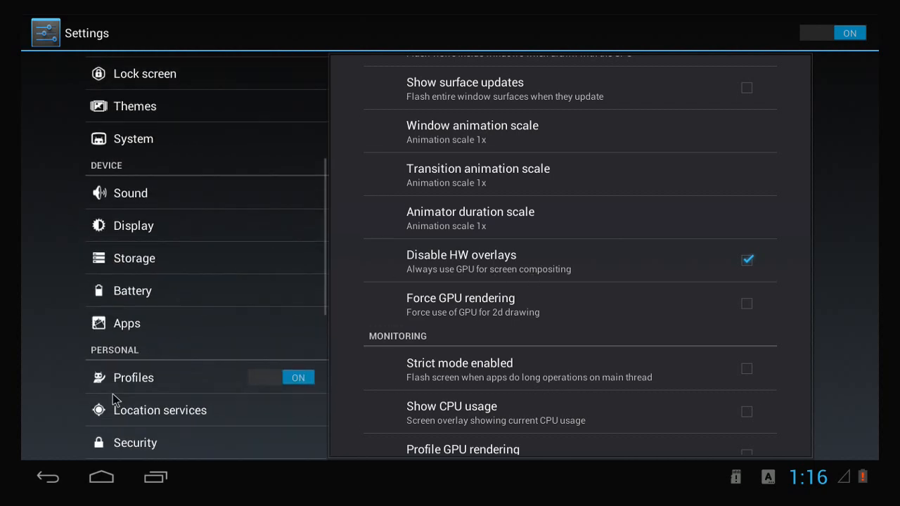
pyautogui.scroll(-3)
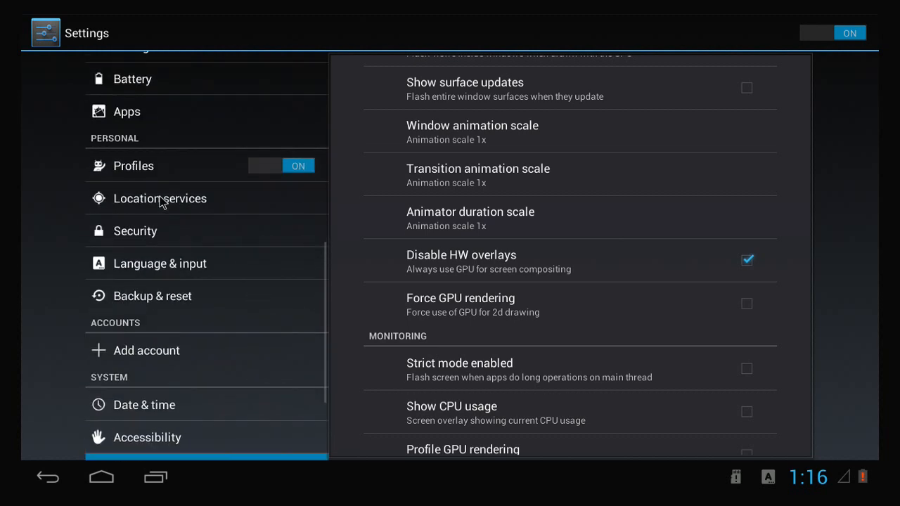
pyautogui.scroll(-3)
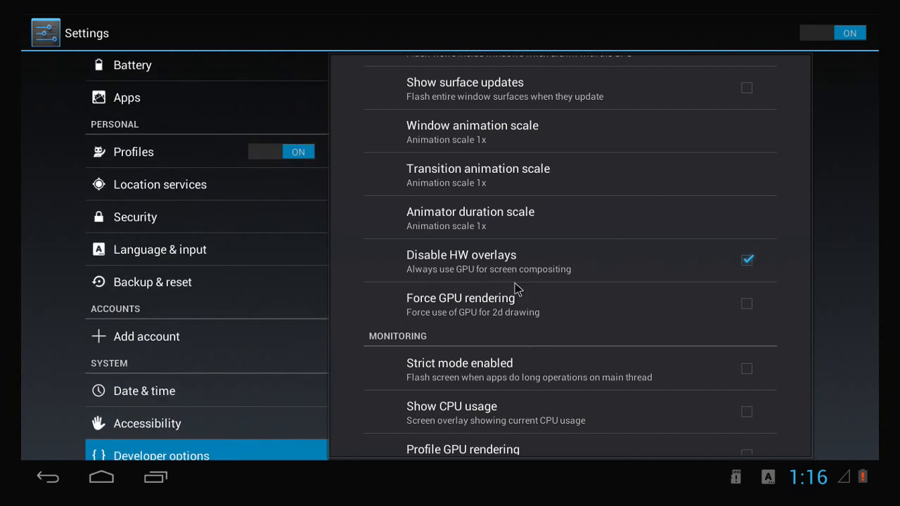
pyautogui.scroll(-3)
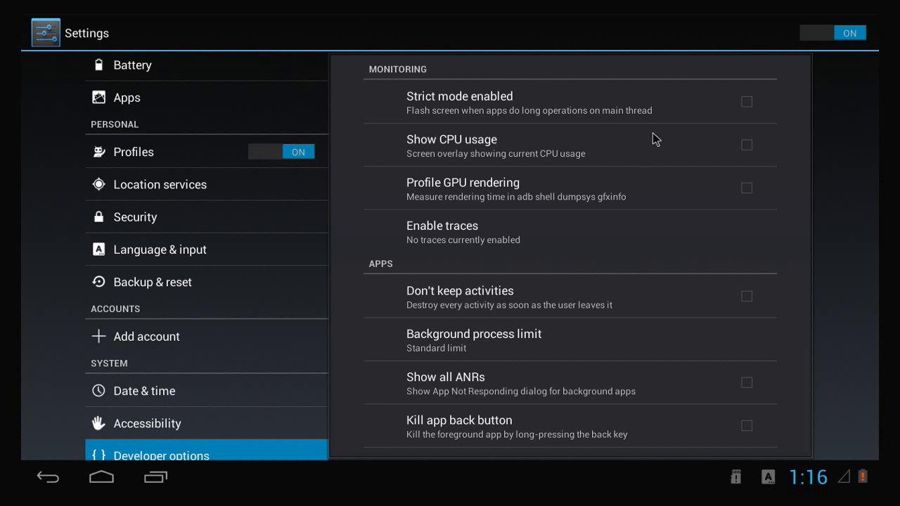
pyautogui.moveTo(647, 359)
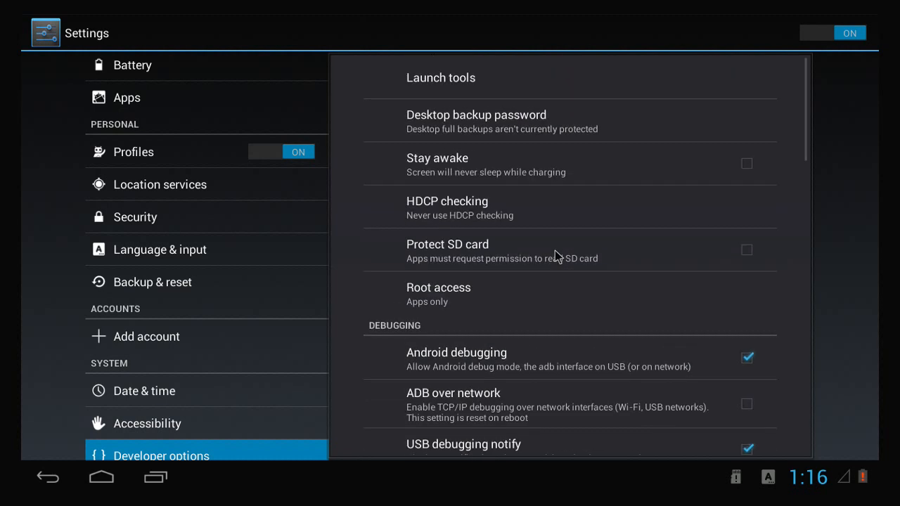
pyautogui.moveTo(106, 452)
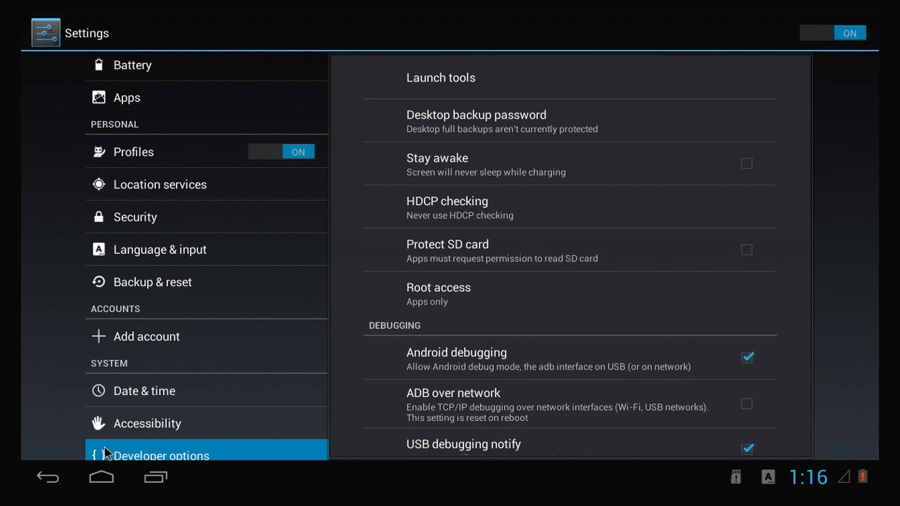
pyautogui.click(147, 423)
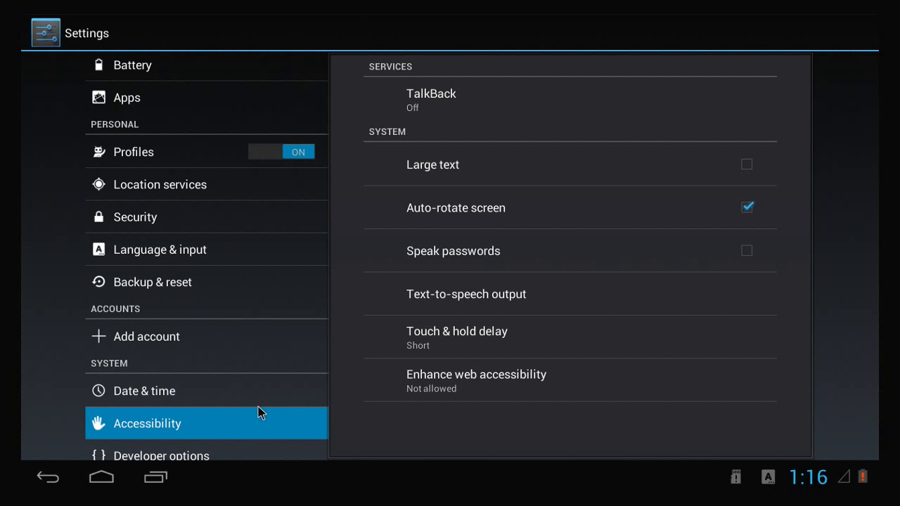
pyautogui.moveTo(175, 391)
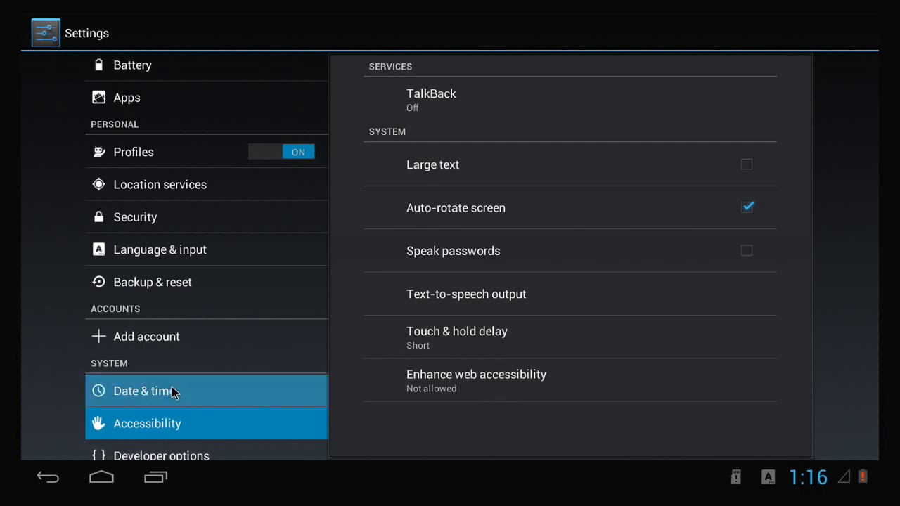
# Change the Security screen lock to None, then to Slide
pyautogui.click(144, 391)
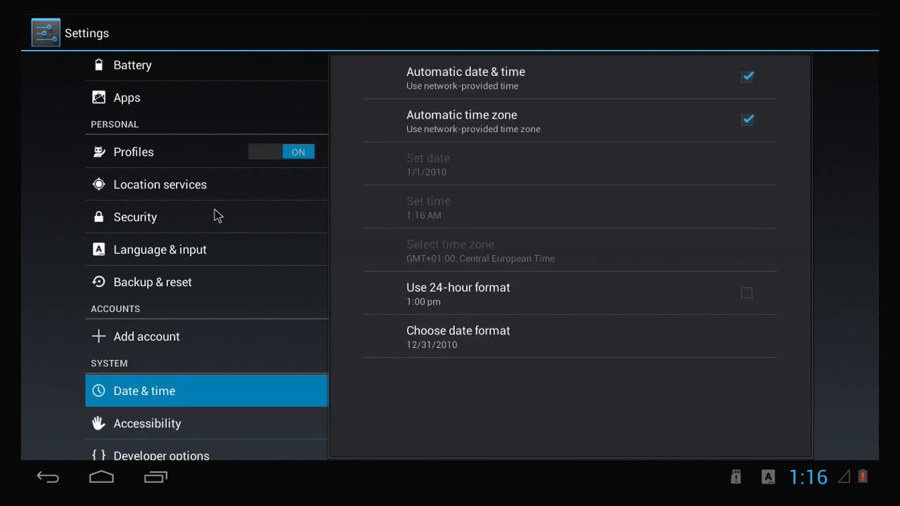
pyautogui.click(135, 217)
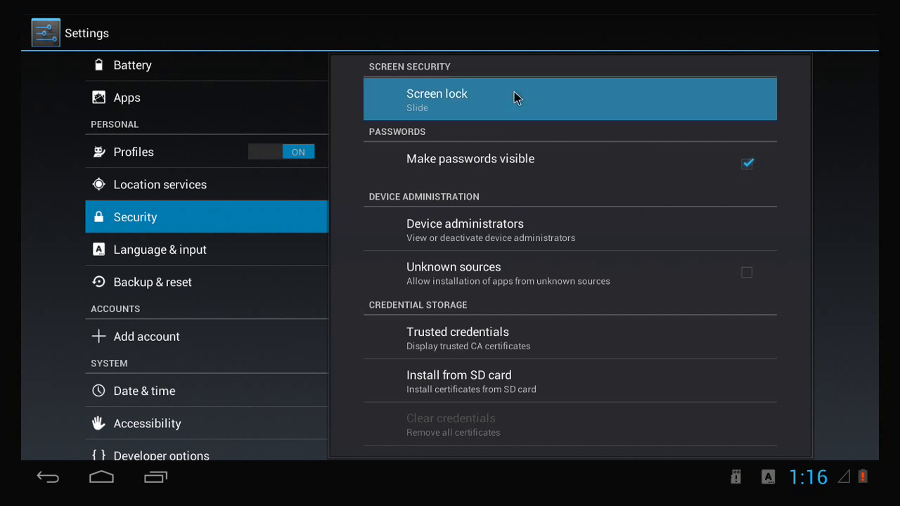
pyautogui.click(437, 99)
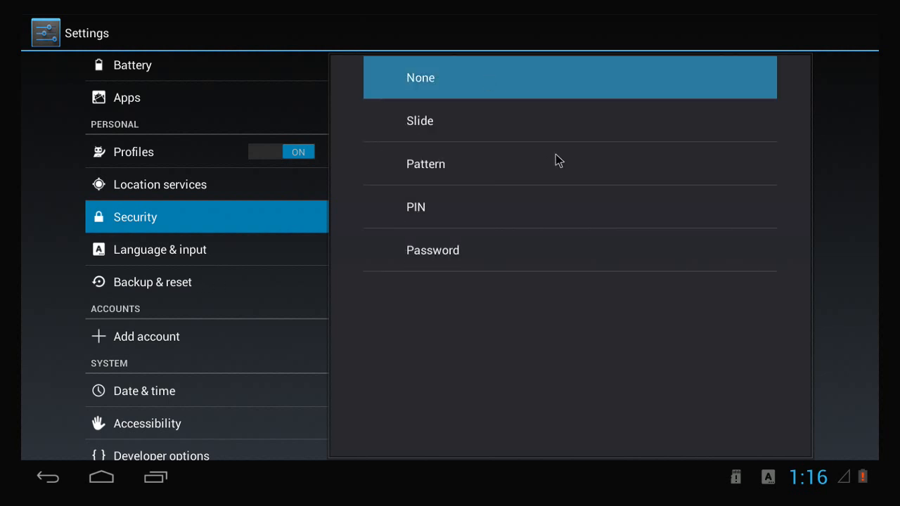
pyautogui.click(420, 78)
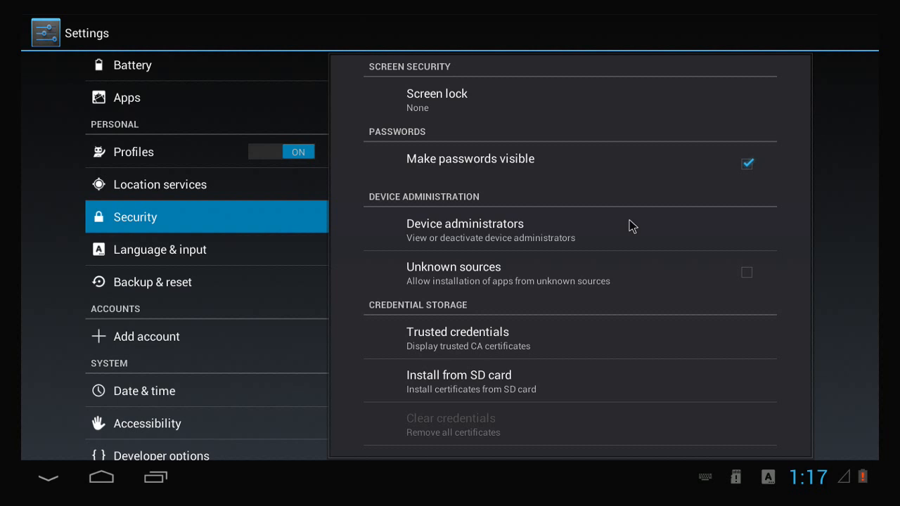
pyautogui.moveTo(675, 218)
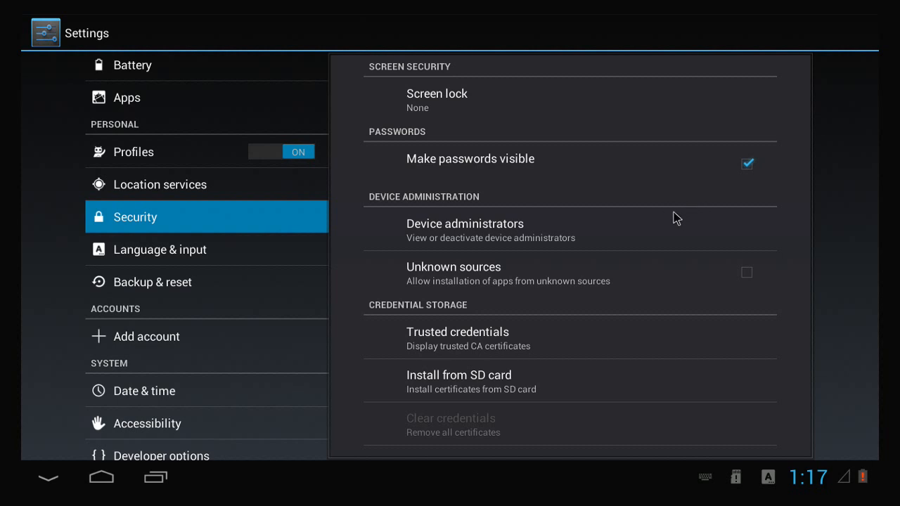
pyautogui.moveTo(519, 156)
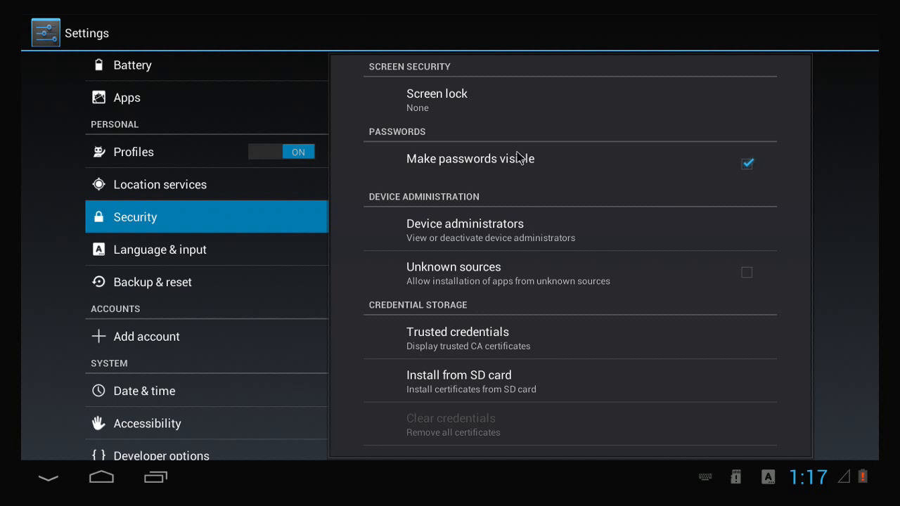
pyautogui.click(437, 93)
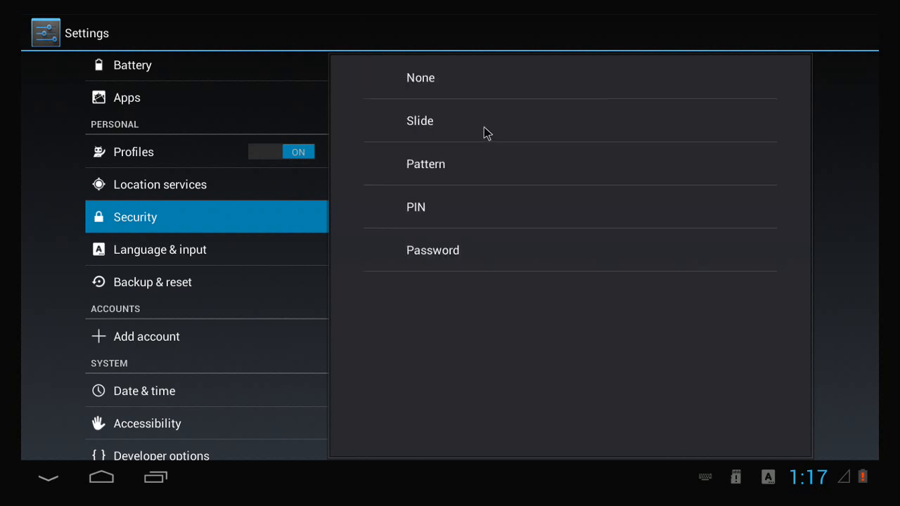
pyautogui.click(420, 120)
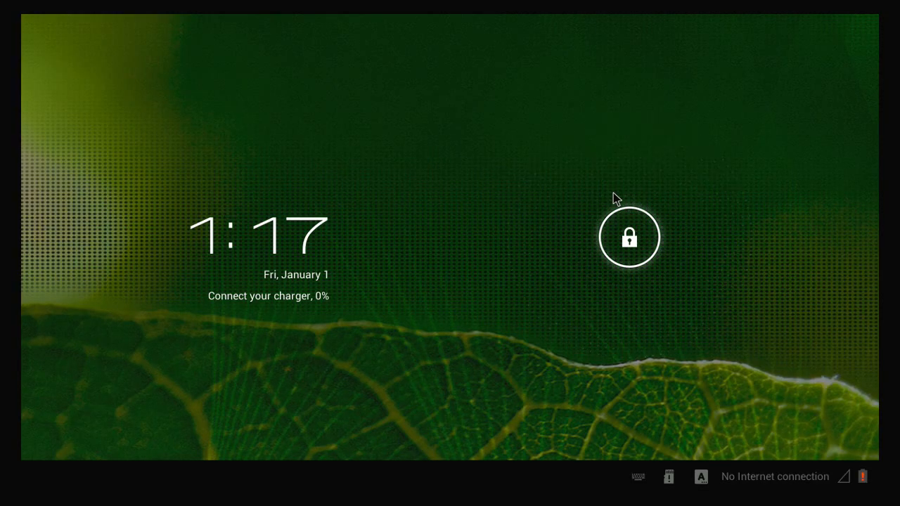
pyautogui.moveTo(637, 243)
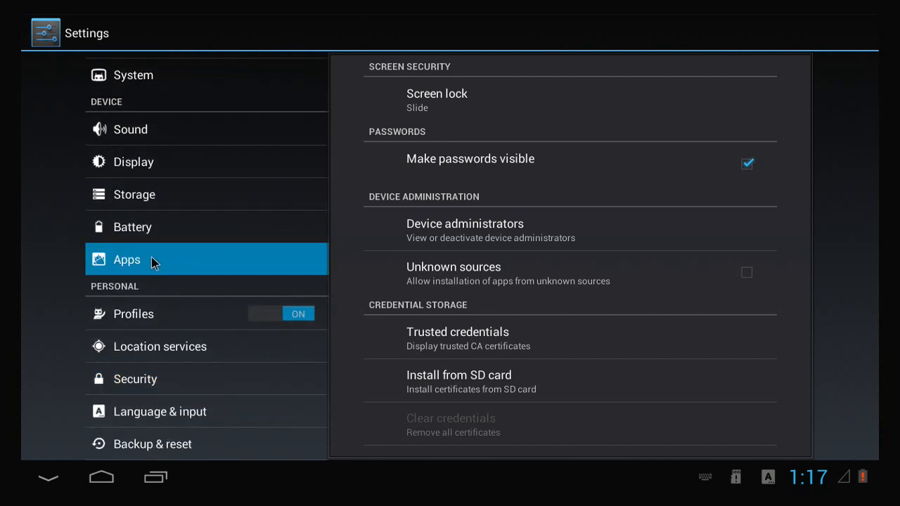
# Look at Apps and Battery, then uncheck Auto-rotate screen in Display settings
pyautogui.click(126, 259)
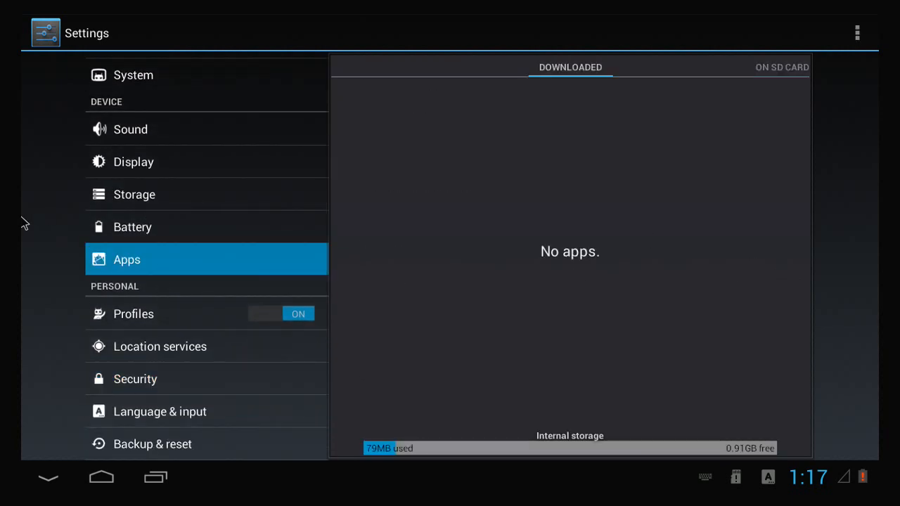
pyautogui.click(133, 226)
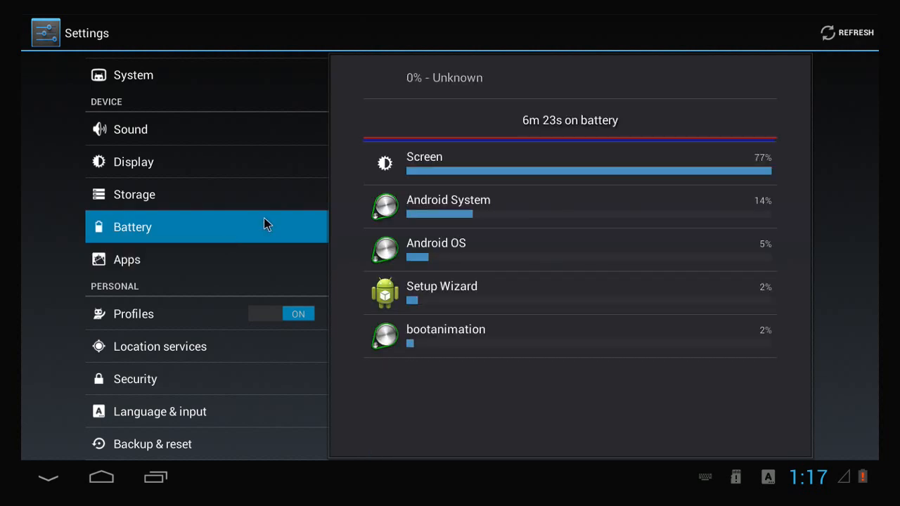
pyautogui.moveTo(102, 214)
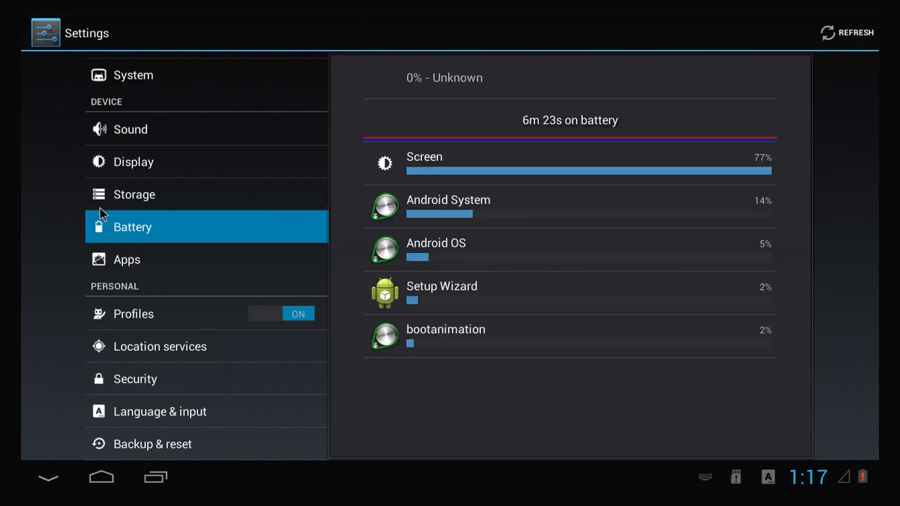
pyautogui.click(133, 161)
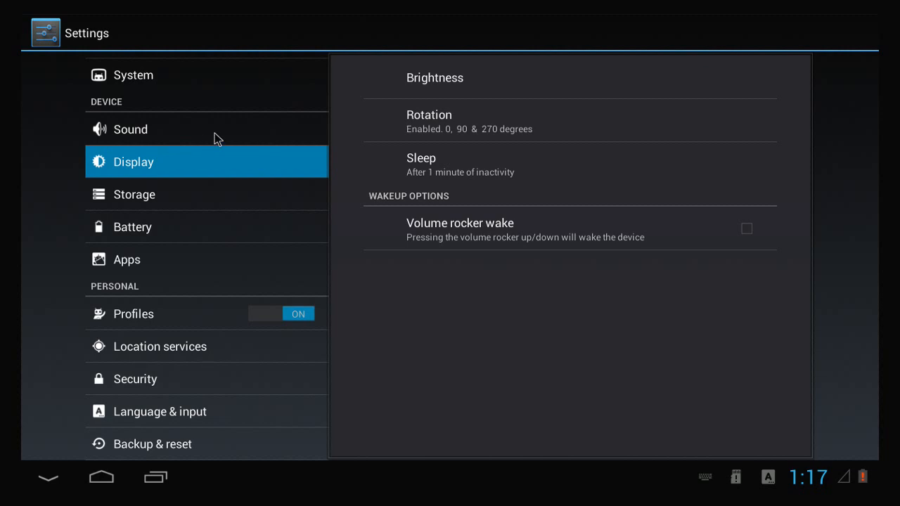
pyautogui.moveTo(425, 155)
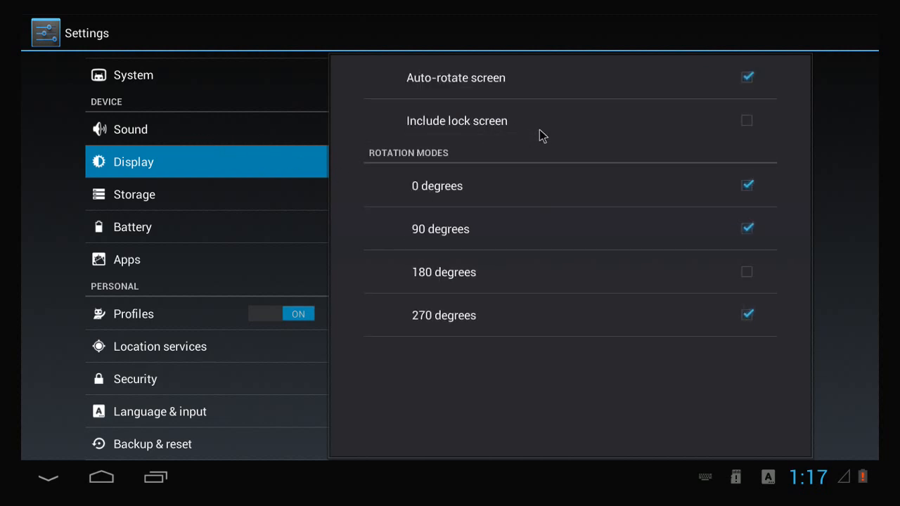
pyautogui.click(746, 77)
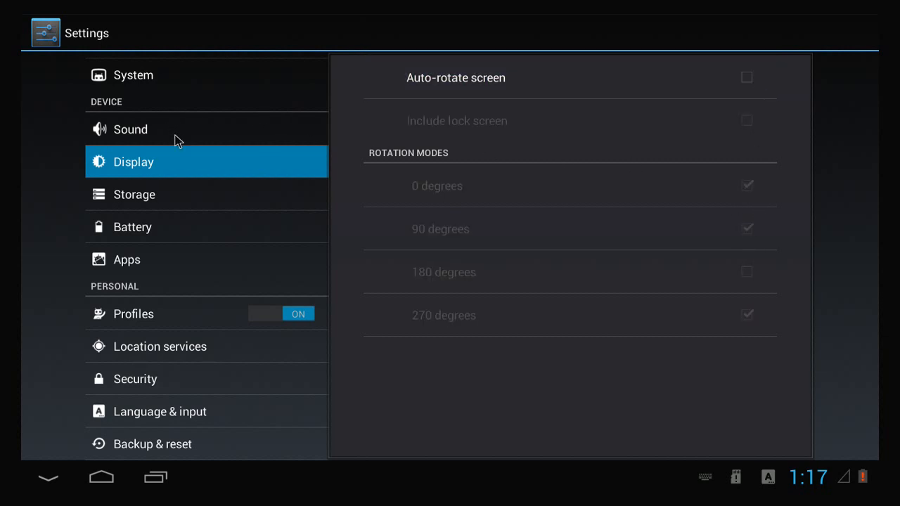
pyautogui.moveTo(668, 151)
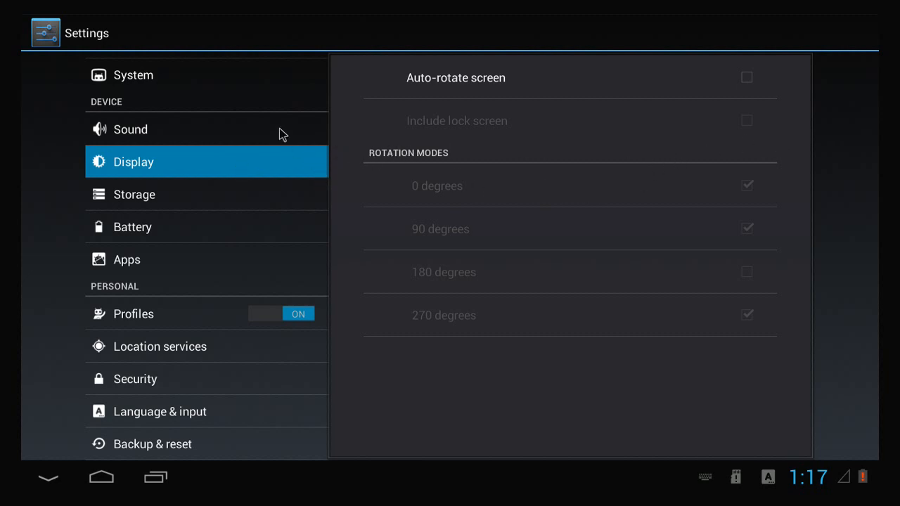
# Set battery and signal status styles to Hidden and the AM/PM style to Small
pyautogui.click(133, 74)
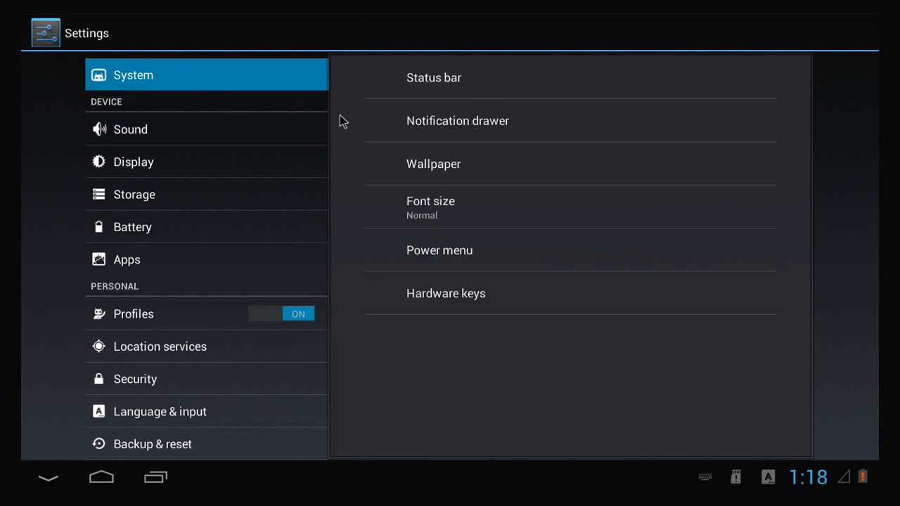
pyautogui.moveTo(579, 87)
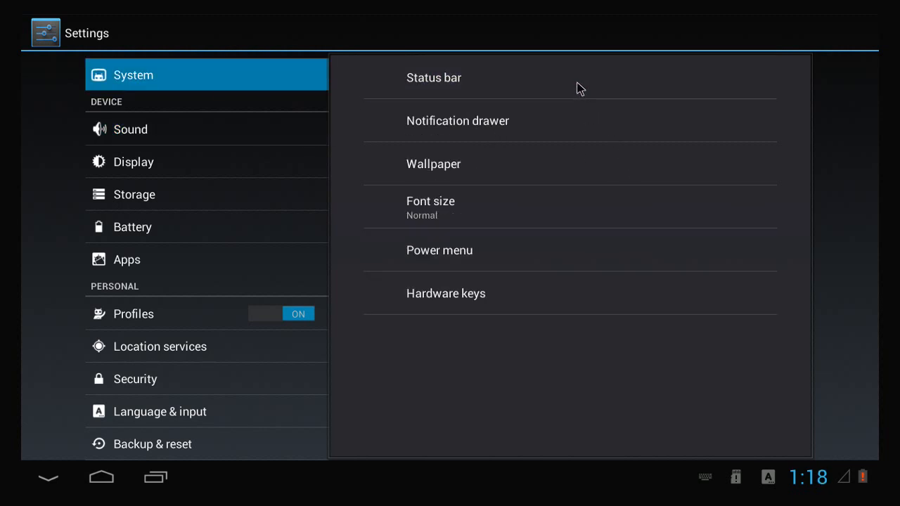
pyautogui.click(433, 77)
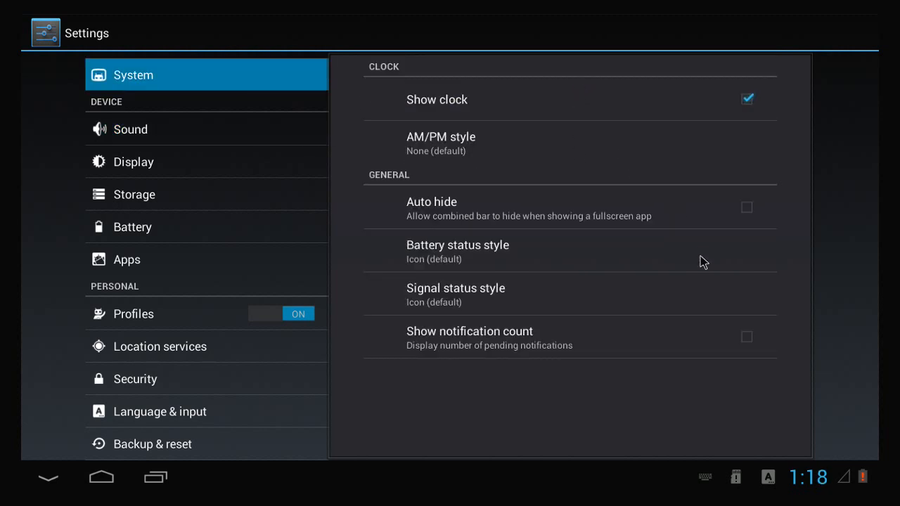
pyautogui.moveTo(588, 241)
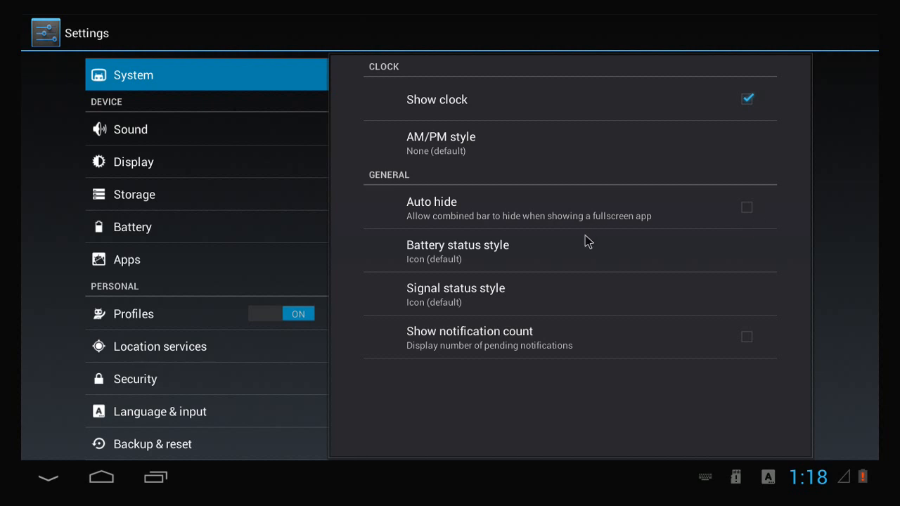
pyautogui.click(458, 245)
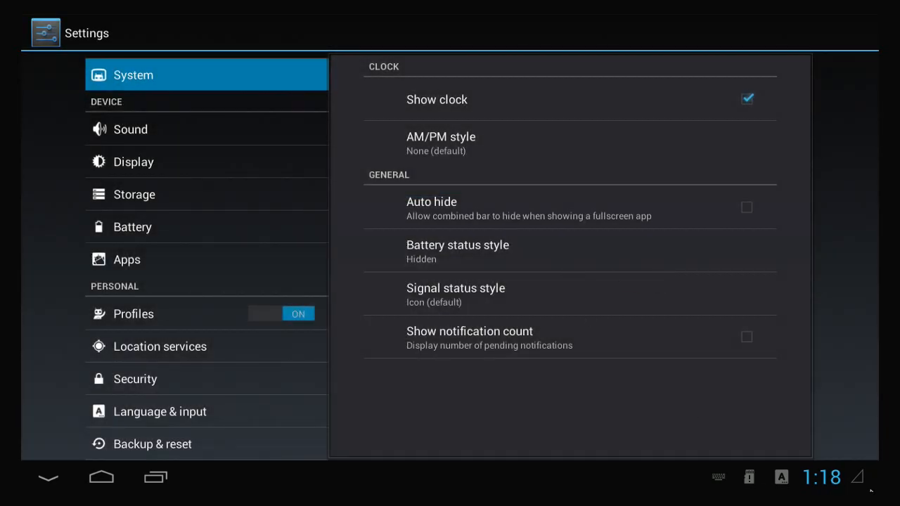
pyautogui.moveTo(555, 294)
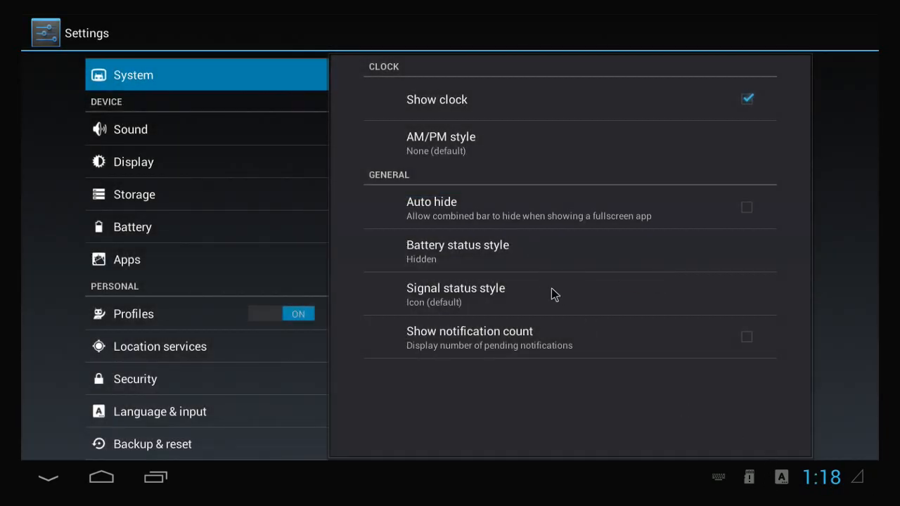
pyautogui.click(455, 289)
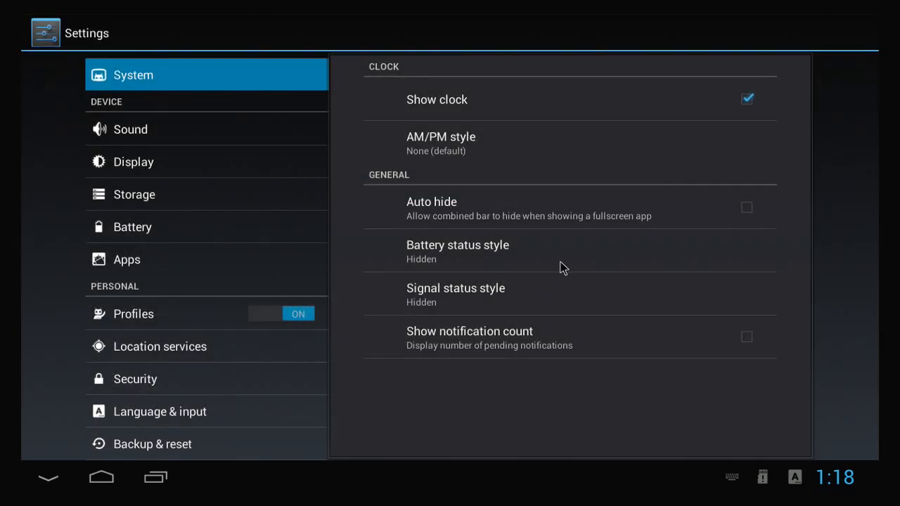
pyautogui.moveTo(532, 298)
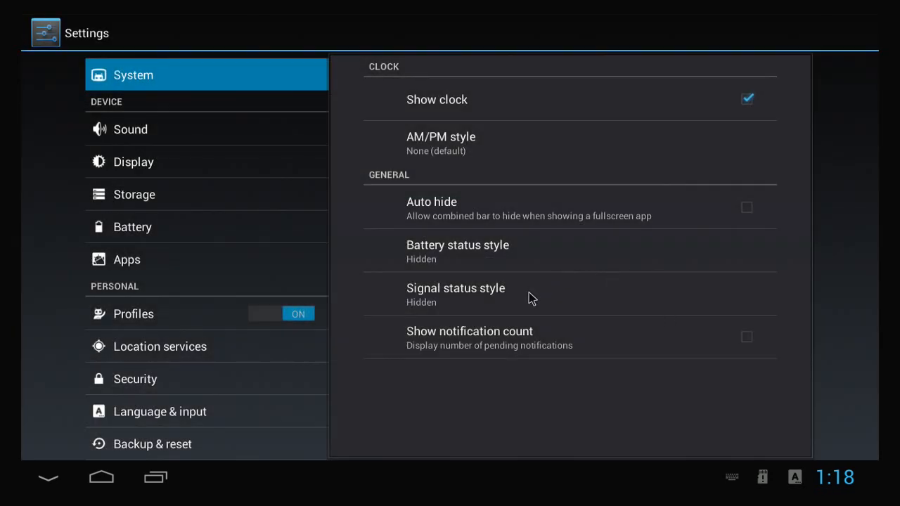
pyautogui.moveTo(552, 225)
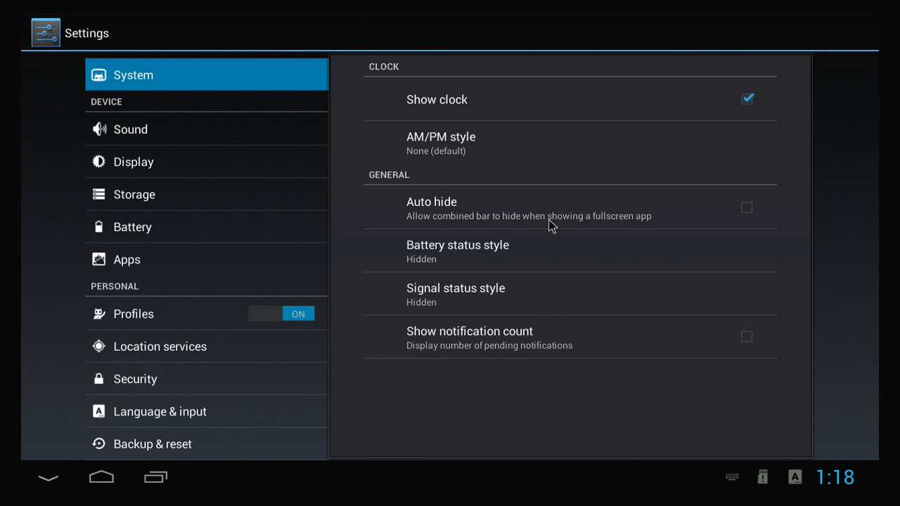
pyautogui.moveTo(463, 169)
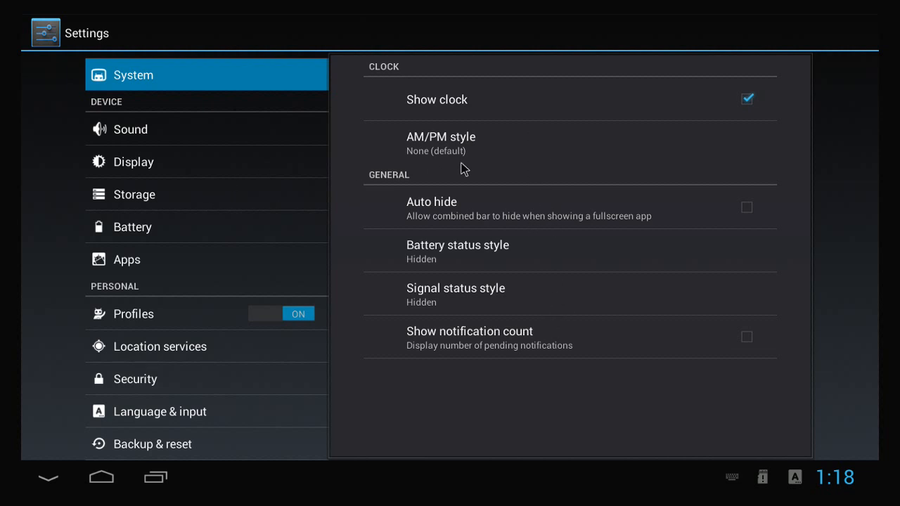
pyautogui.click(441, 141)
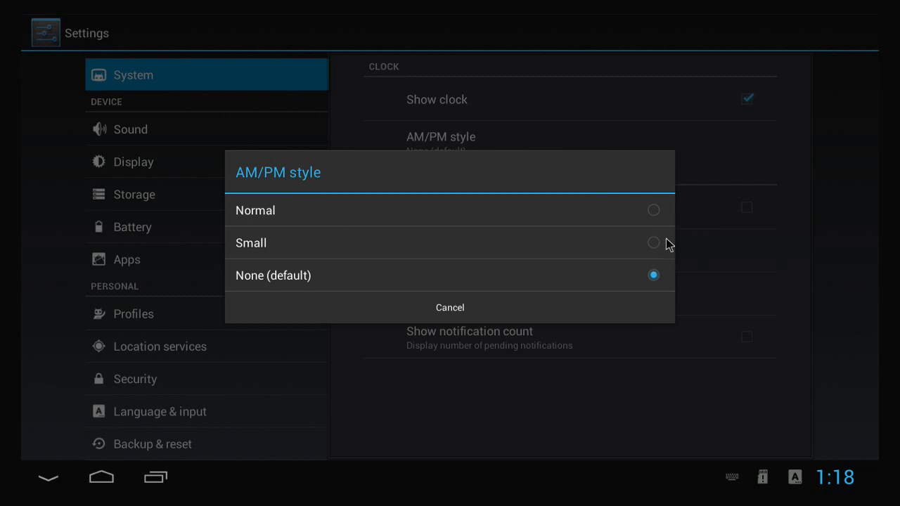
pyautogui.click(251, 242)
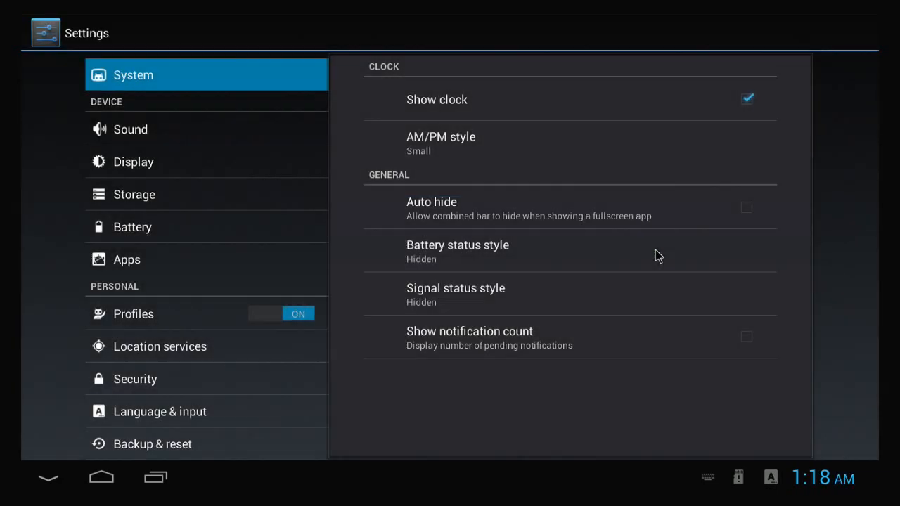
pyautogui.moveTo(291, 113)
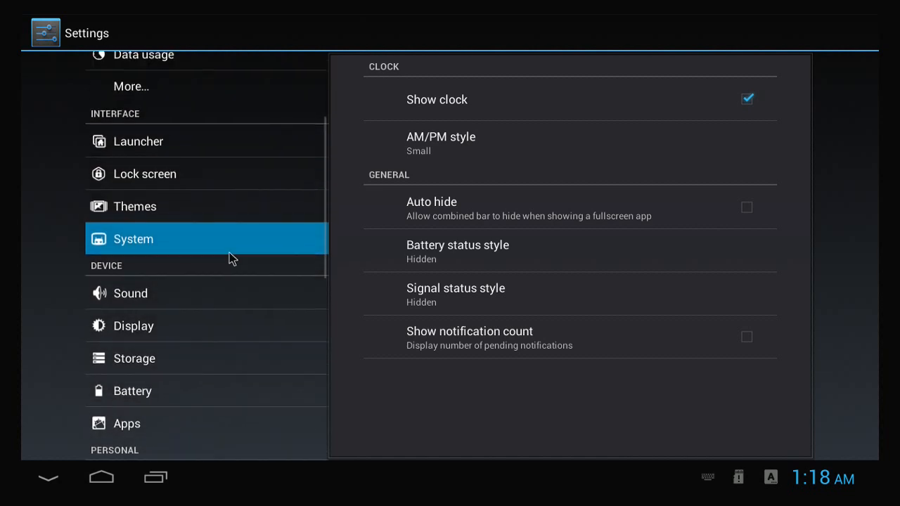
# View the Lock screen and wireless More pages, then go back to the home screen
pyautogui.click(145, 173)
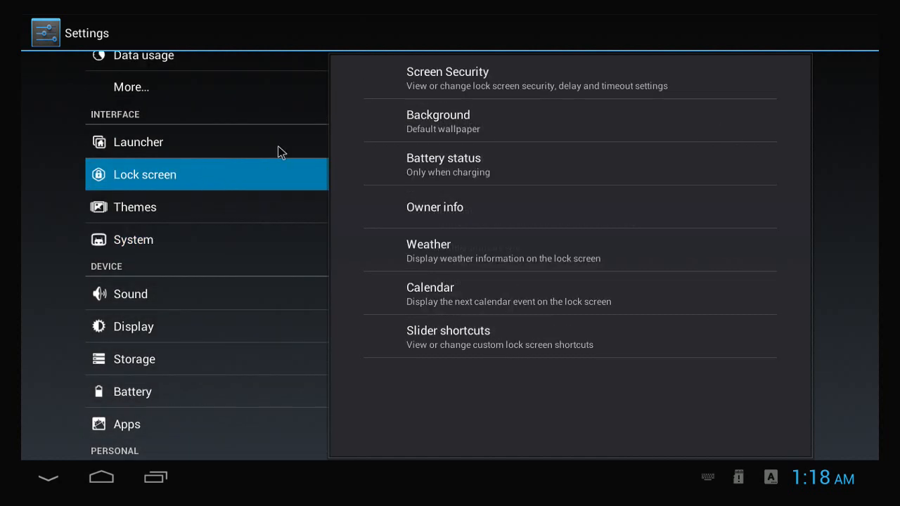
pyautogui.scroll(-3)
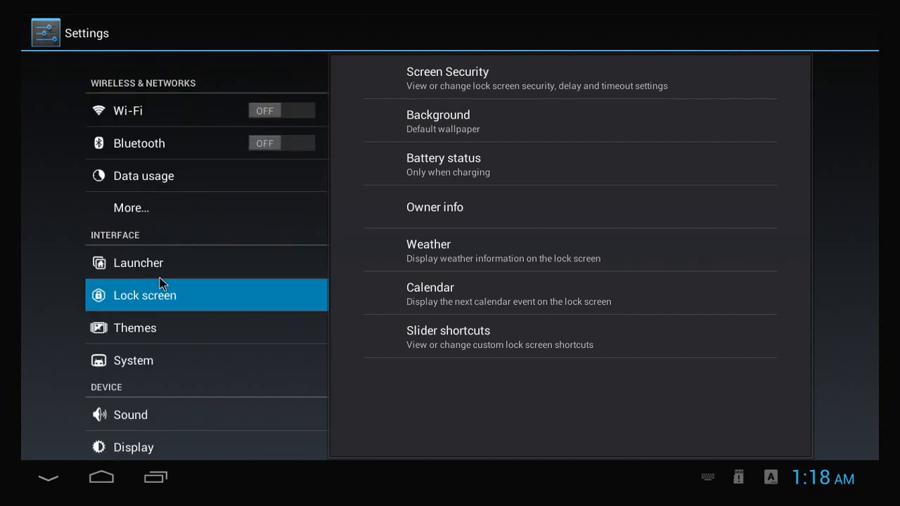
pyautogui.click(131, 207)
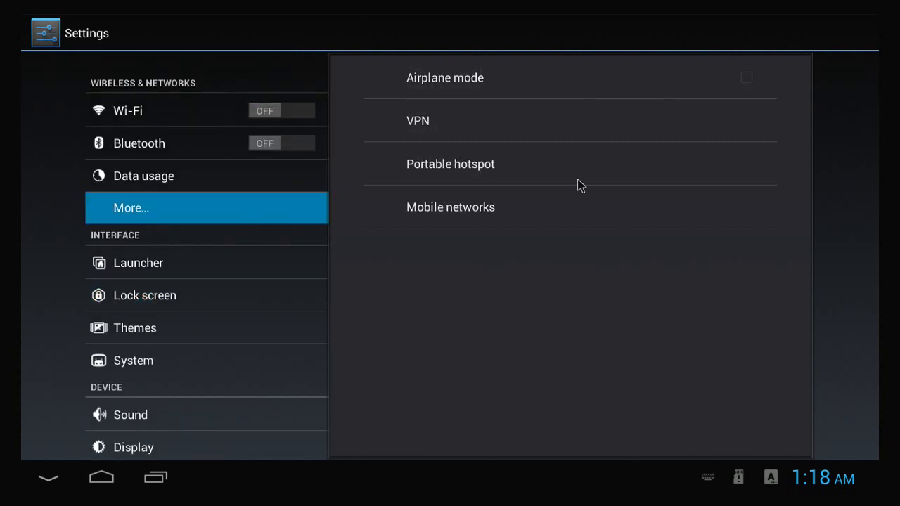
pyautogui.moveTo(452, 126)
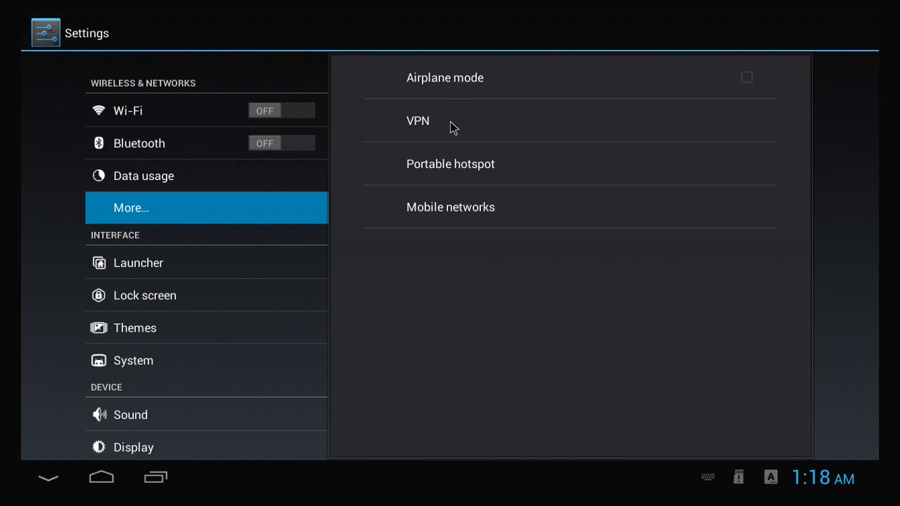
pyautogui.moveTo(150, 263)
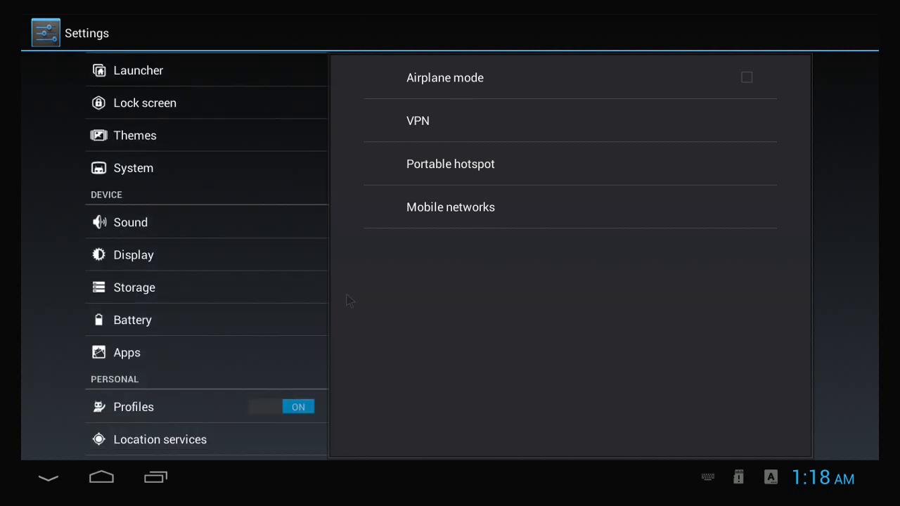
pyautogui.click(100, 477)
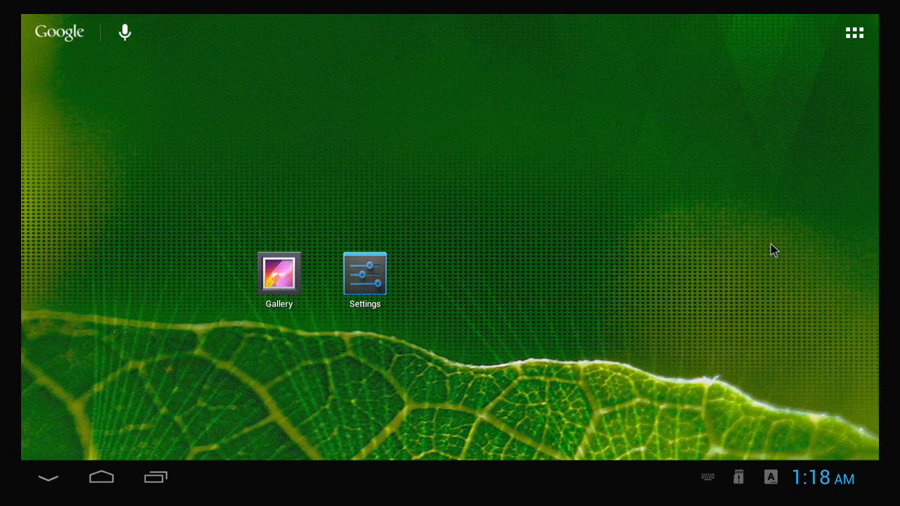
# Swipe to the clock home page and show the launcher's Widgets tab
pyautogui.hscroll(-3)
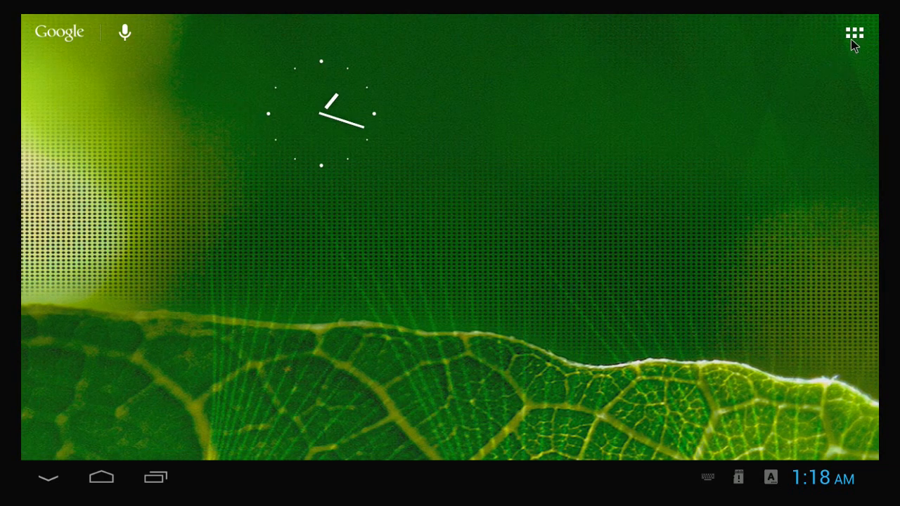
pyautogui.moveTo(861, 58)
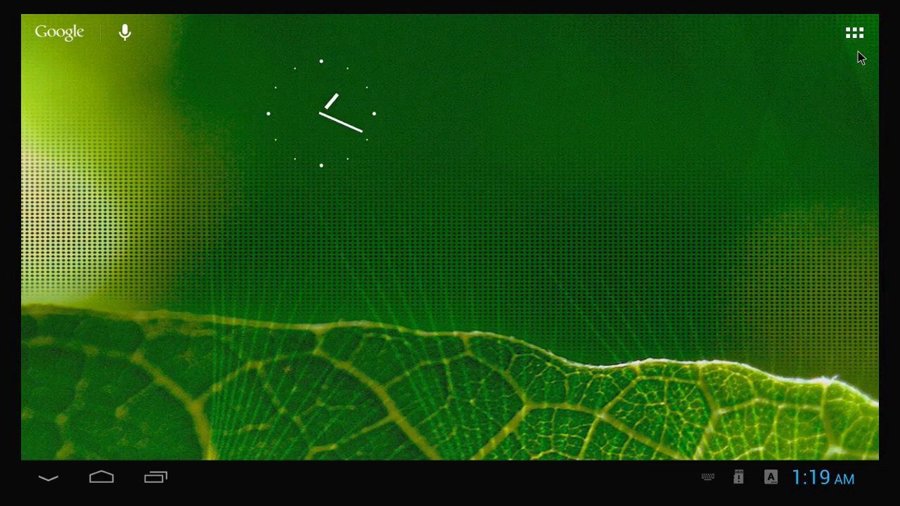
pyautogui.moveTo(740, 163)
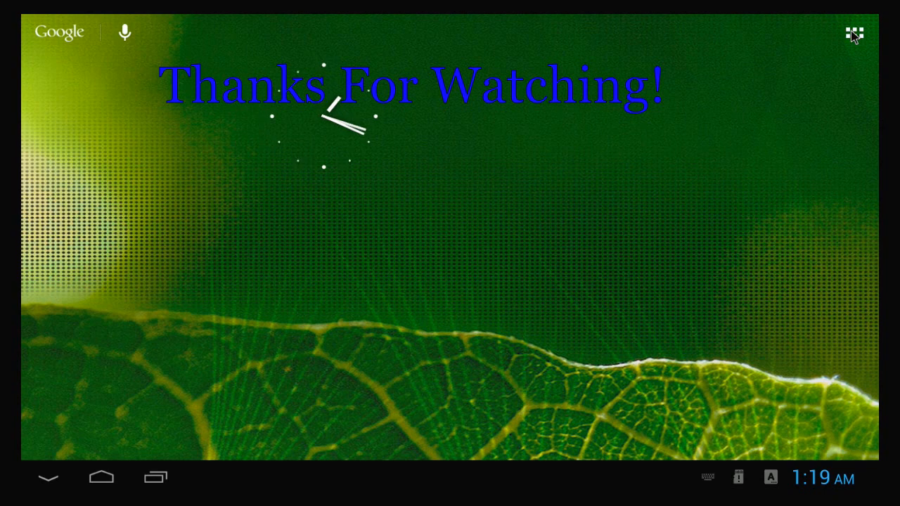
pyautogui.click(853, 33)
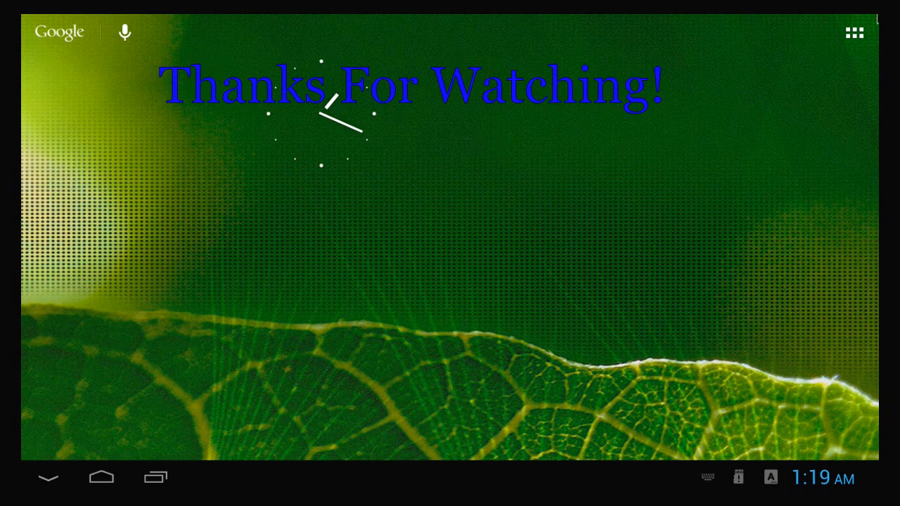
pyautogui.click(854, 33)
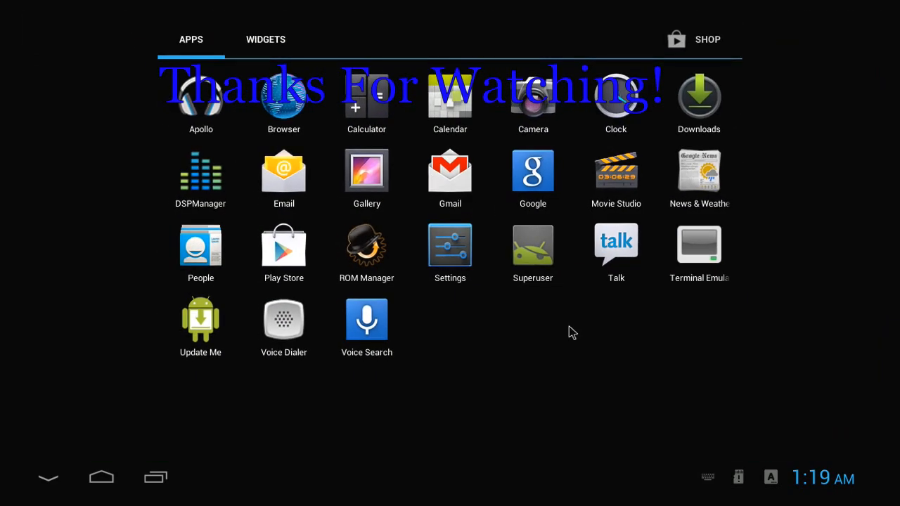
pyautogui.click(266, 39)
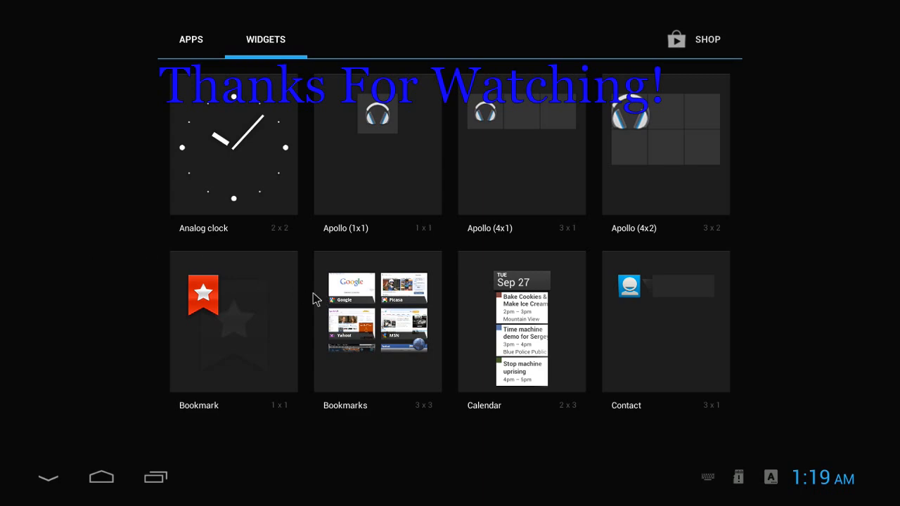